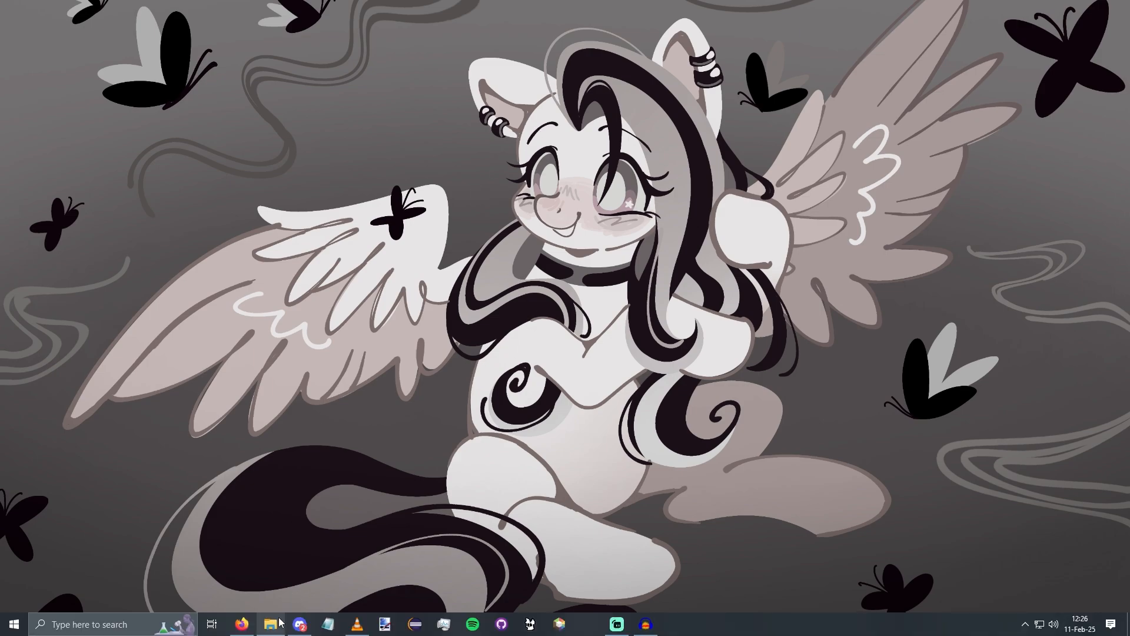
Open the modify folder in File Explorer and add a new CustomPearls.txt text document
left_click(270, 624)
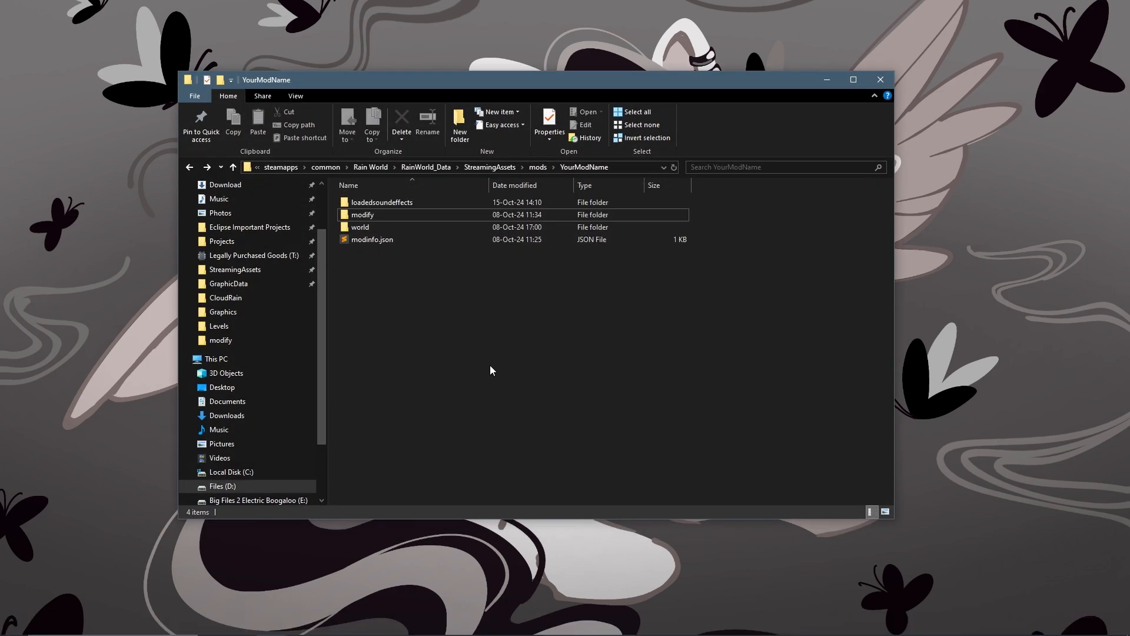
double_click(361, 214)
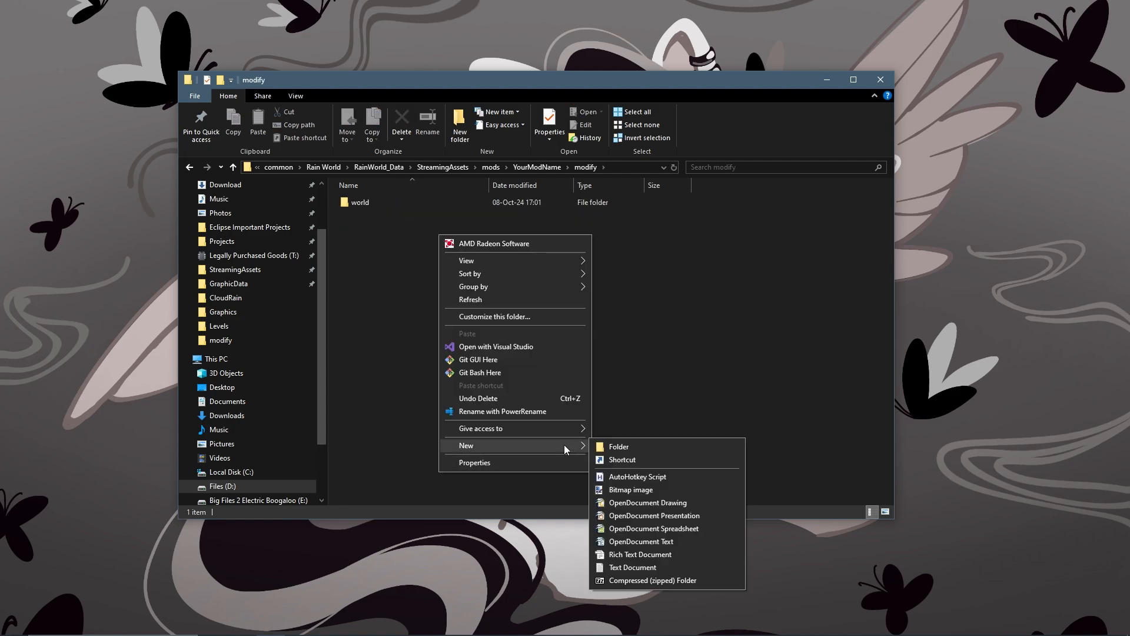
left_click(632, 567)
type("CustomPearls.txt")
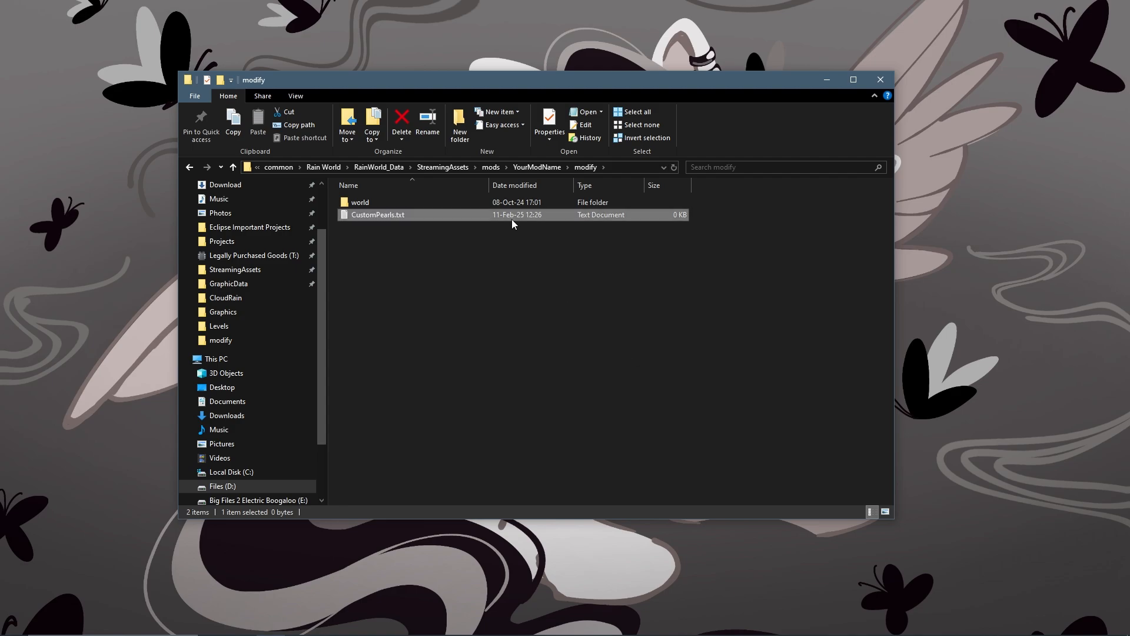
Open CustomPearls.txt in Notepad and type [ADD]XX_PEARL_LIGHT_PINK on the first line
double_click(376, 215)
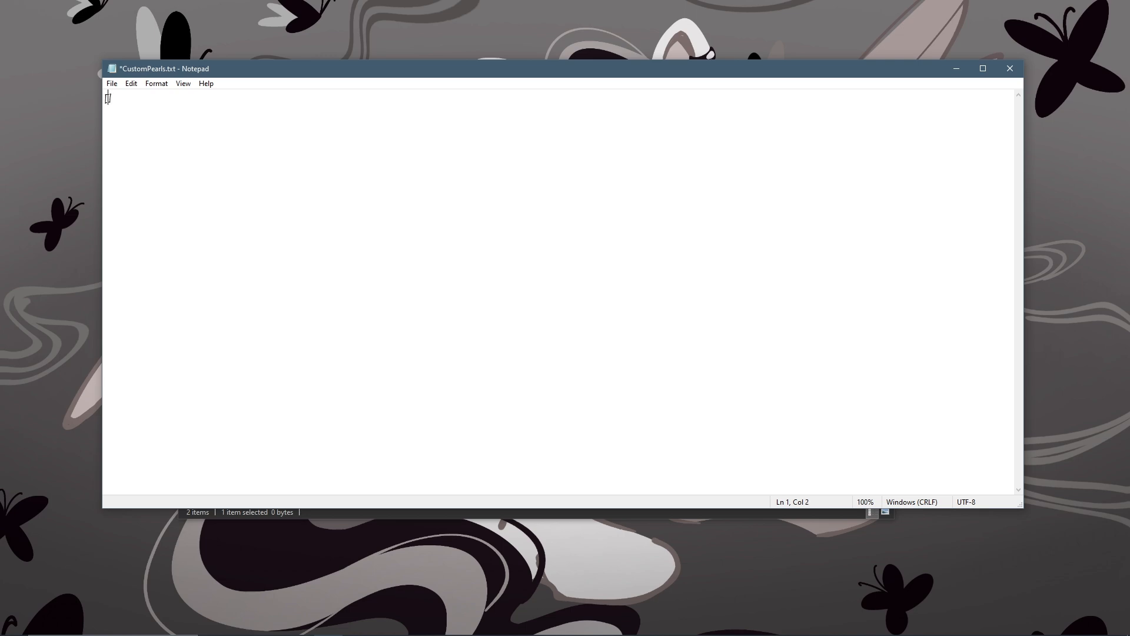
type("[ADD]")
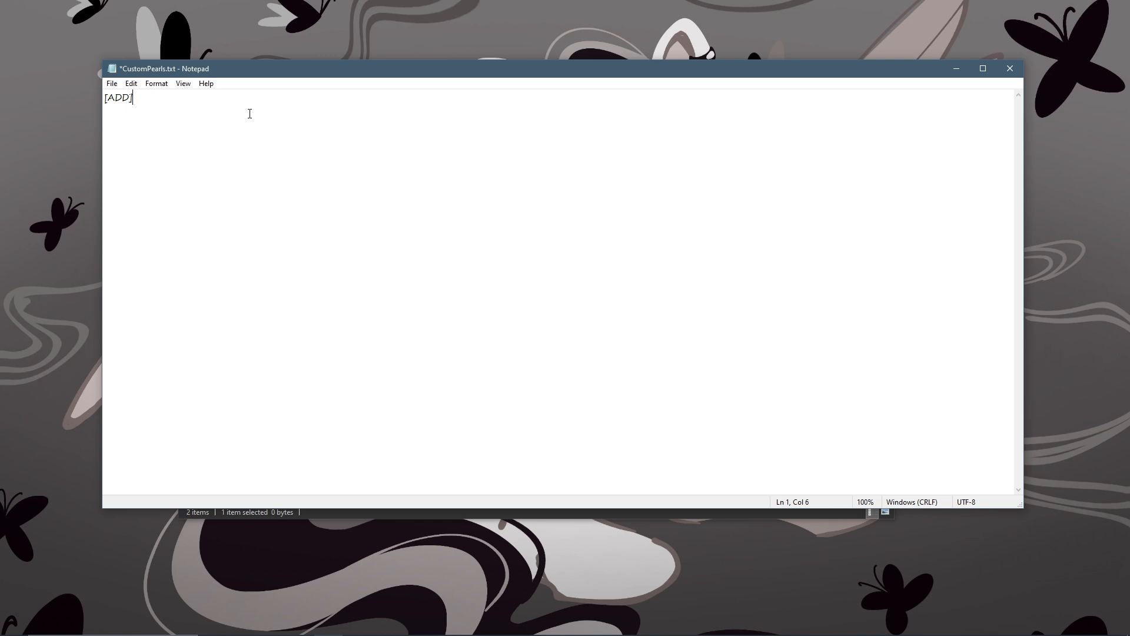
type("XX_")
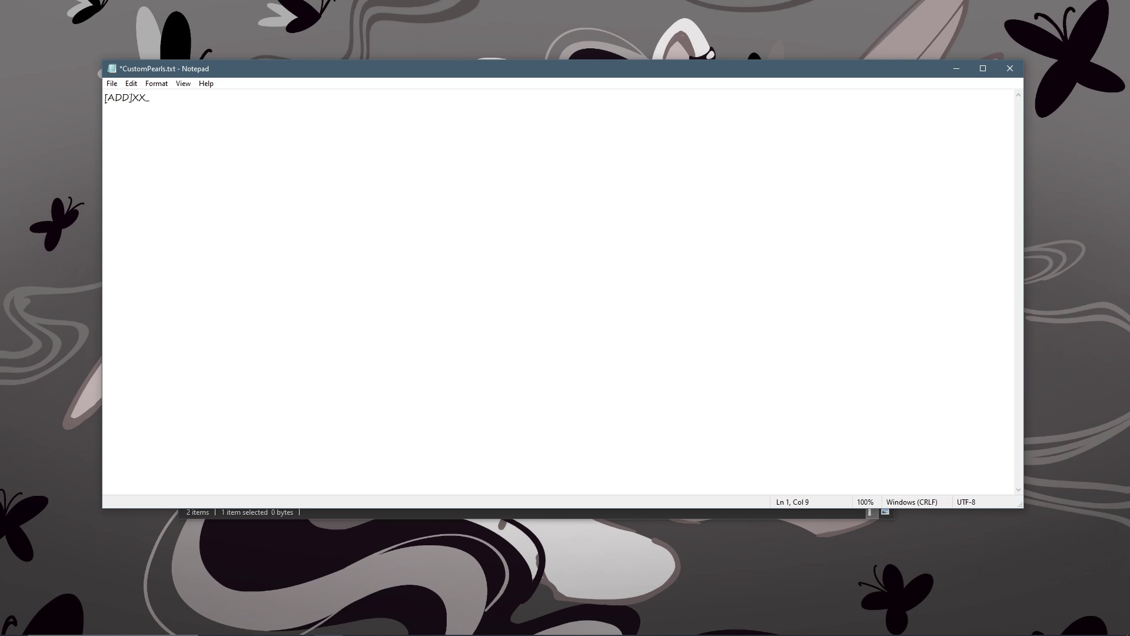
type("PEA")
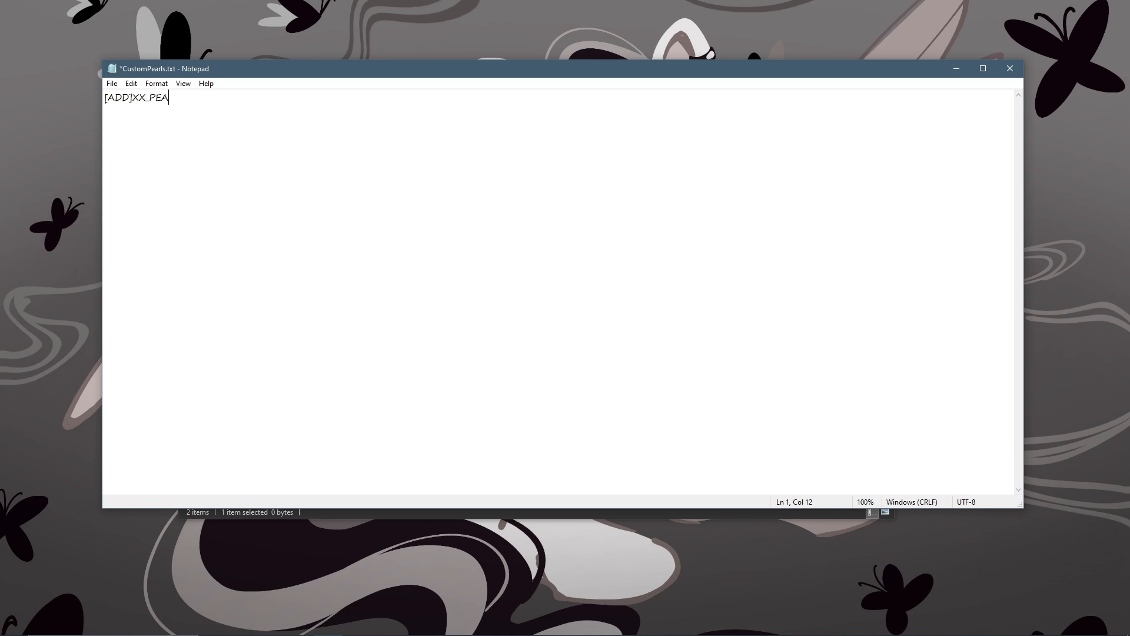
type("RL_")
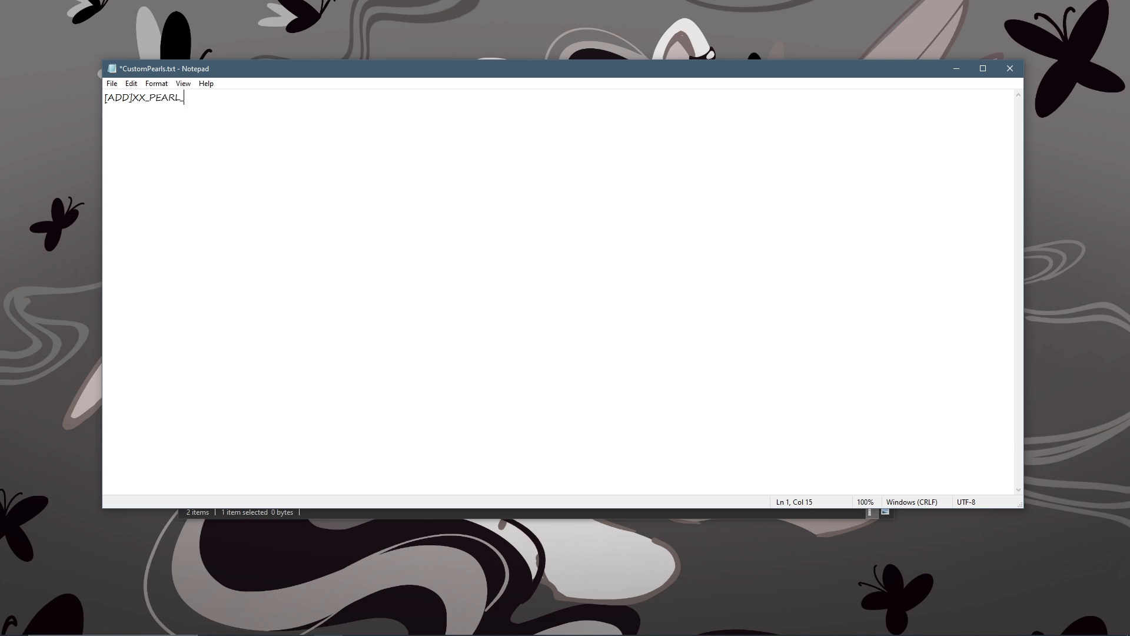
type("_LIGHT_PINK")
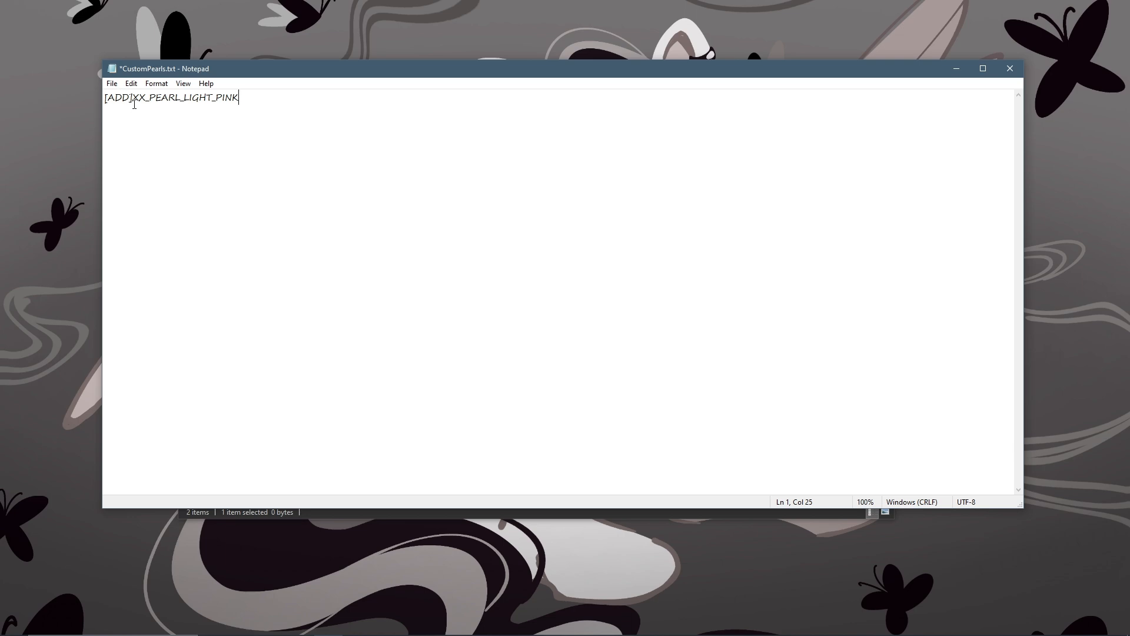
double_click(136, 97)
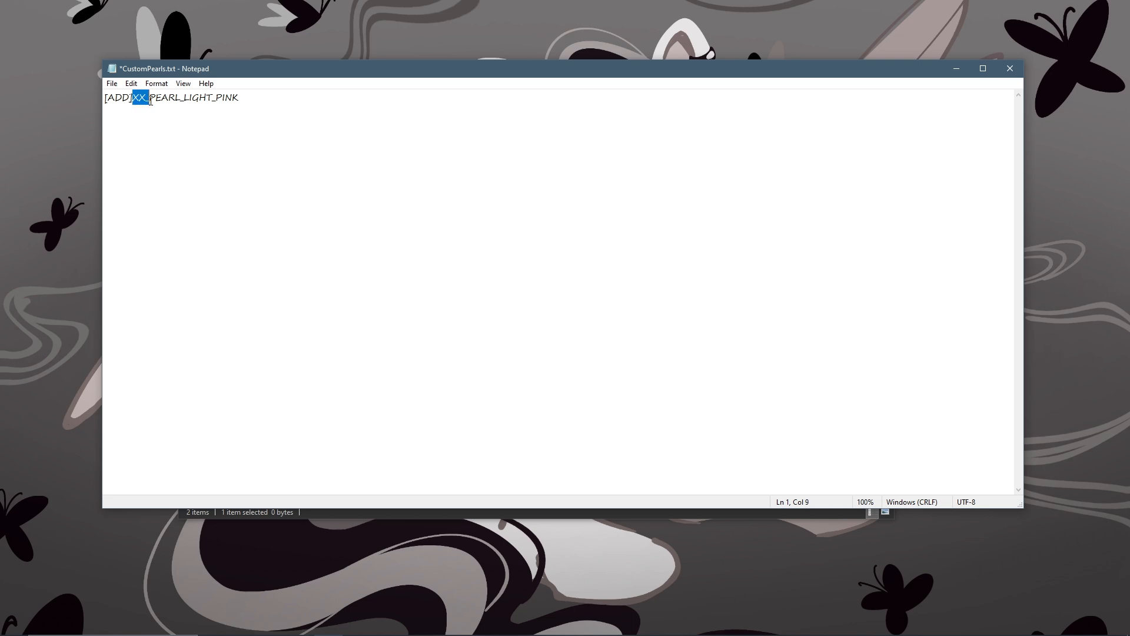
left_click(238, 97)
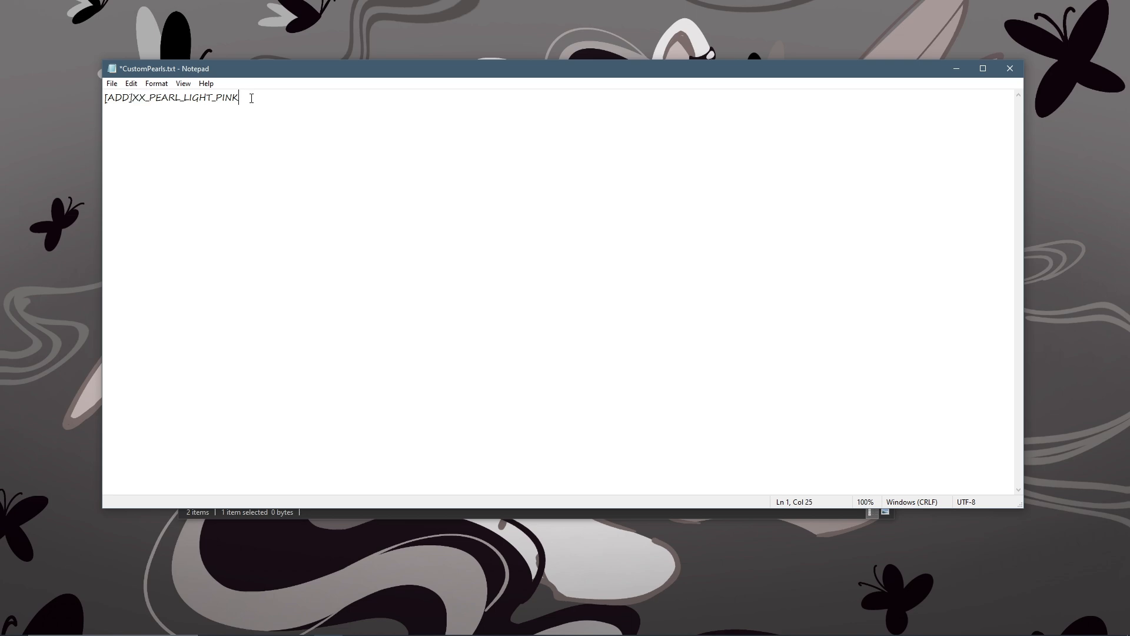
mouse_move(294, 122)
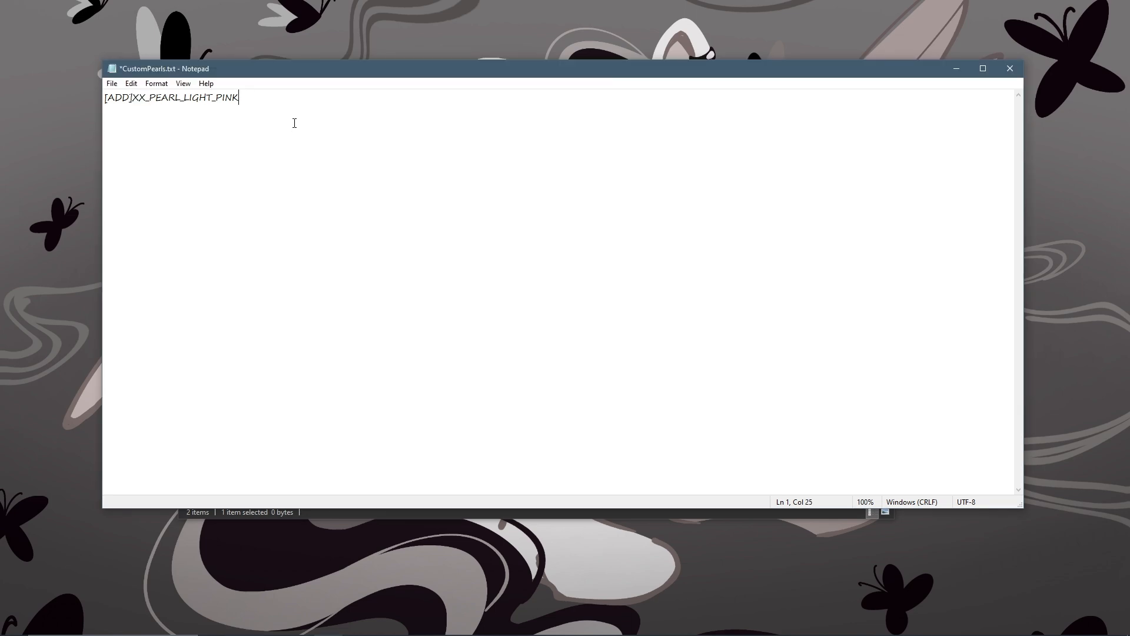
mouse_move(251, 92)
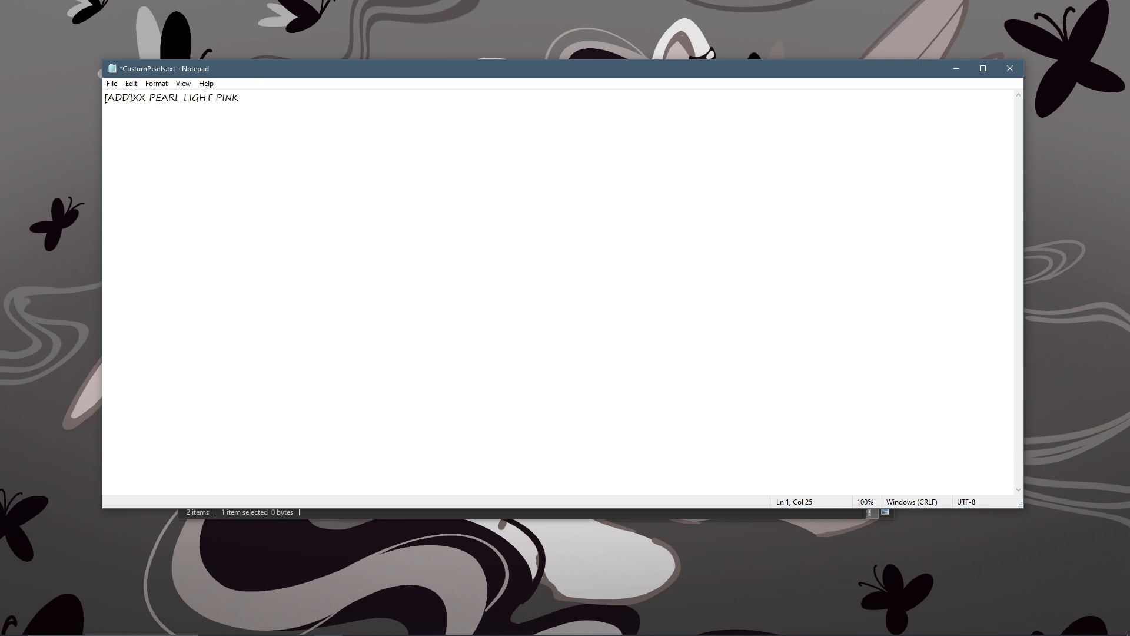
mouse_move(330, 121)
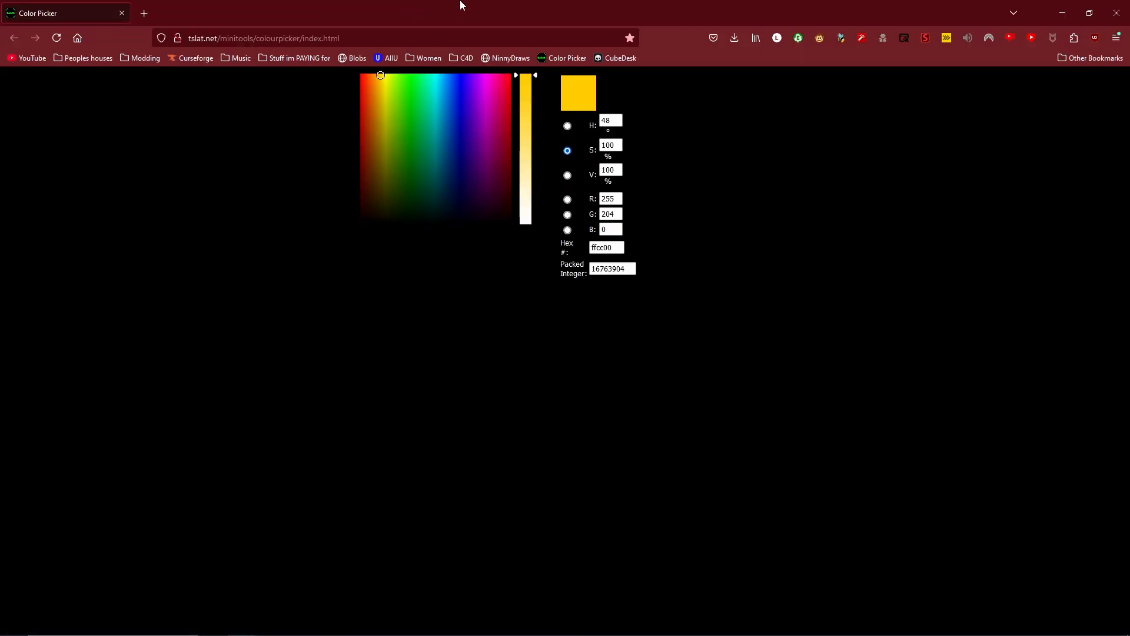
mouse_move(327, 379)
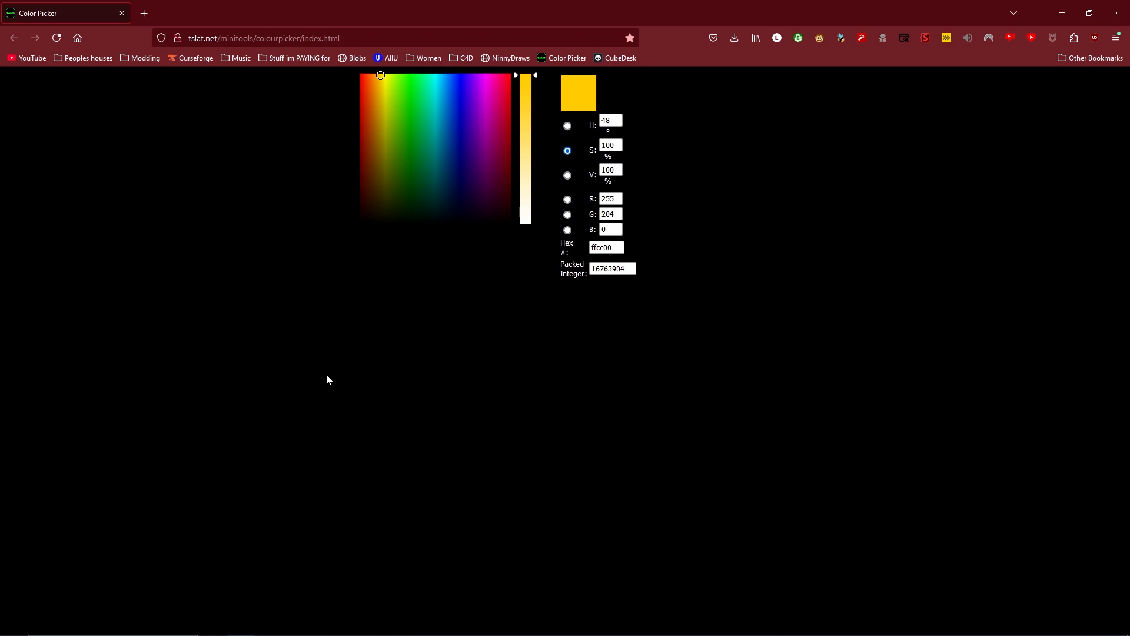
mouse_move(353, 260)
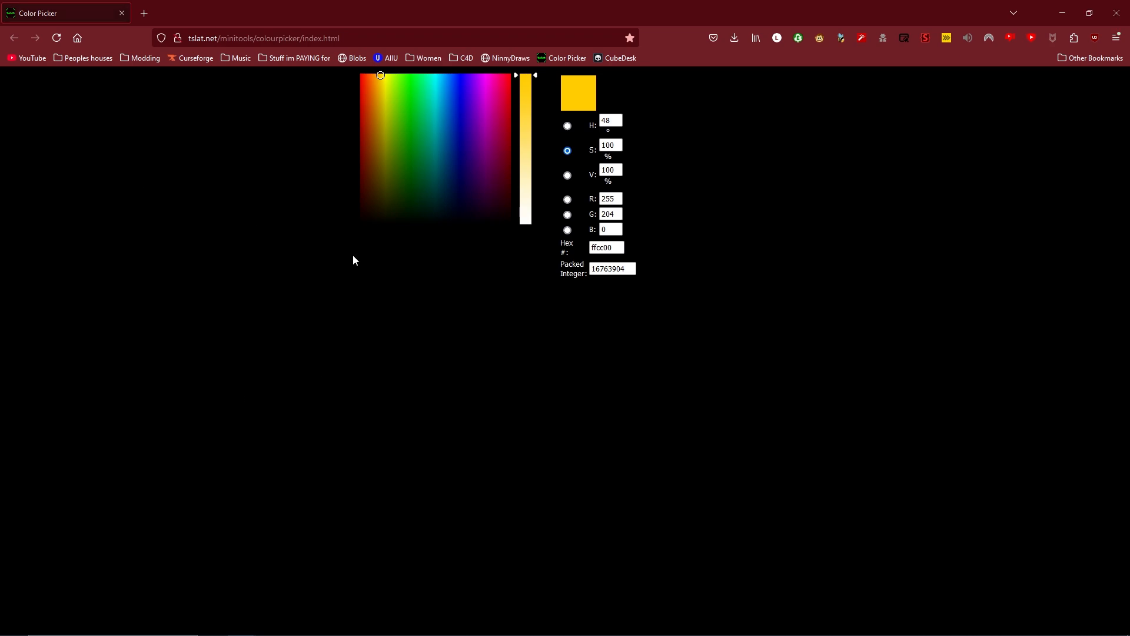
mouse_move(636, 346)
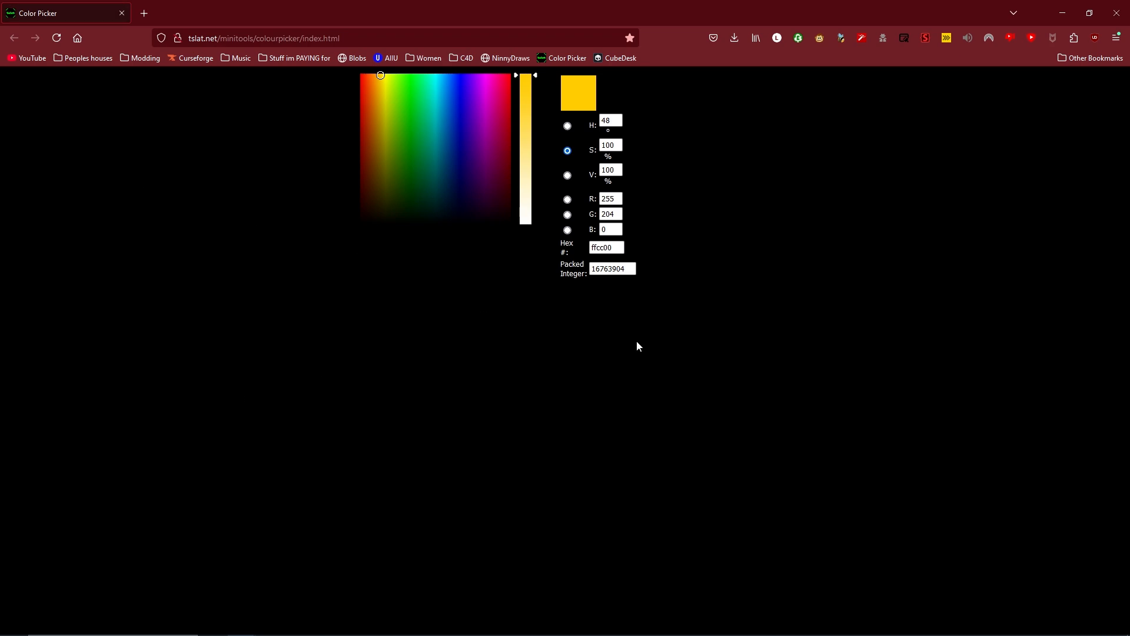
mouse_move(383, 102)
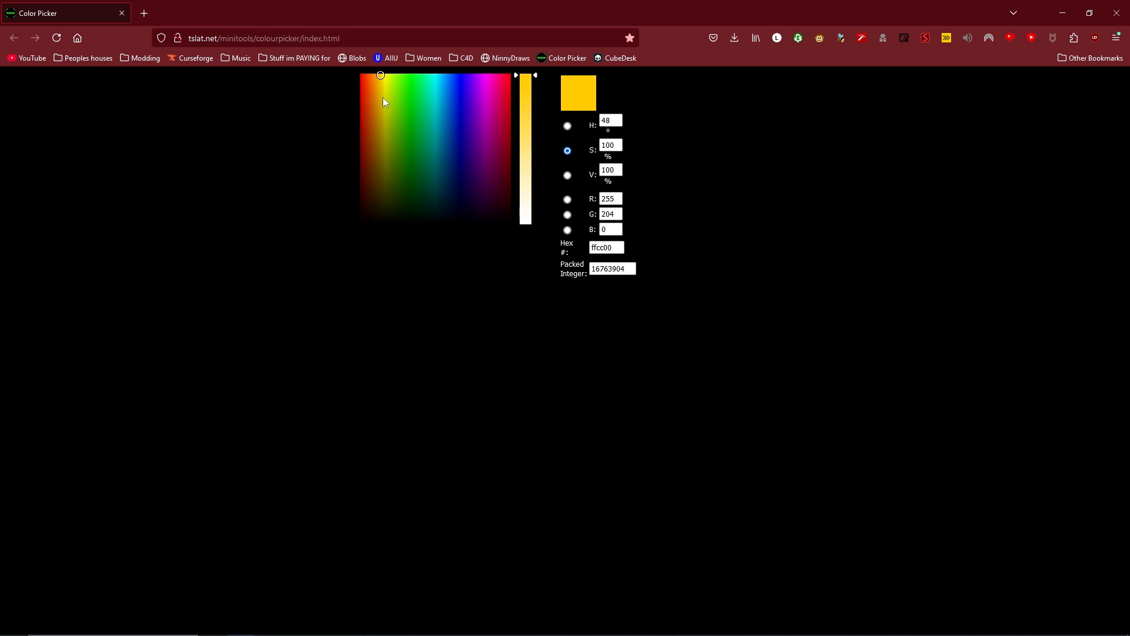
Sample a pink from the colour spectrum and append ': FF59E6' to the pearl line
left_click(480, 129)
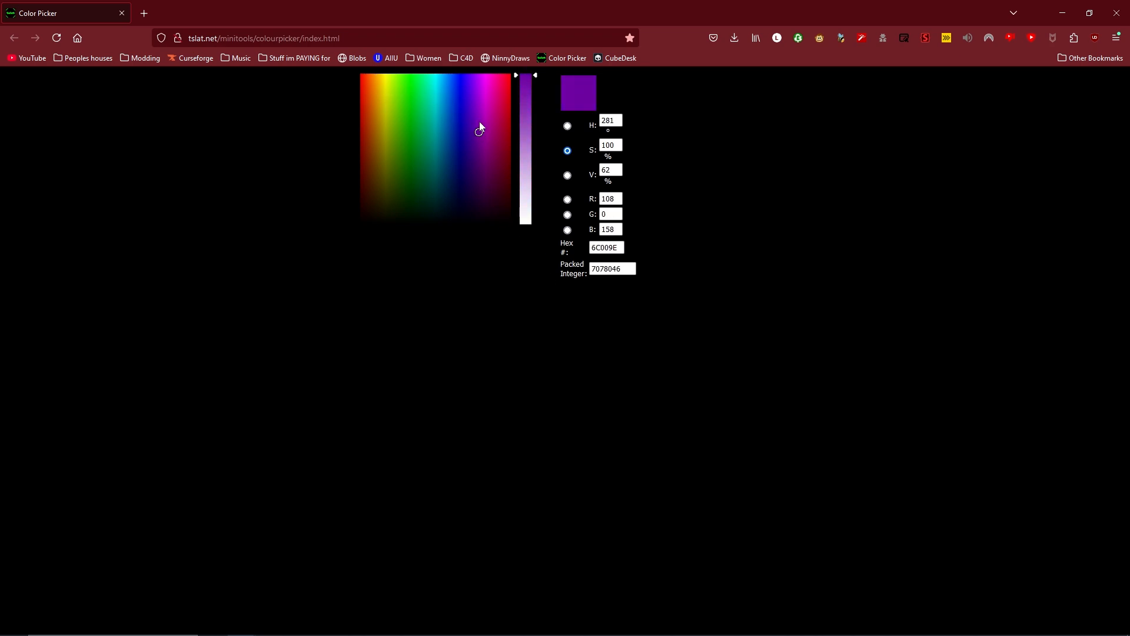
left_click(490, 74)
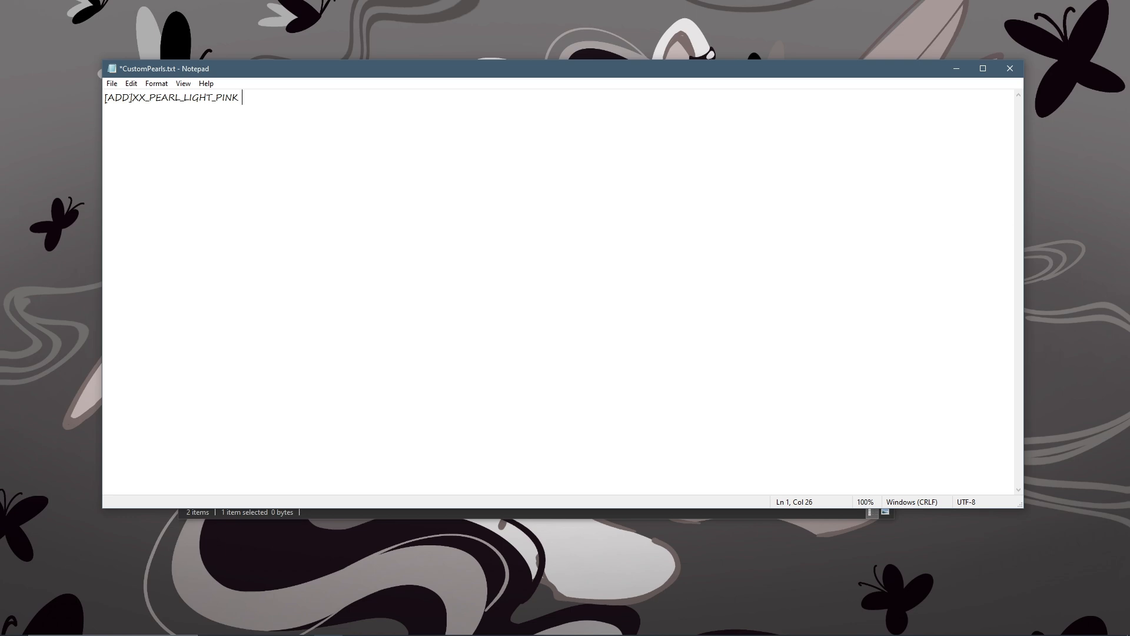
type(": FF59E6")
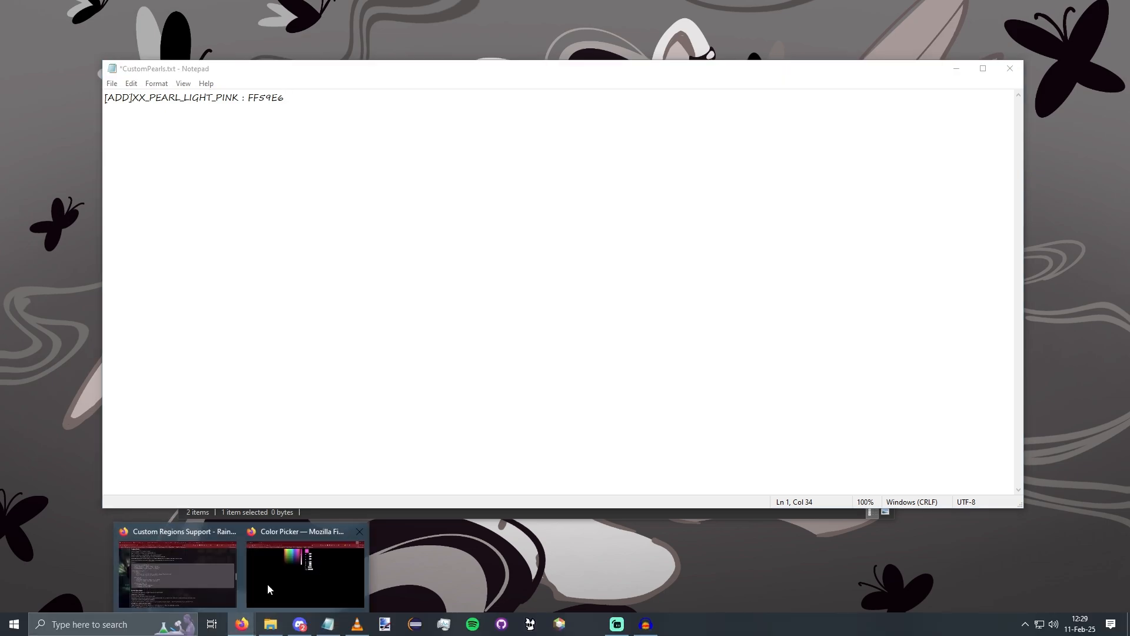
left_click(305, 569)
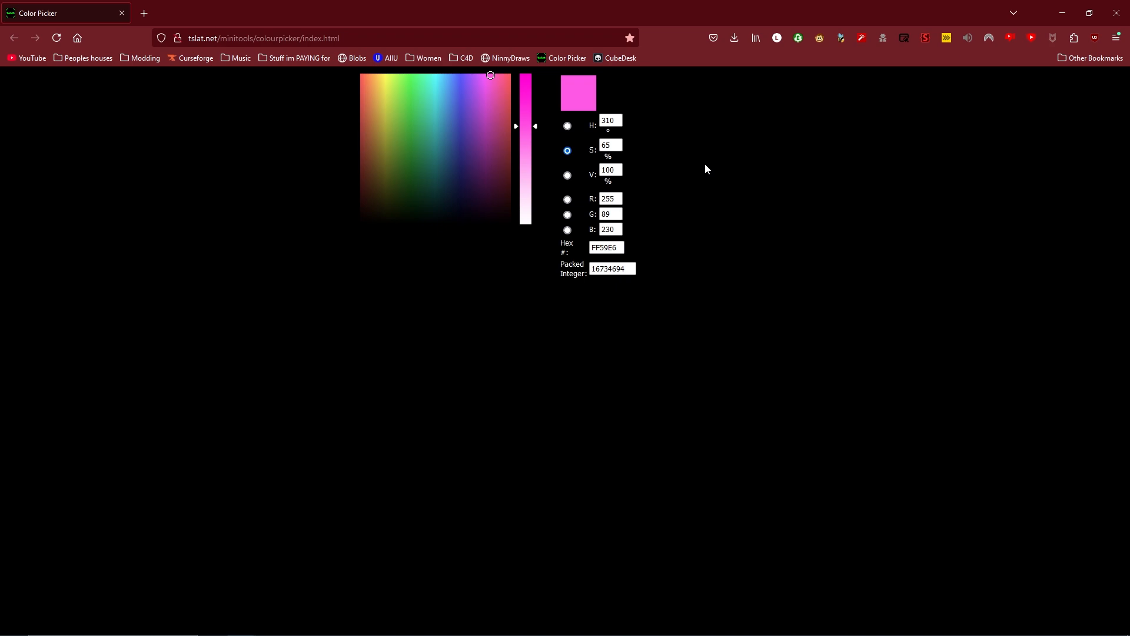
mouse_move(700, 171)
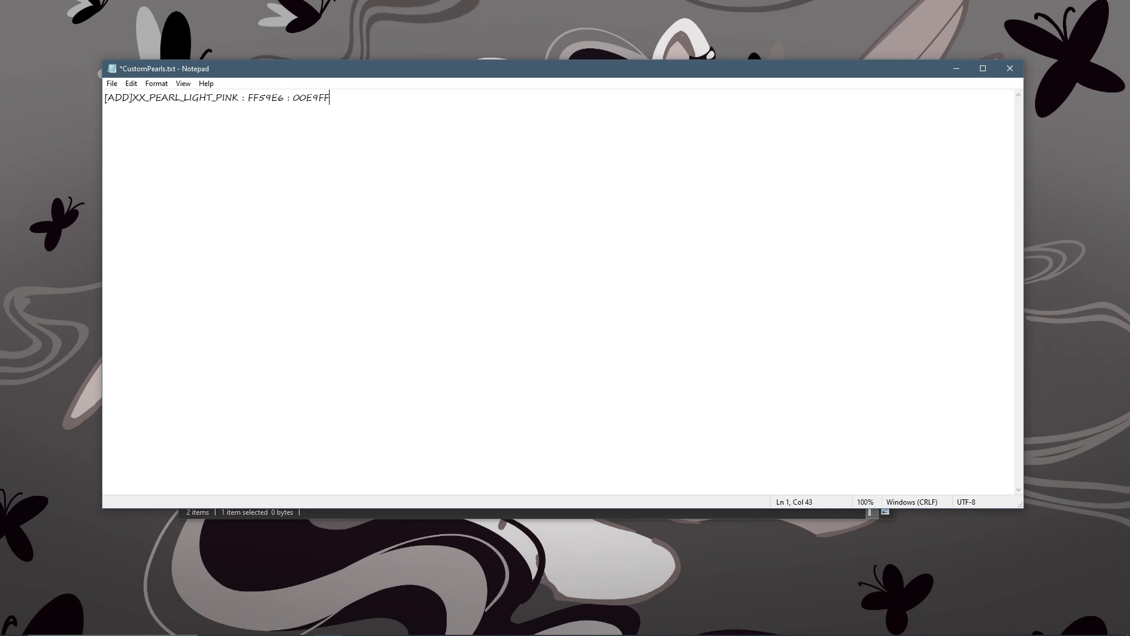
mouse_move(381, 97)
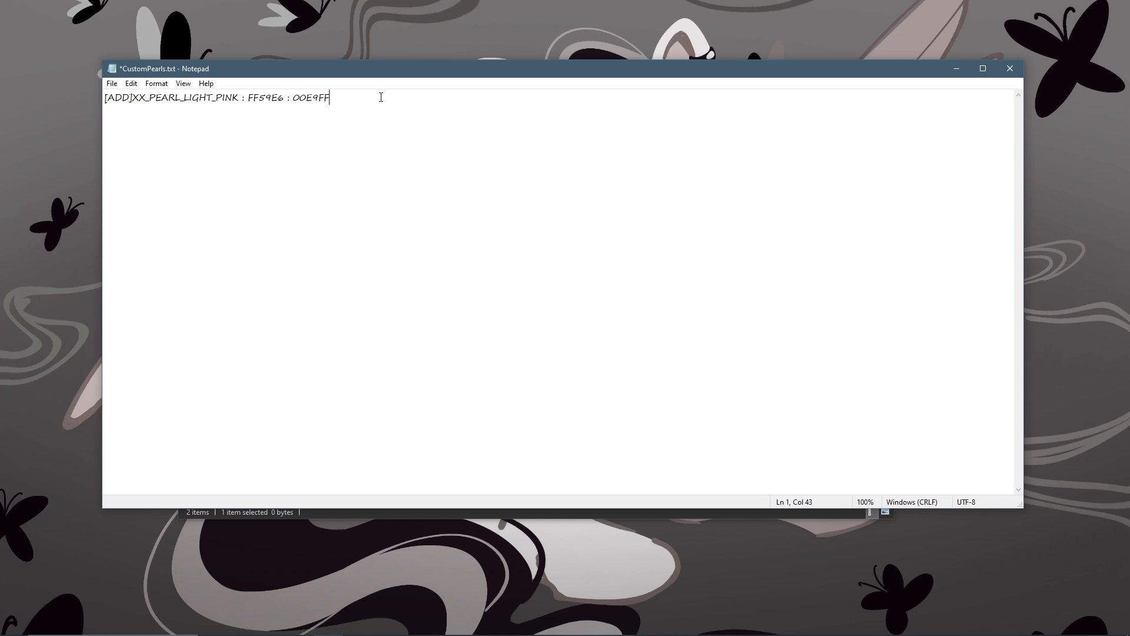
Append ': XX_PINK_PEARL' to the pearl line and save CustomPearls.txt
type(":")
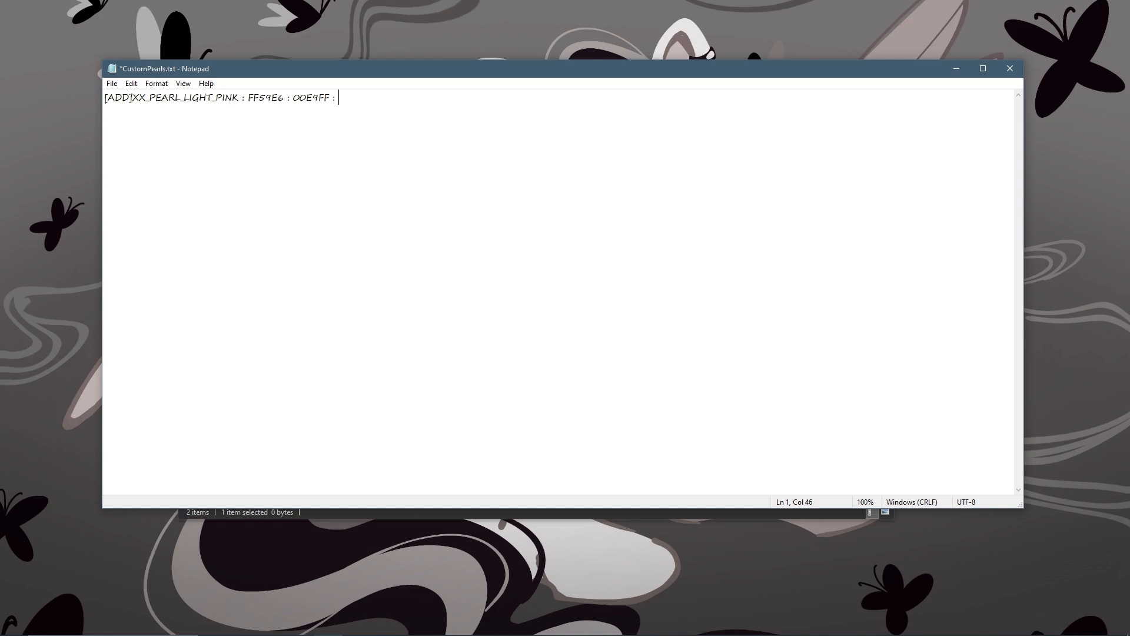
type("XX")
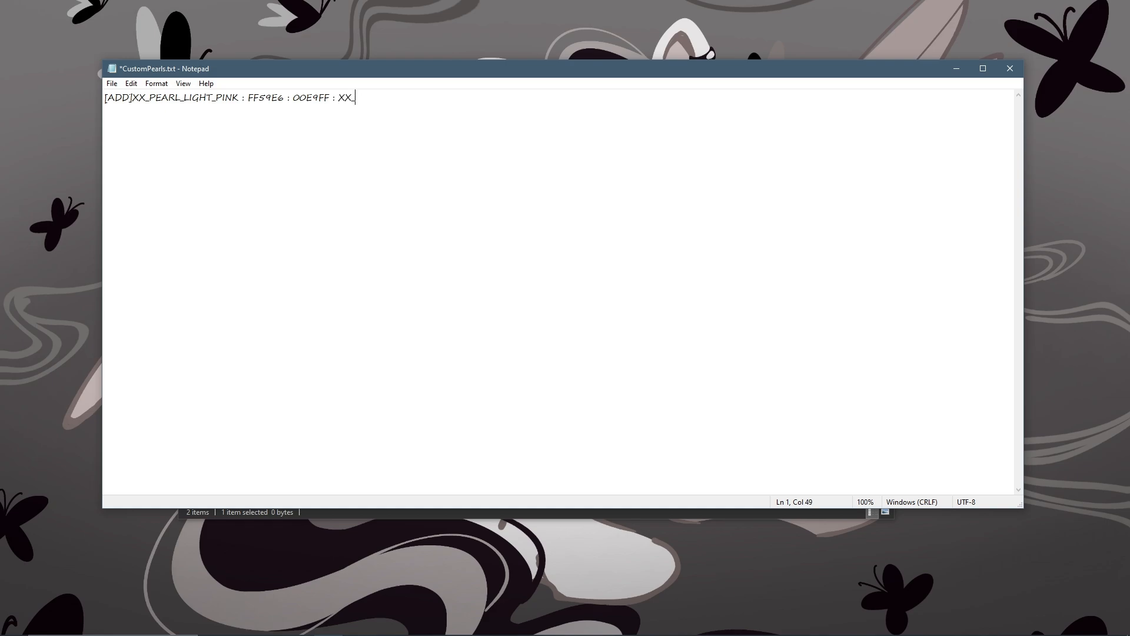
type("_PINK")
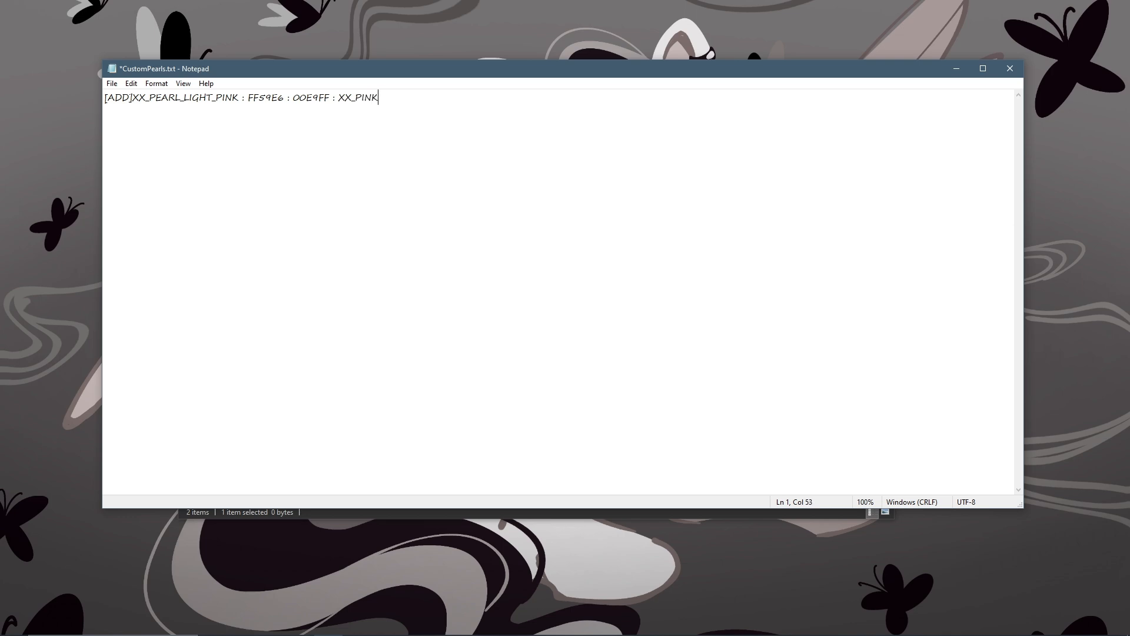
type("_PEARL")
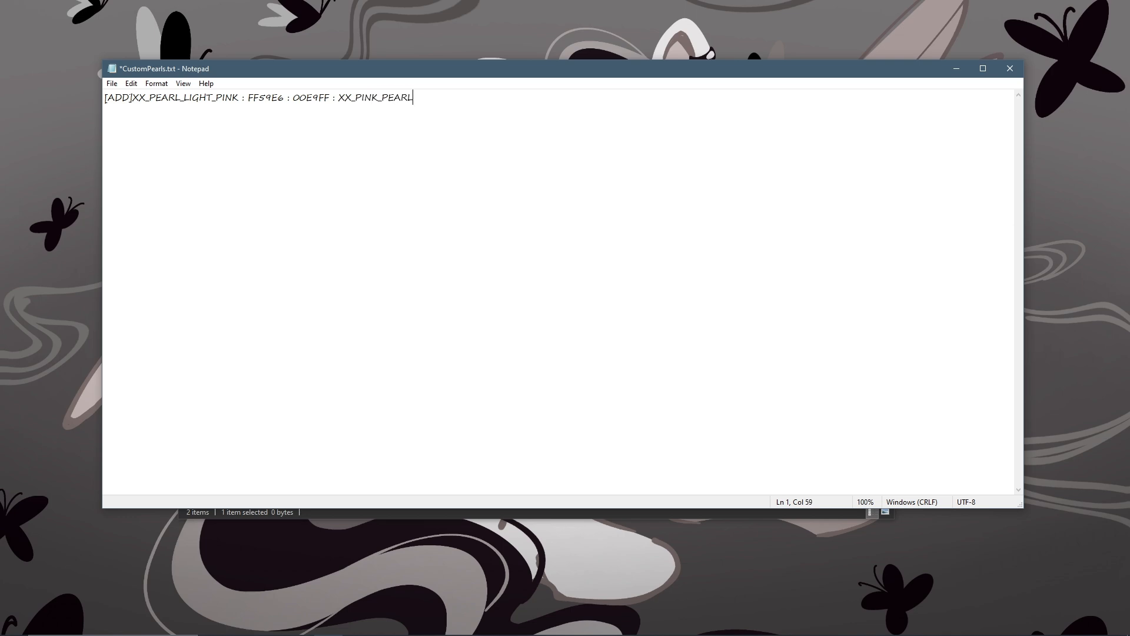
mouse_move(606, 120)
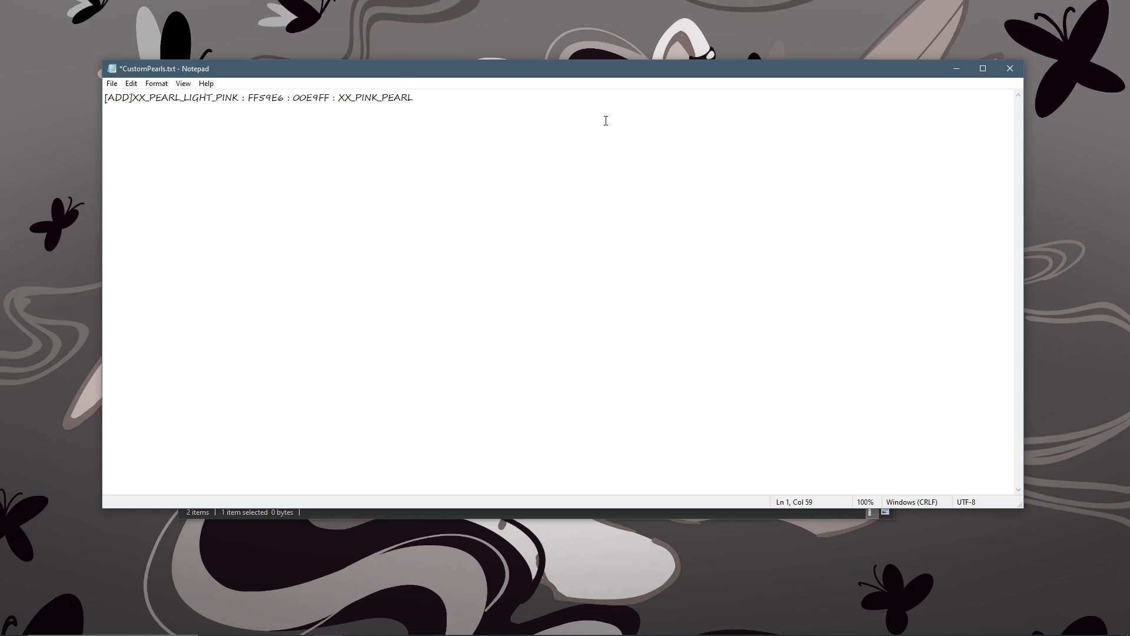
key("ctrl+s")
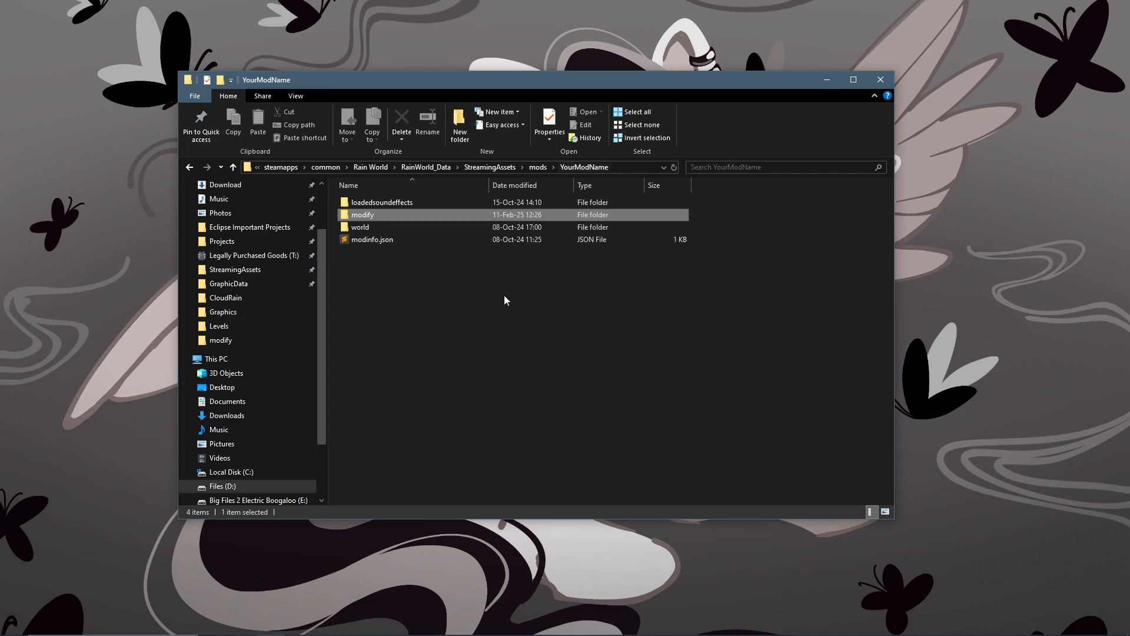
Create a text_eng folder and check its name against the game's text folder, then open it
left_click(453, 294)
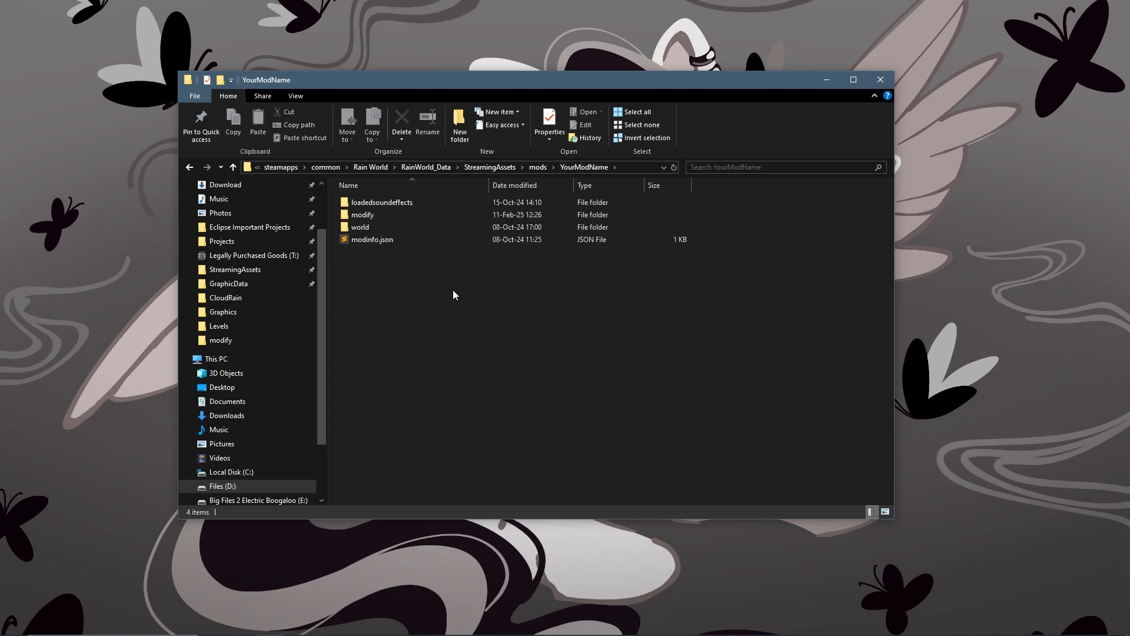
mouse_move(458, 331)
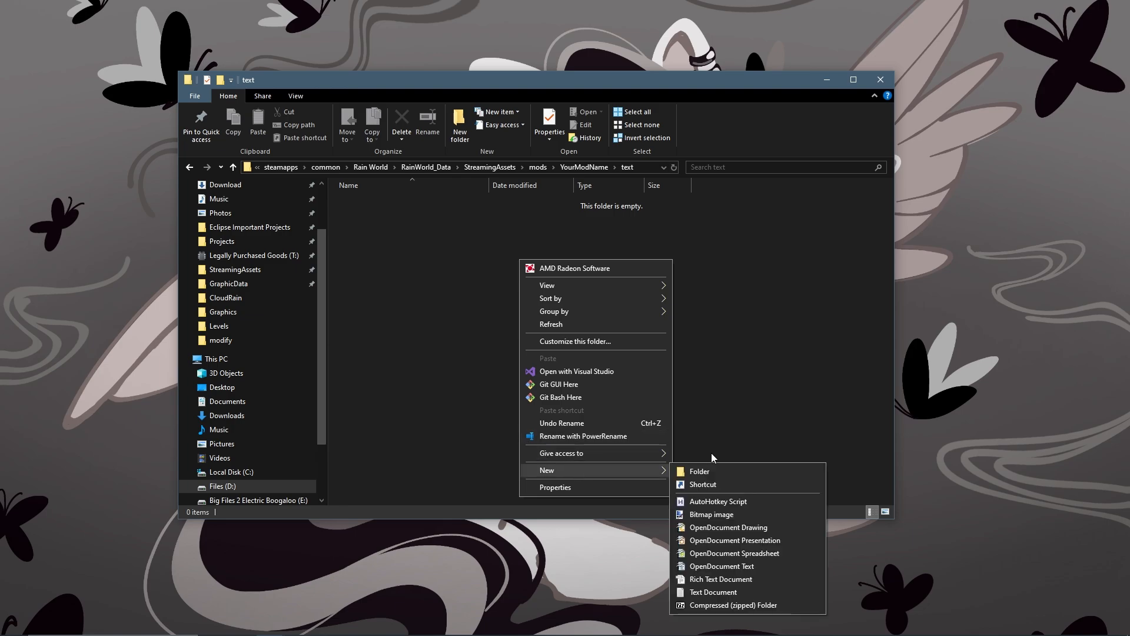
left_click(699, 471)
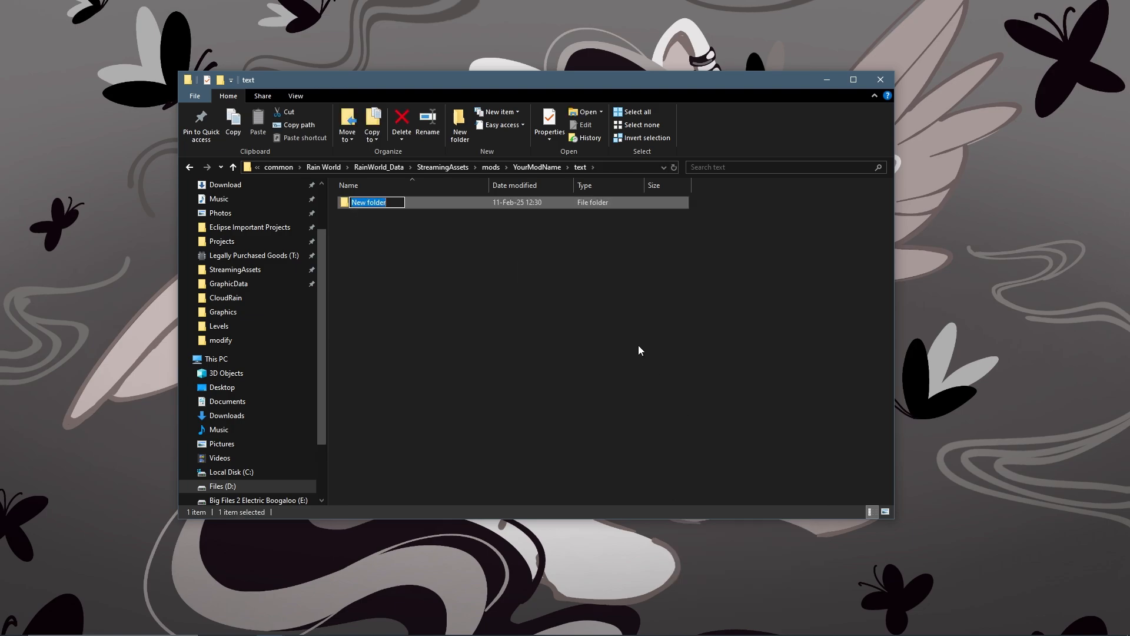
type("text_e")
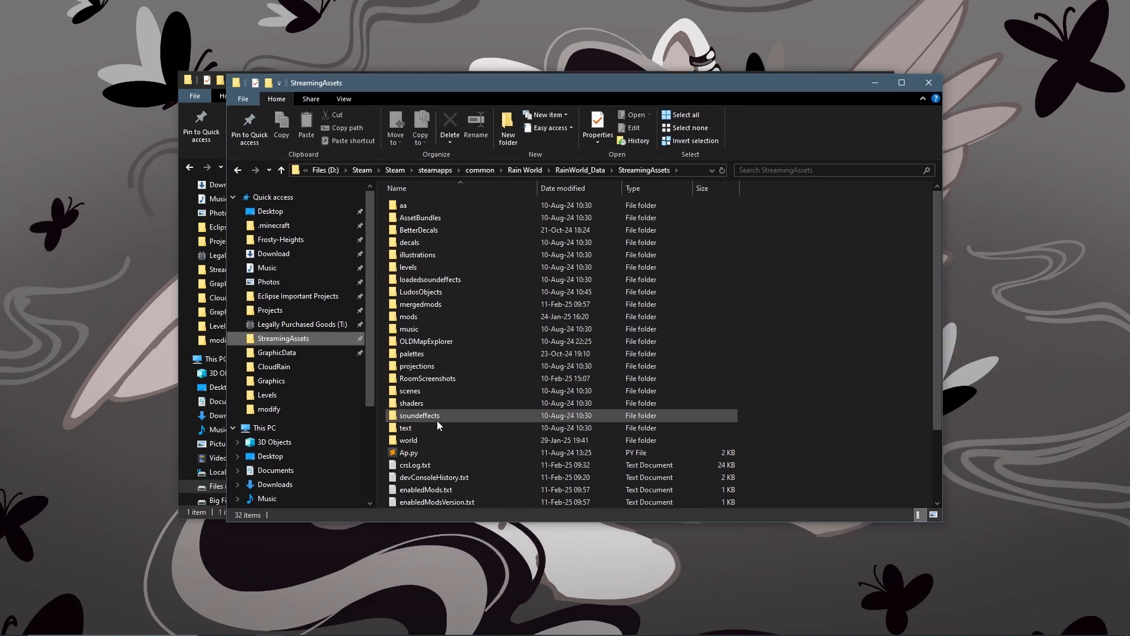
double_click(405, 427)
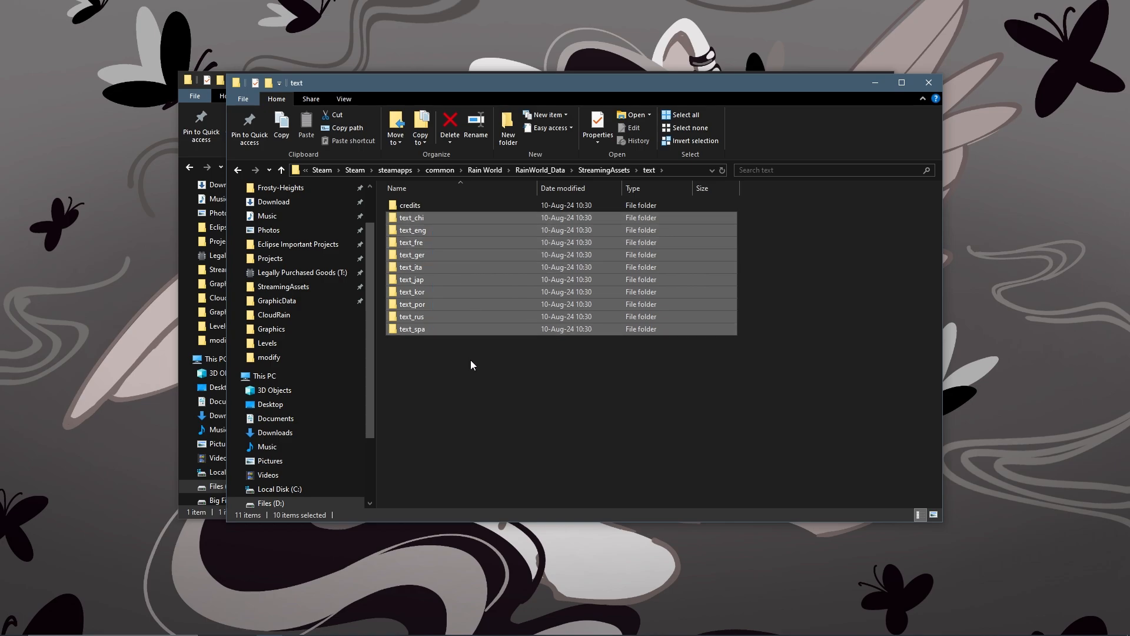
left_click(498, 279)
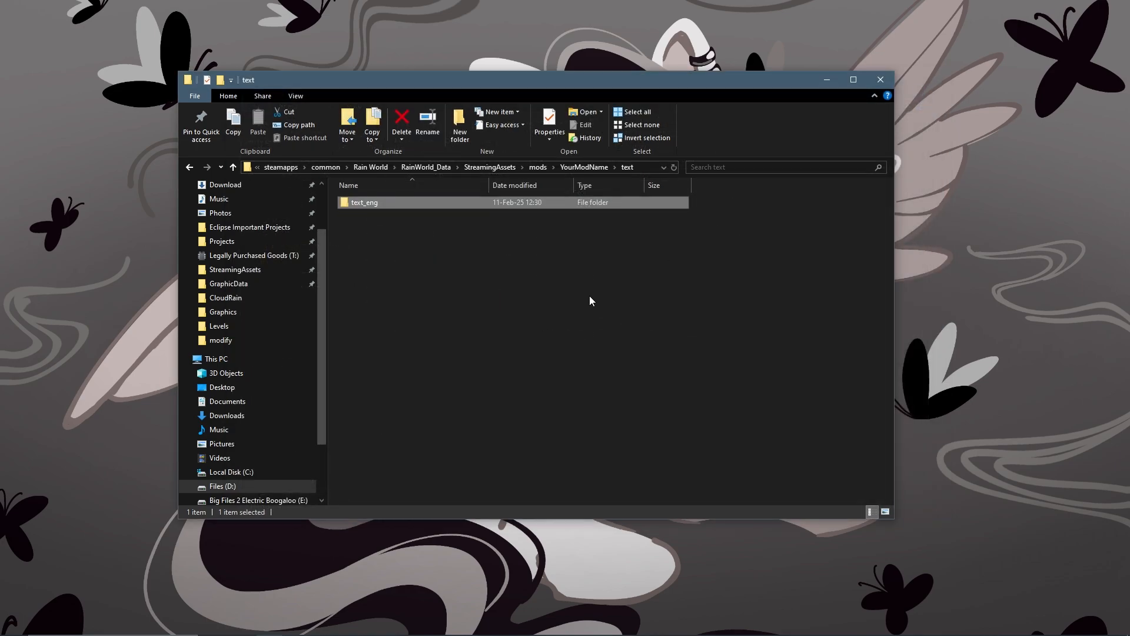
left_click(500, 232)
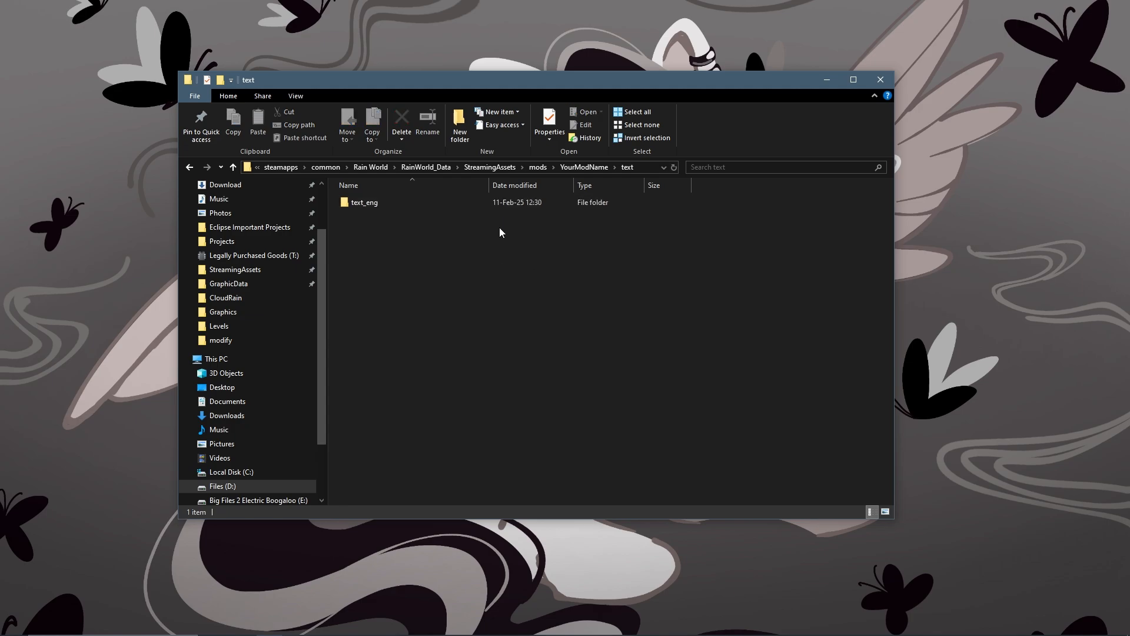
double_click(363, 202)
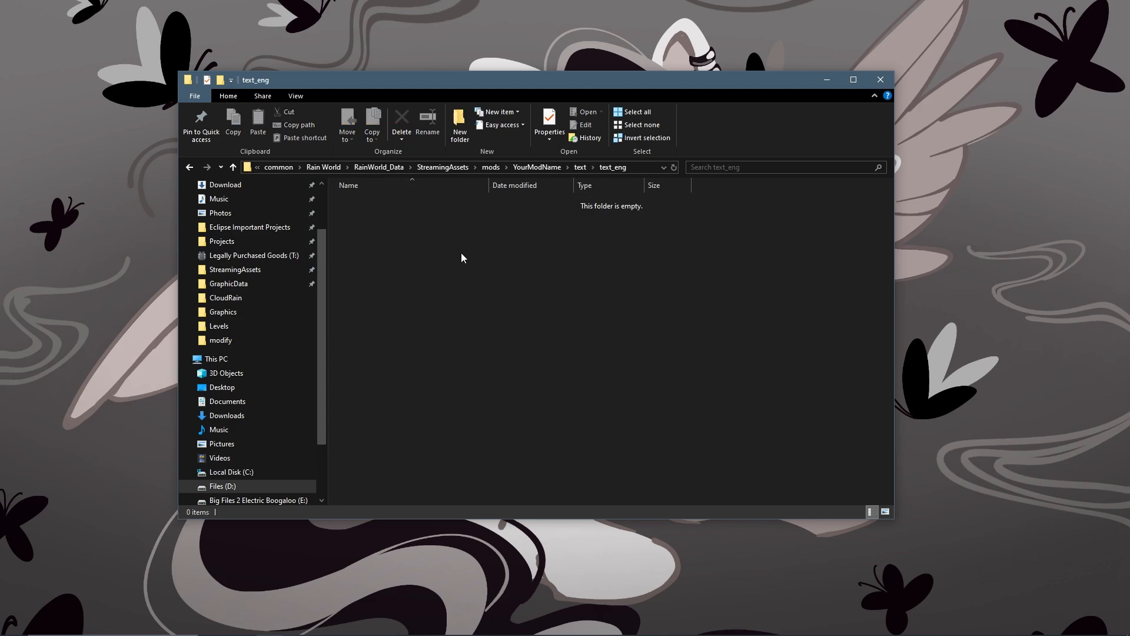
Add a new text document named XX_PINK_PEARL.txt to the empty text_eng folder
right_click(462, 257)
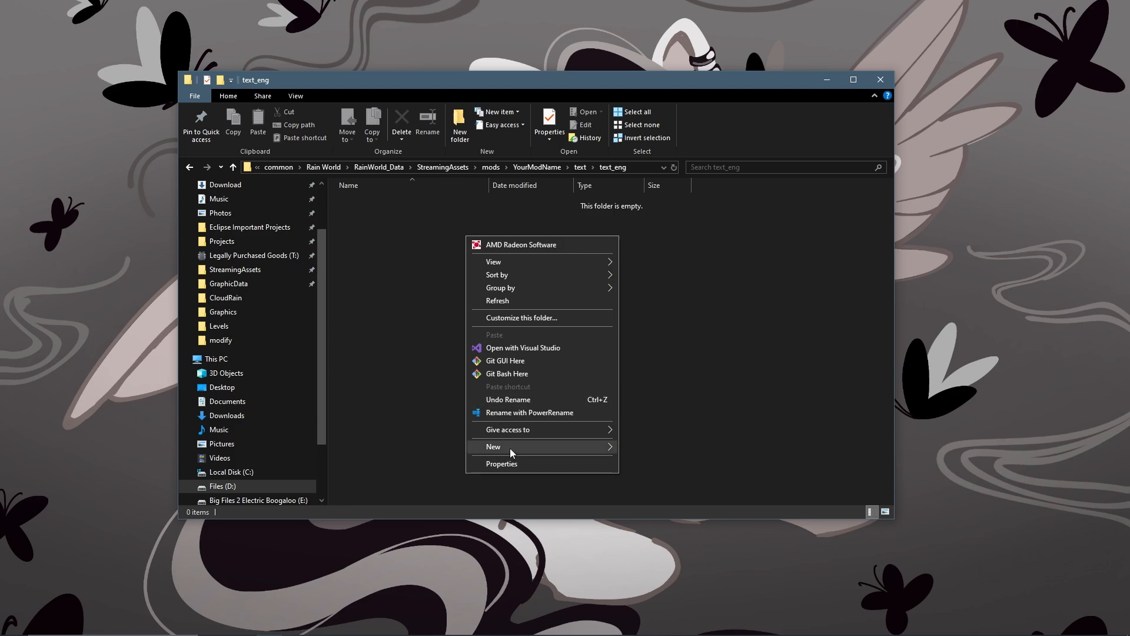
left_click(493, 446)
type("XX_PINK_PEARL.txt")
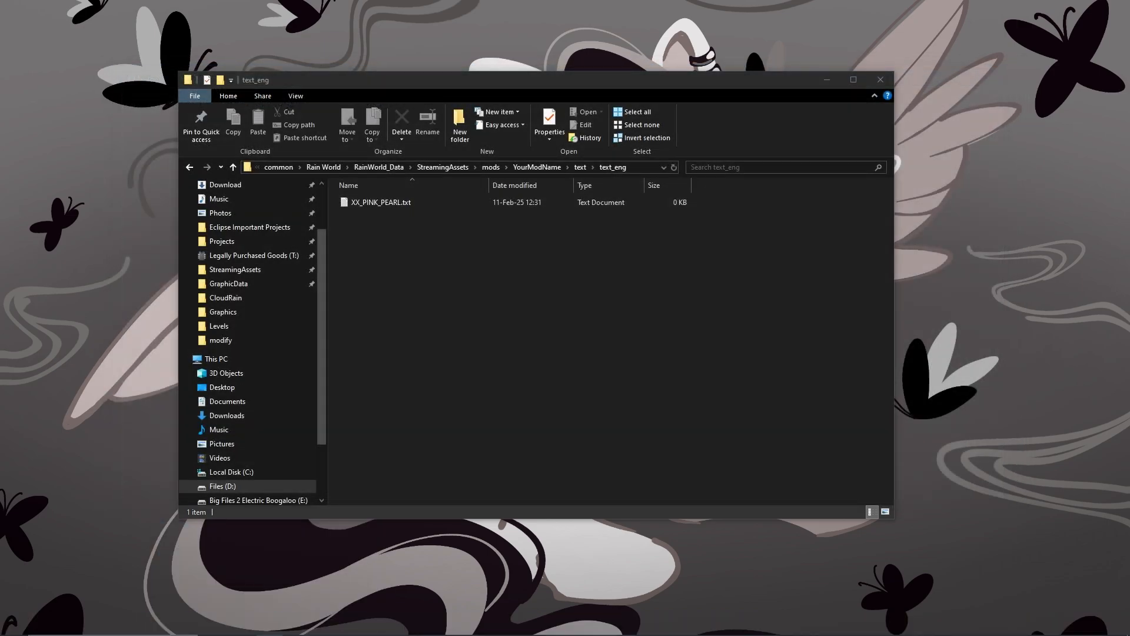
Open XX_PINK_PEARL.txt in Notepad and type the header line 0-XX_PINK_PEARL
double_click(381, 202)
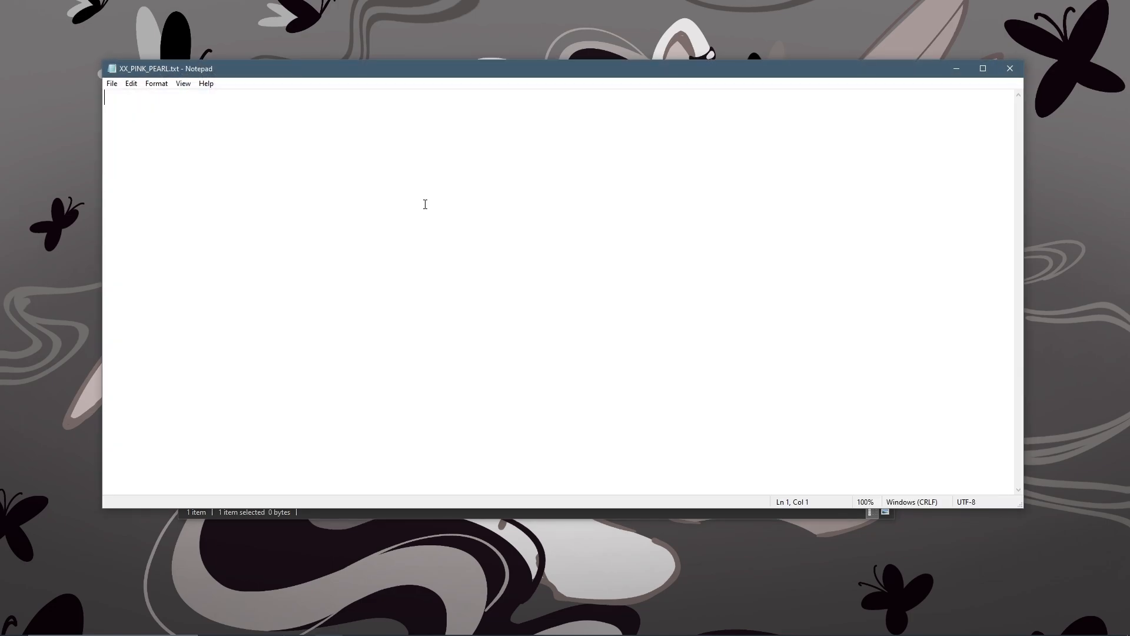
mouse_move(370, 235)
type("O-")
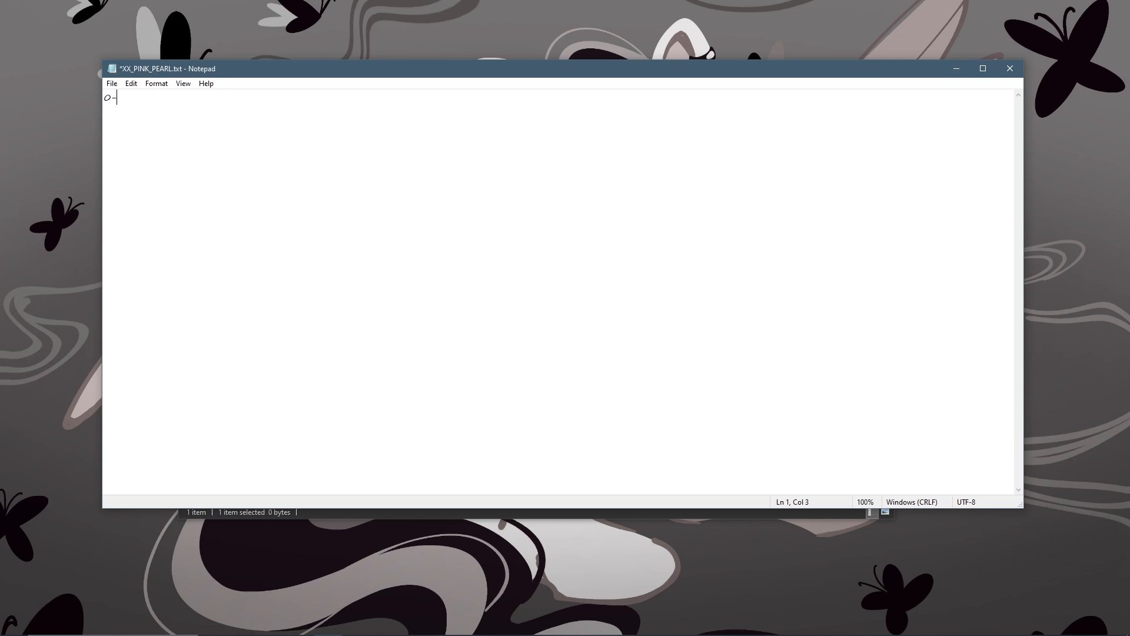
type("XX_PINK_PEARL")
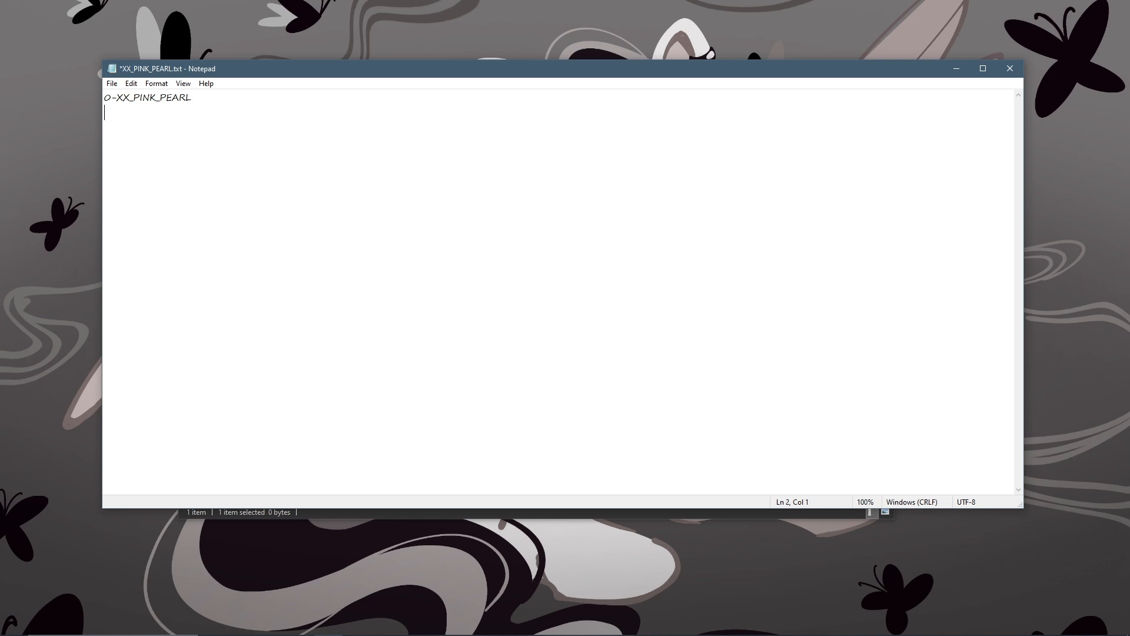
mouse_move(197, 179)
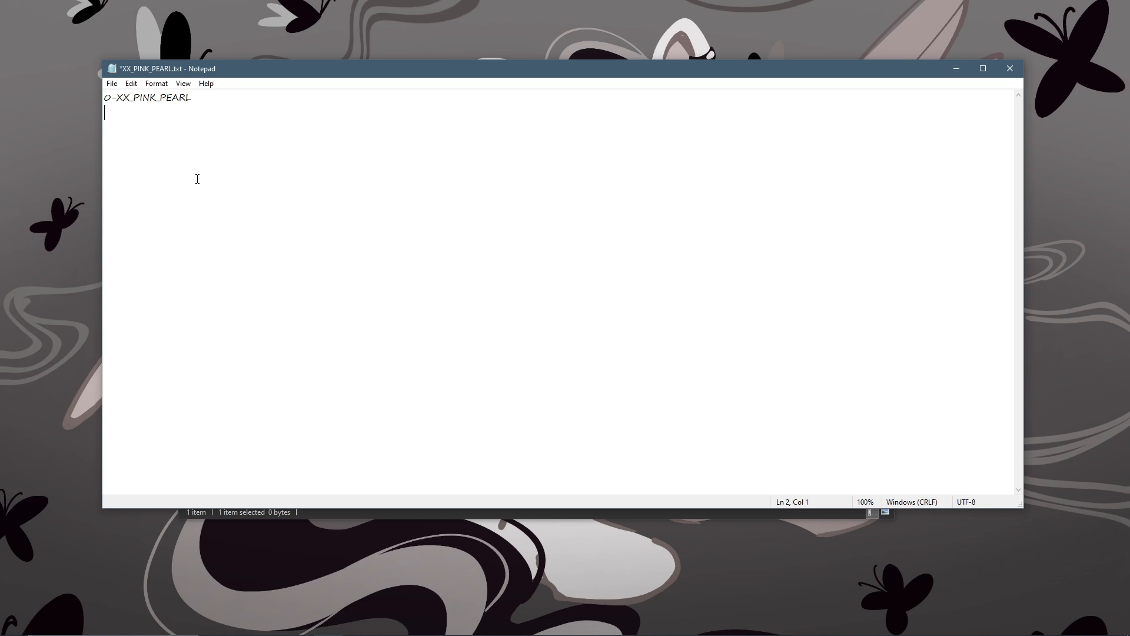
Type two dialogue lines: a simple message for the moon and another text box
type("This is a")
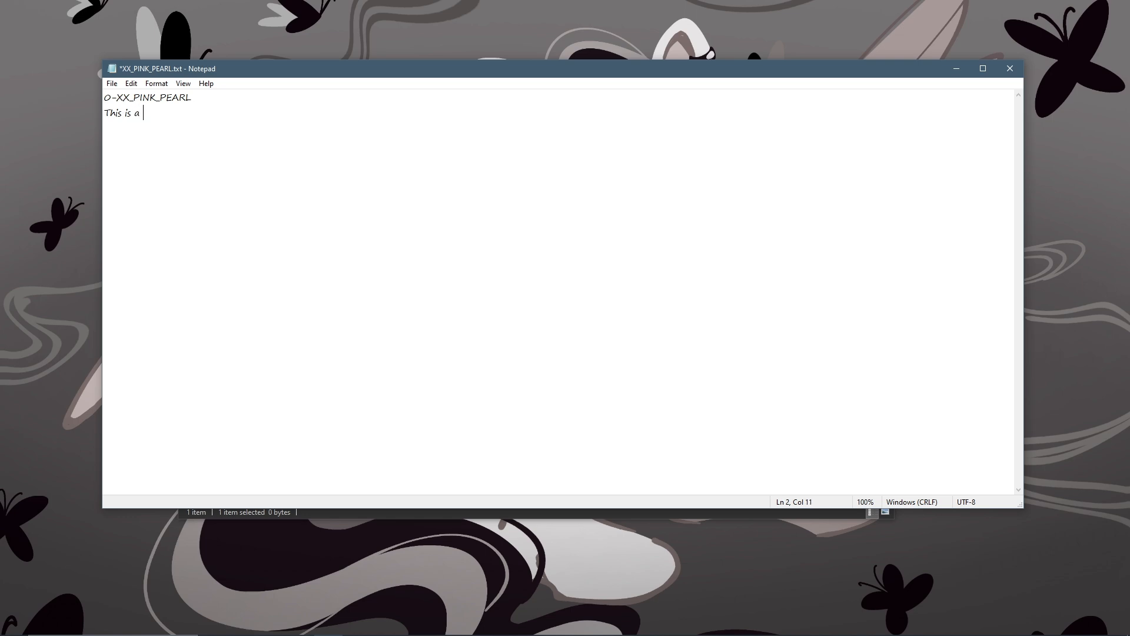
type("simple message from me, looks to")
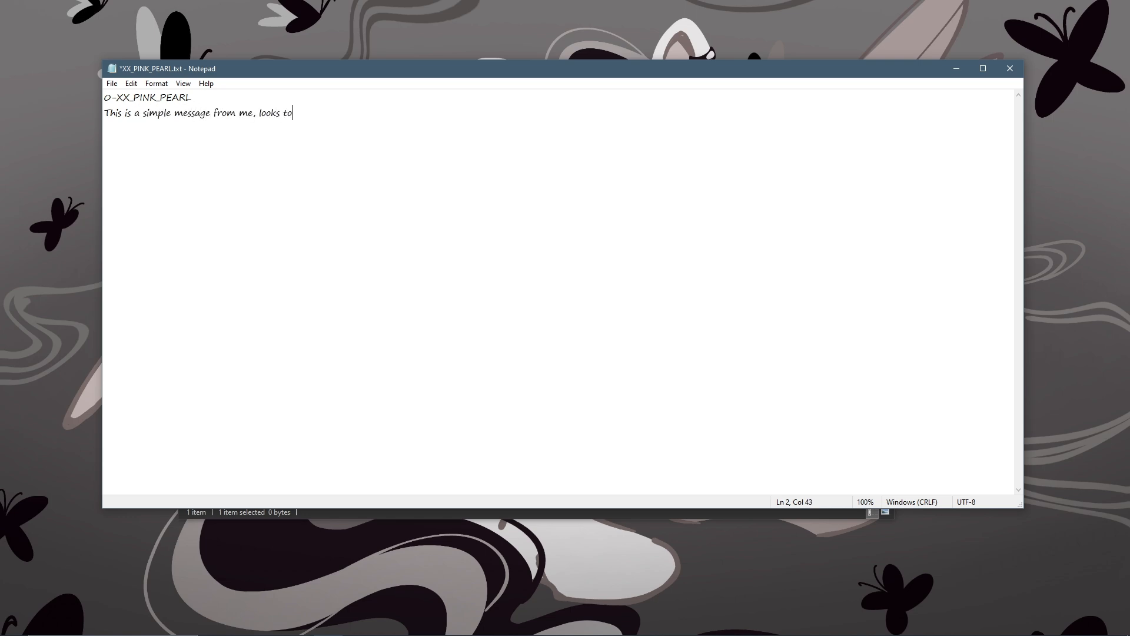
type("the moon!")
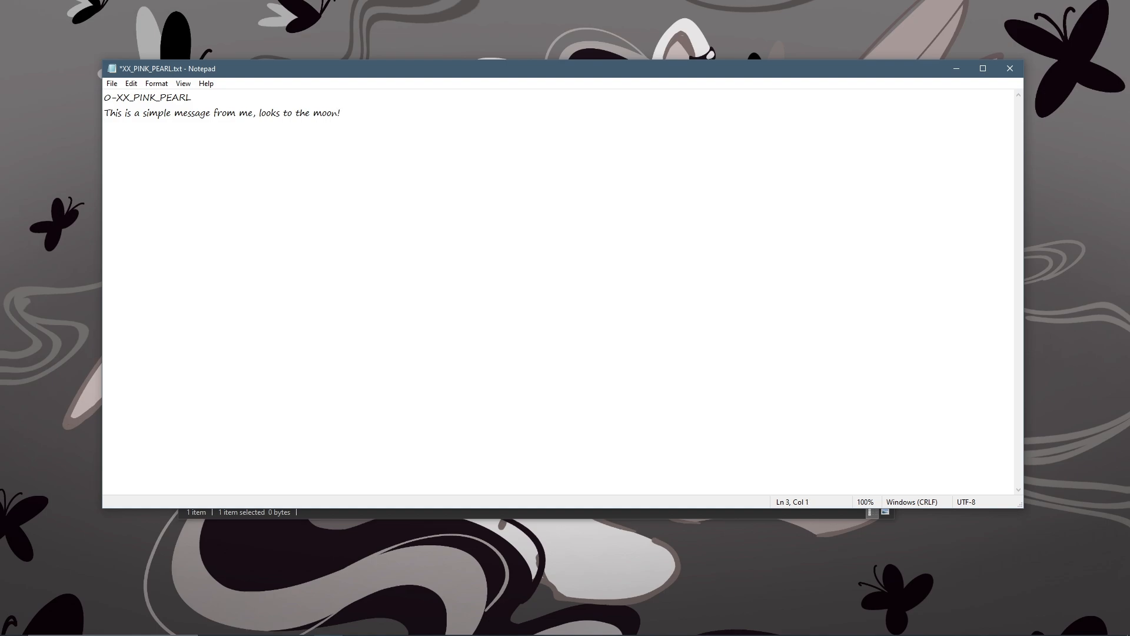
type("This is another text")
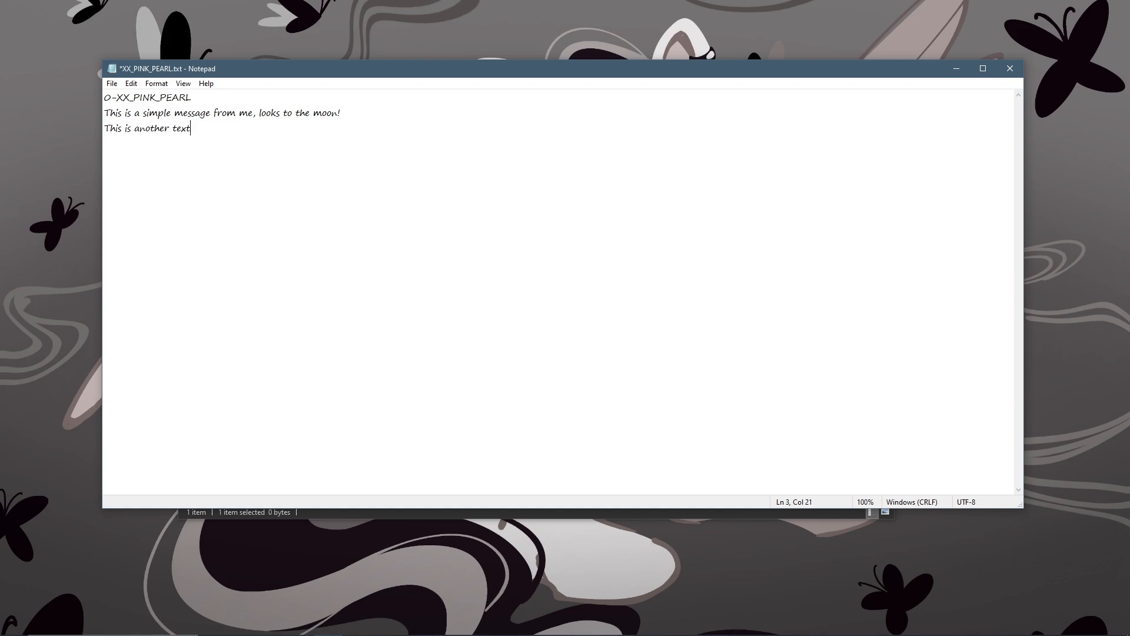
type("box! This Will Wait to finish")
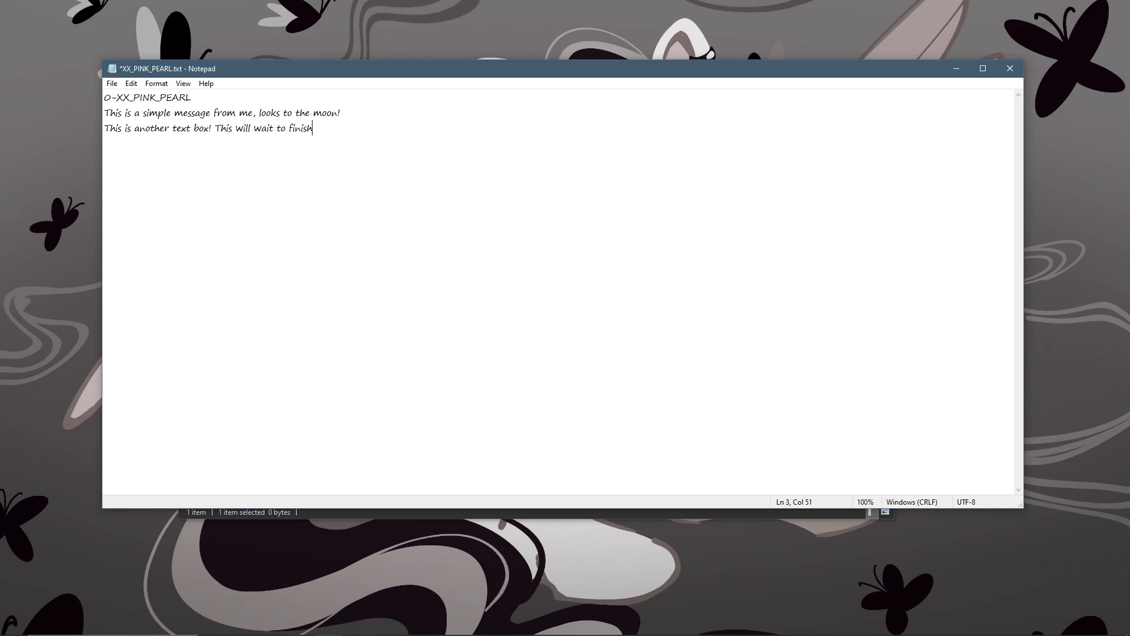
type("after the first one")
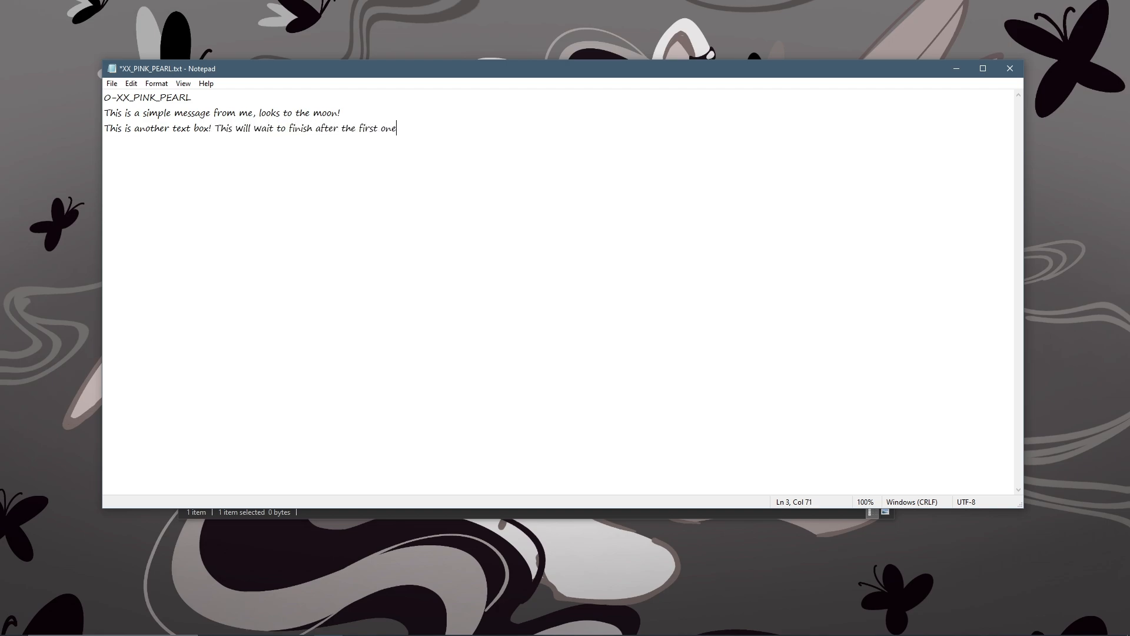
type("!")
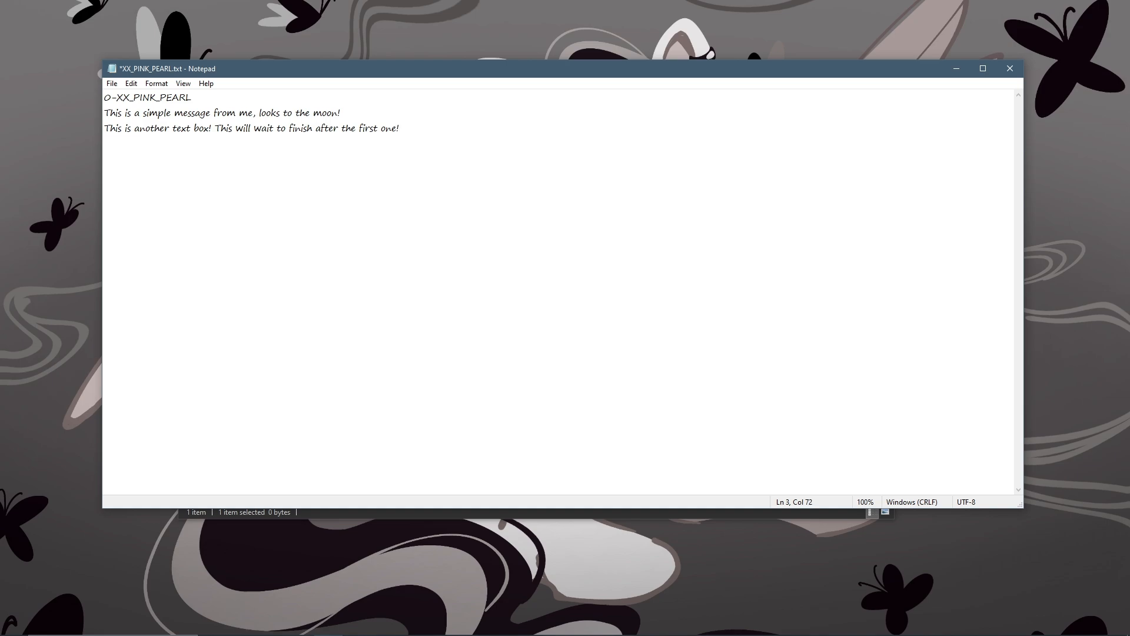
Append '<LINE>The Second line inside this single box!' to line 3 and save
left_click(399, 128)
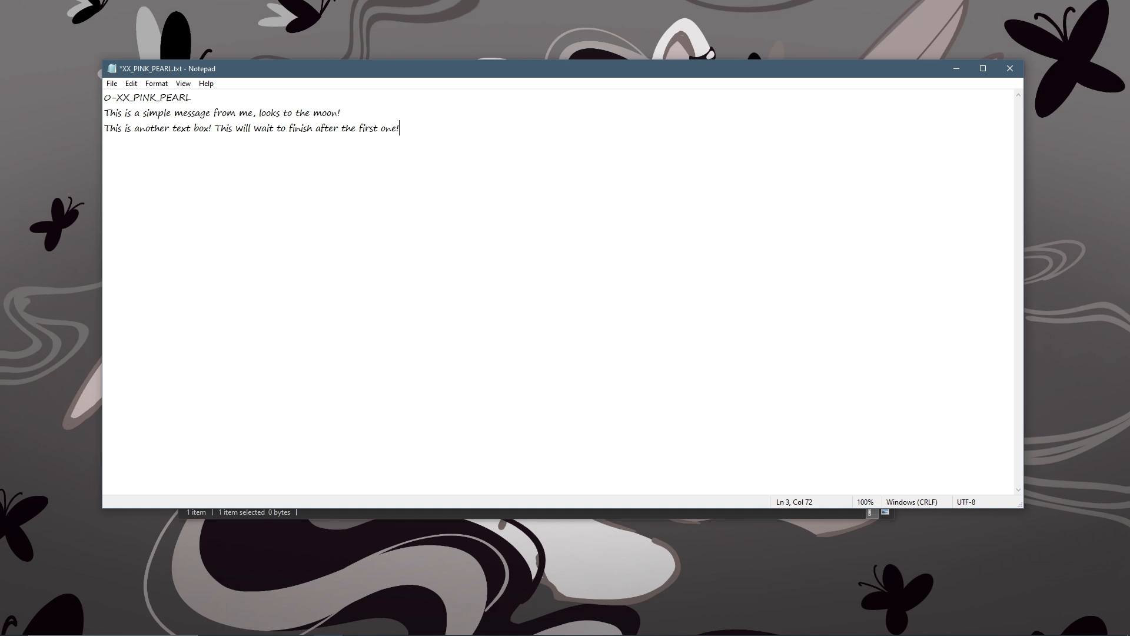
type("<LINE>")
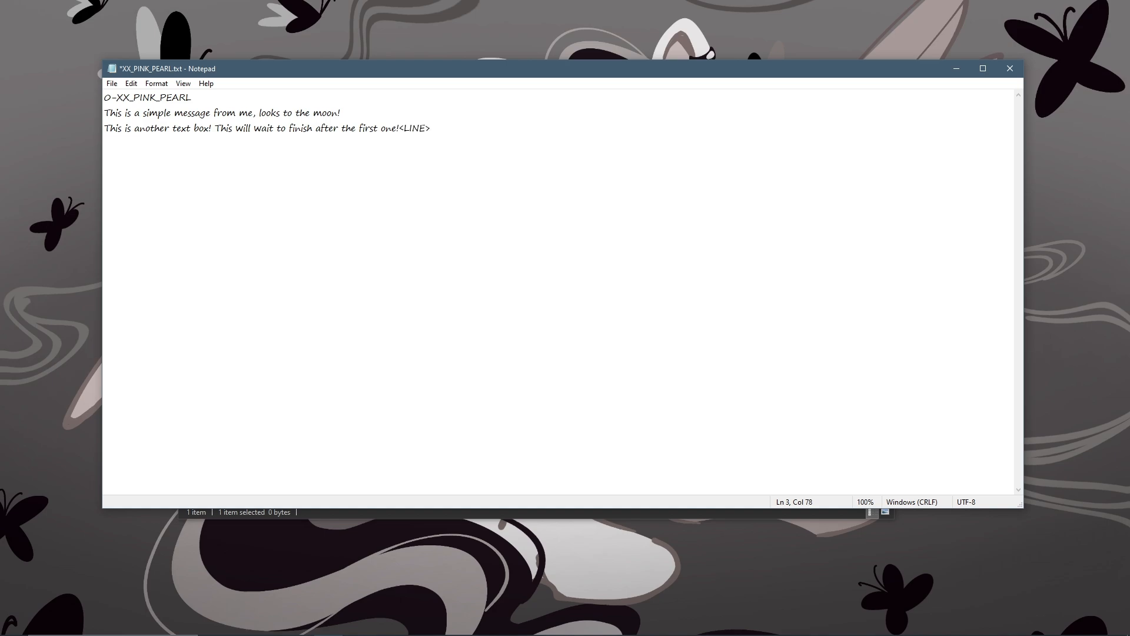
left_click(430, 127)
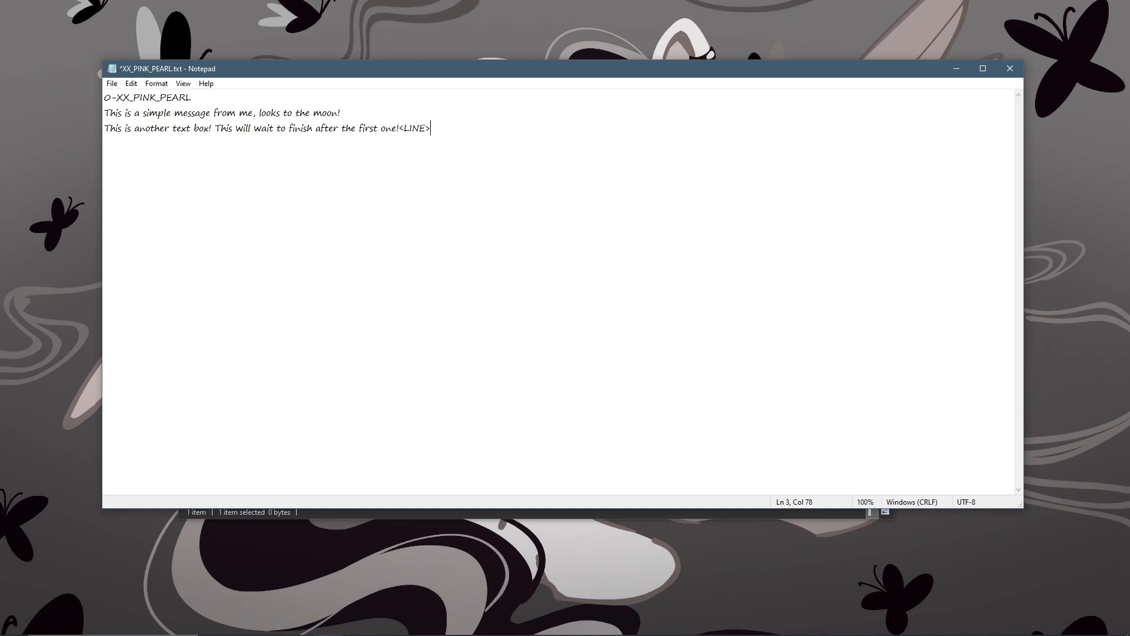
type("The Second")
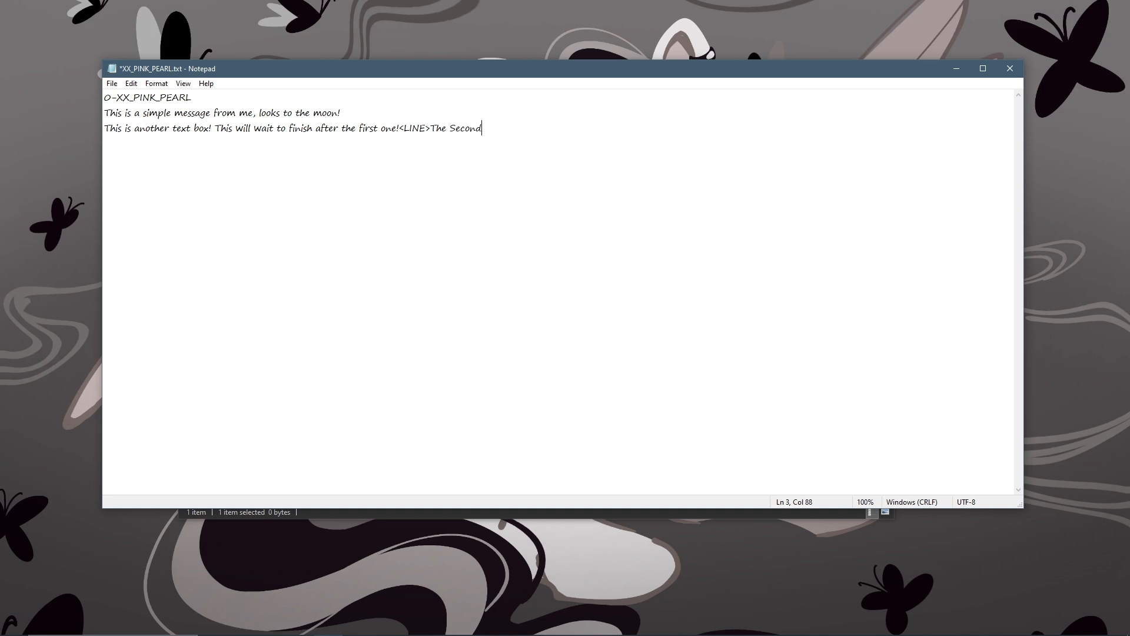
type("line inside this")
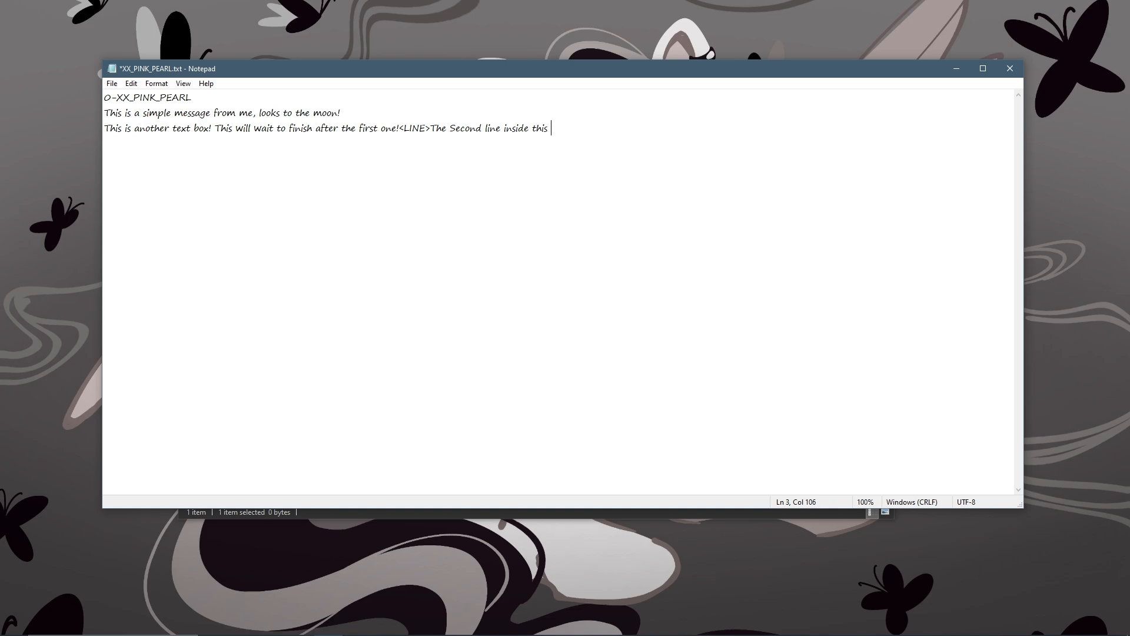
type("single box!")
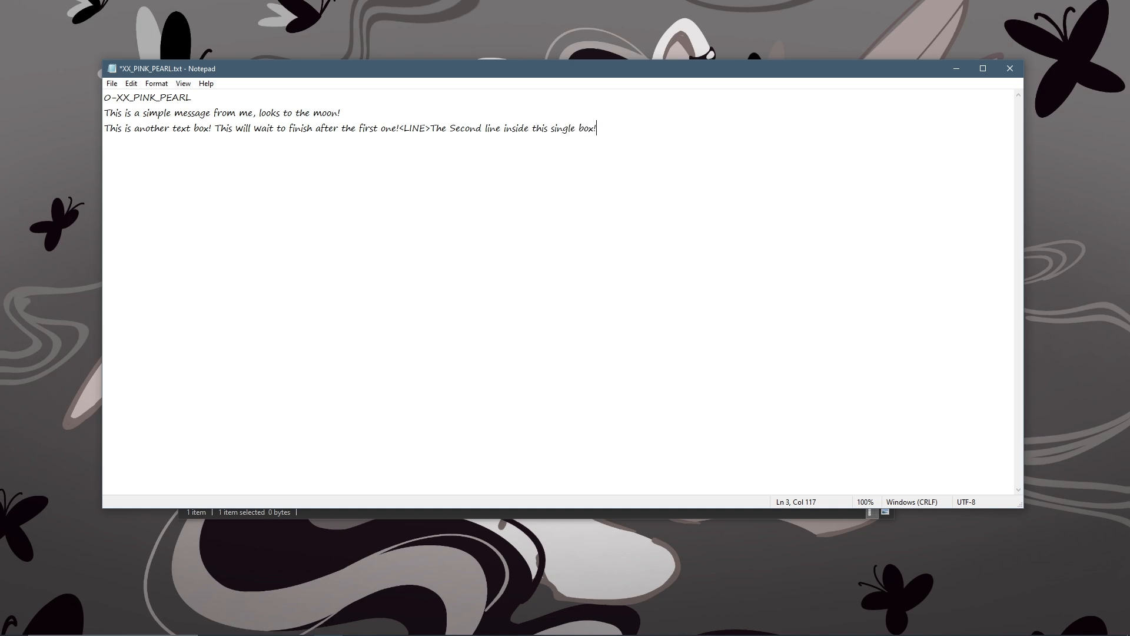
key("ctrl+s")
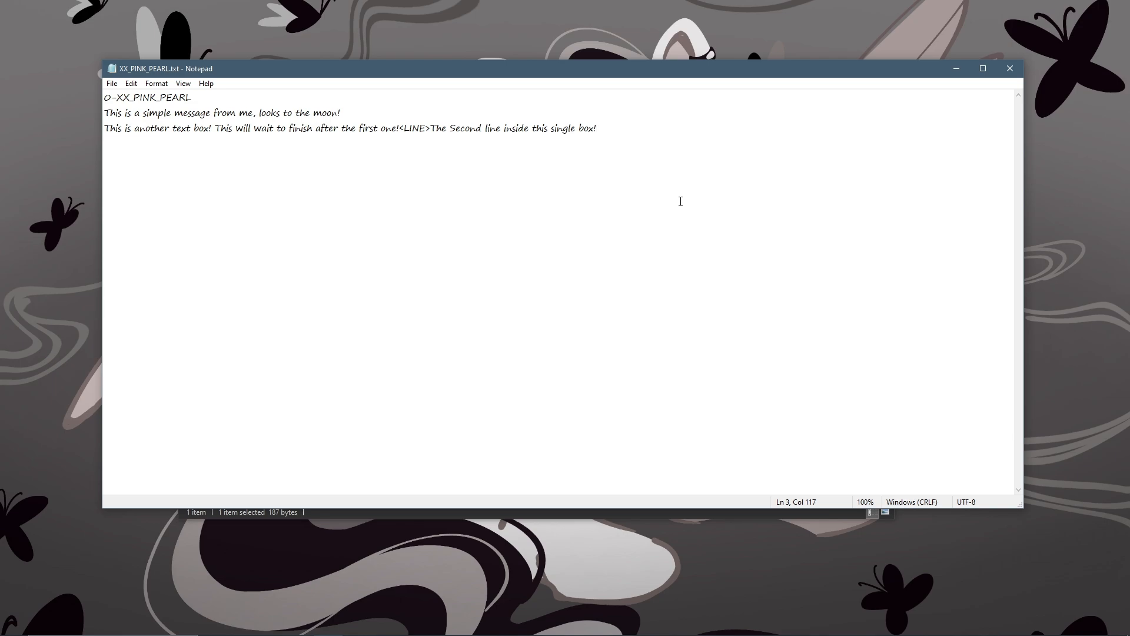
Place the cursor at the end of the third dialogue line to begin a fourth
left_click(597, 128)
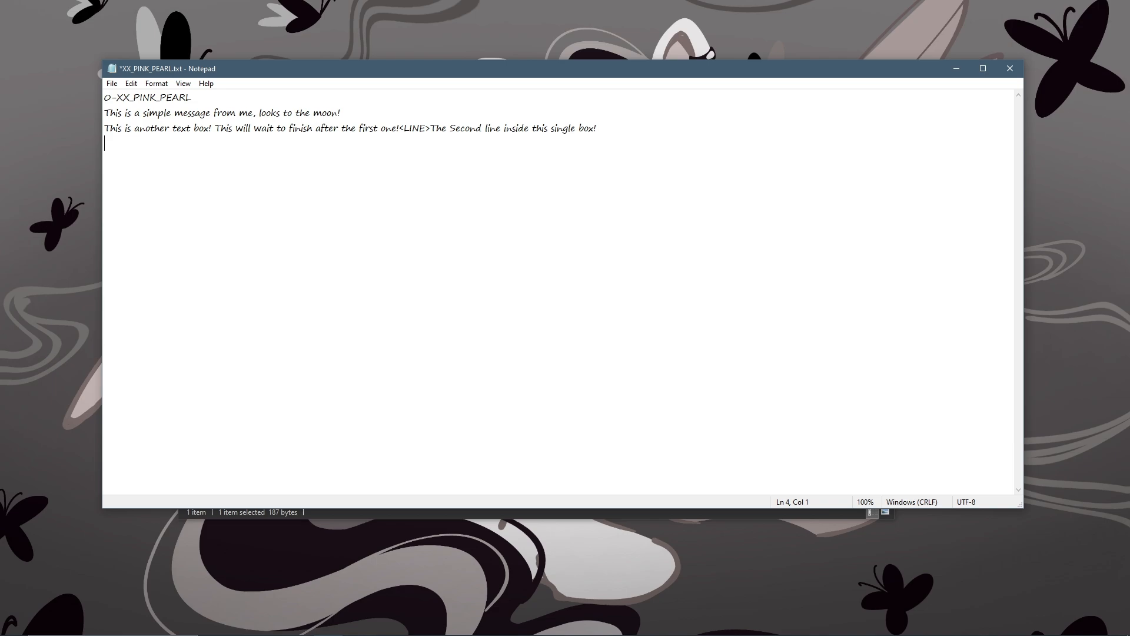
Start line 4 with '60 : This is a message to <PLAYERNAME>'
type("60 :")
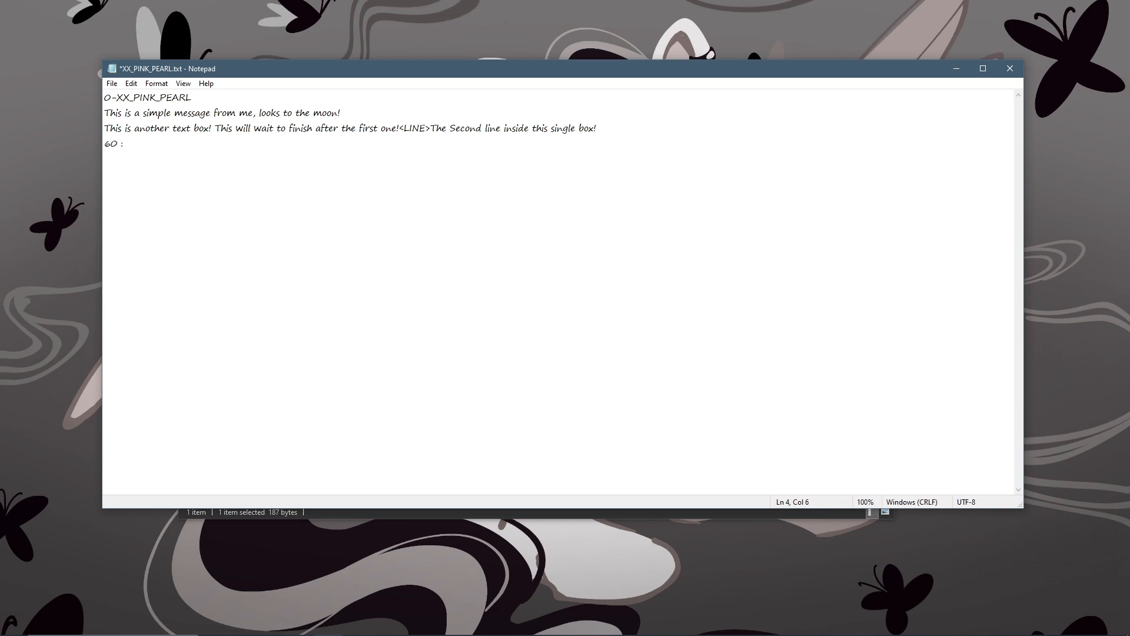
type("This is")
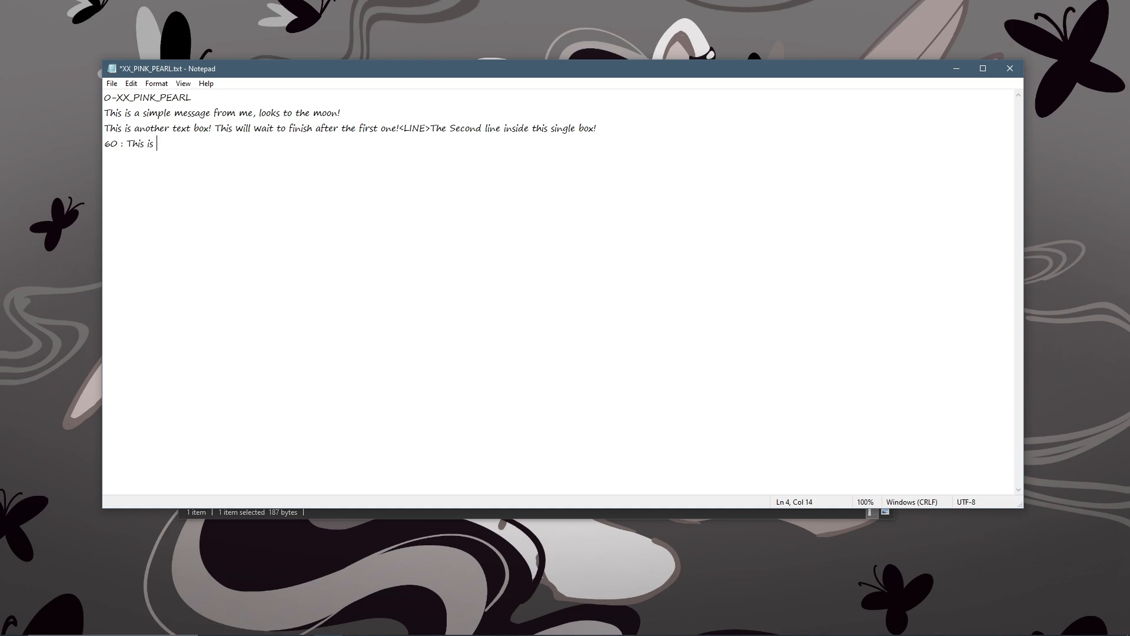
type("a message t")
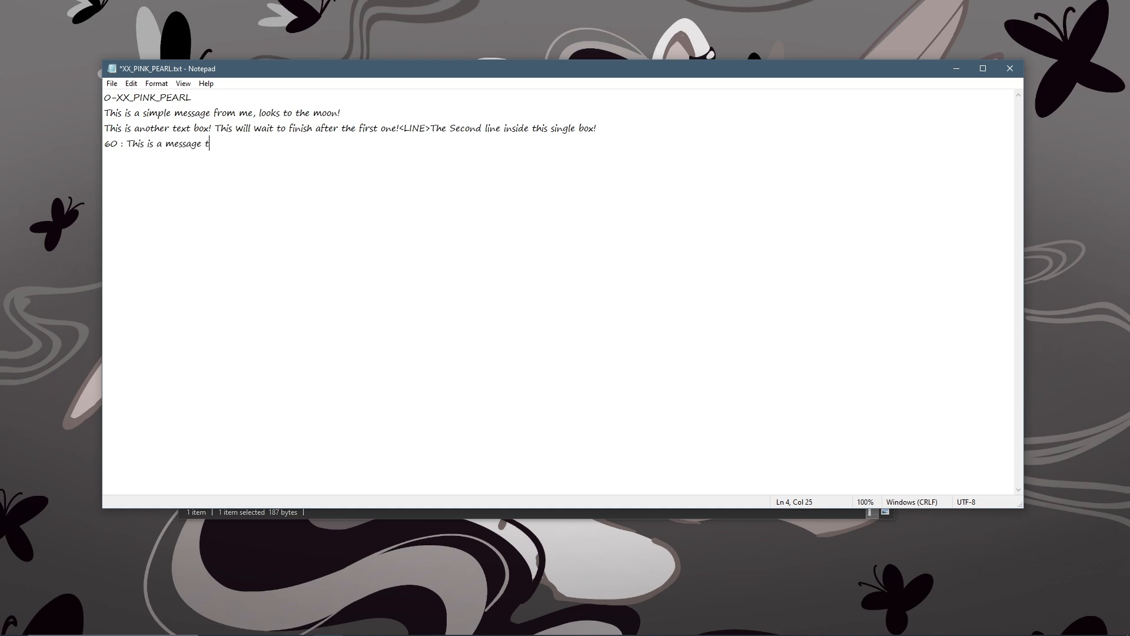
type("o")
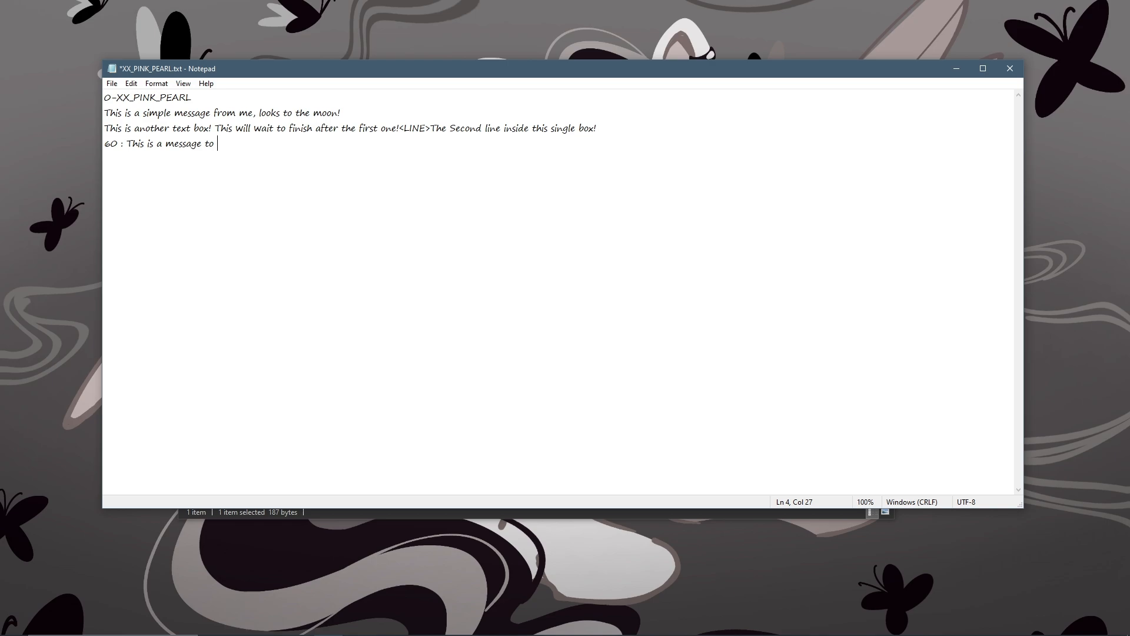
type("<>")
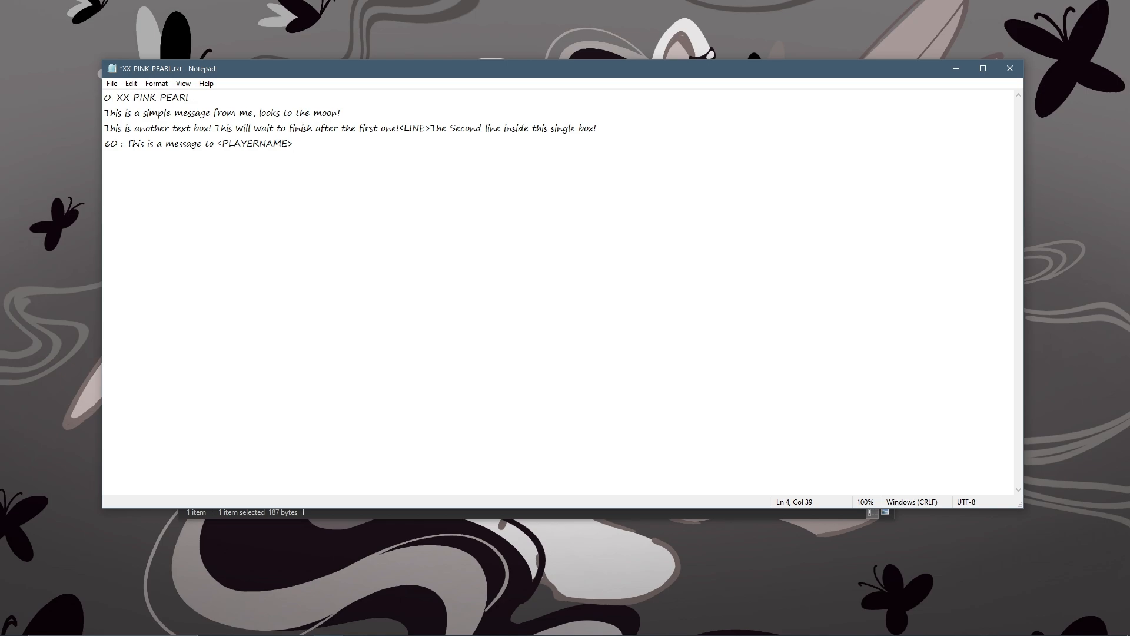
left_click(292, 142)
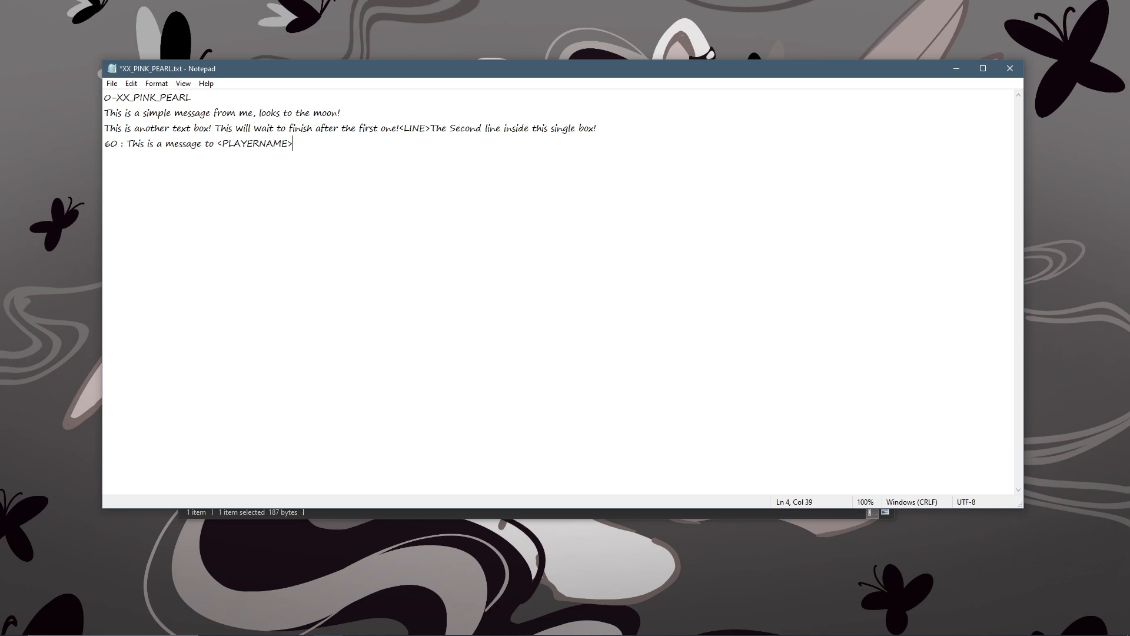
Continue with '!<LINE>This will ALSO pause afterwards :' and move to the goodbye line
type("!")
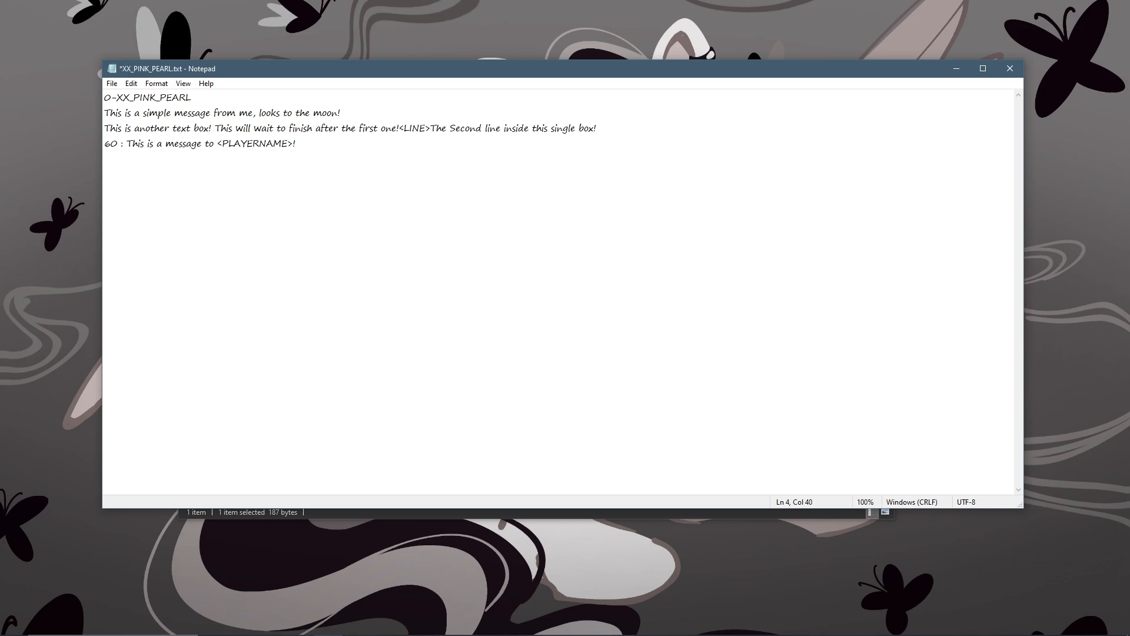
type("<LINE>")
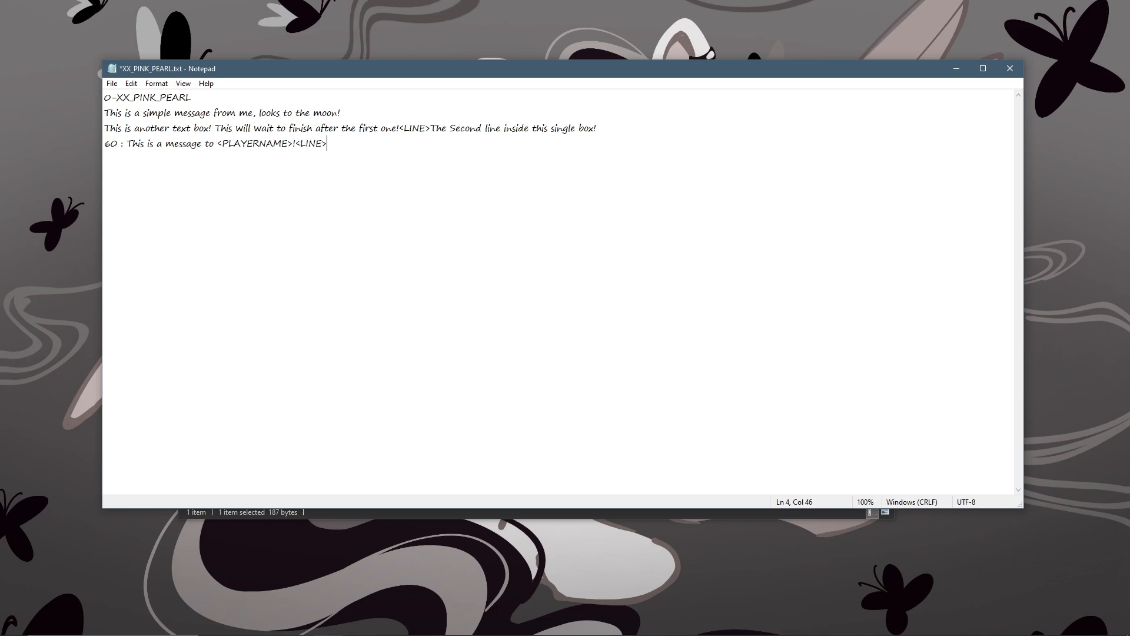
type("This")
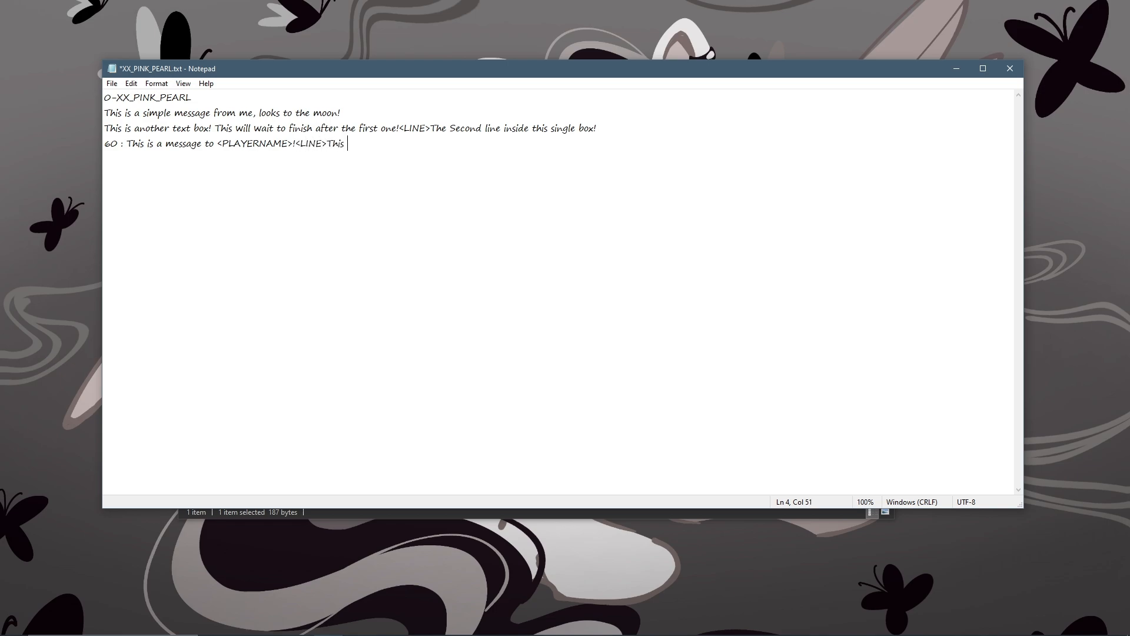
type("will ALSO pau")
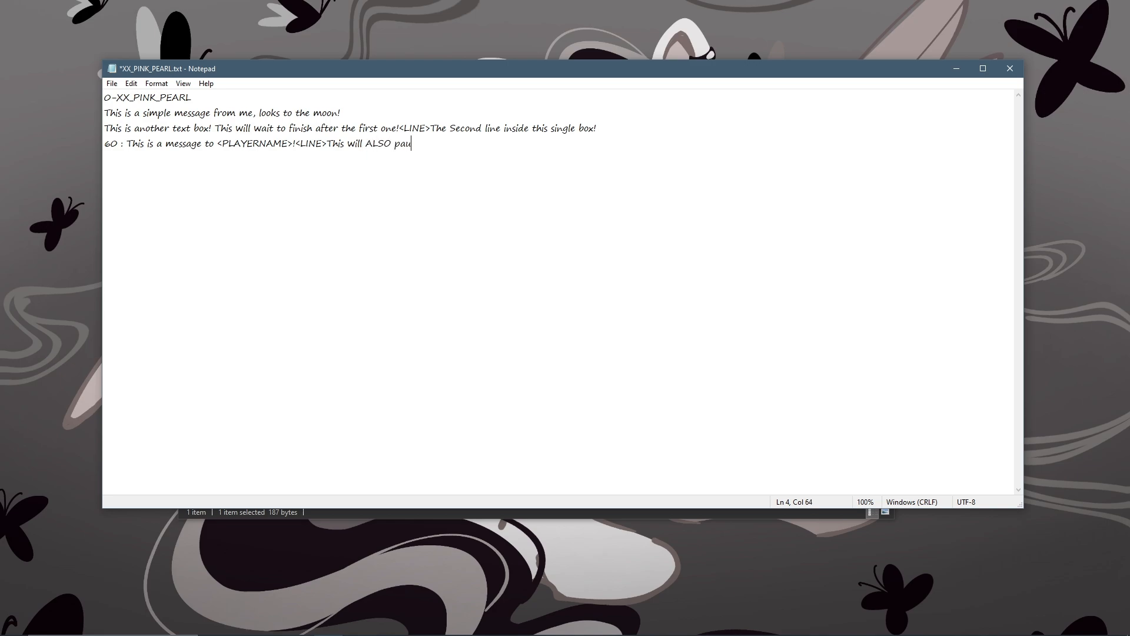
type("se afterwards")
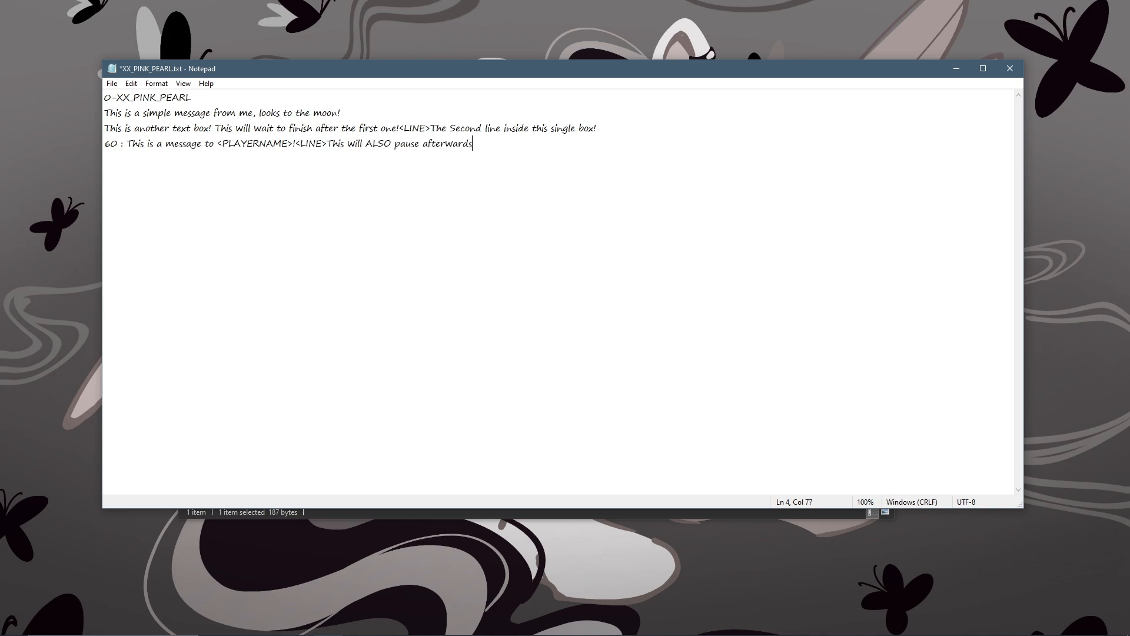
type(": 20")
type("And last but not least, a final goodbye. : 80")
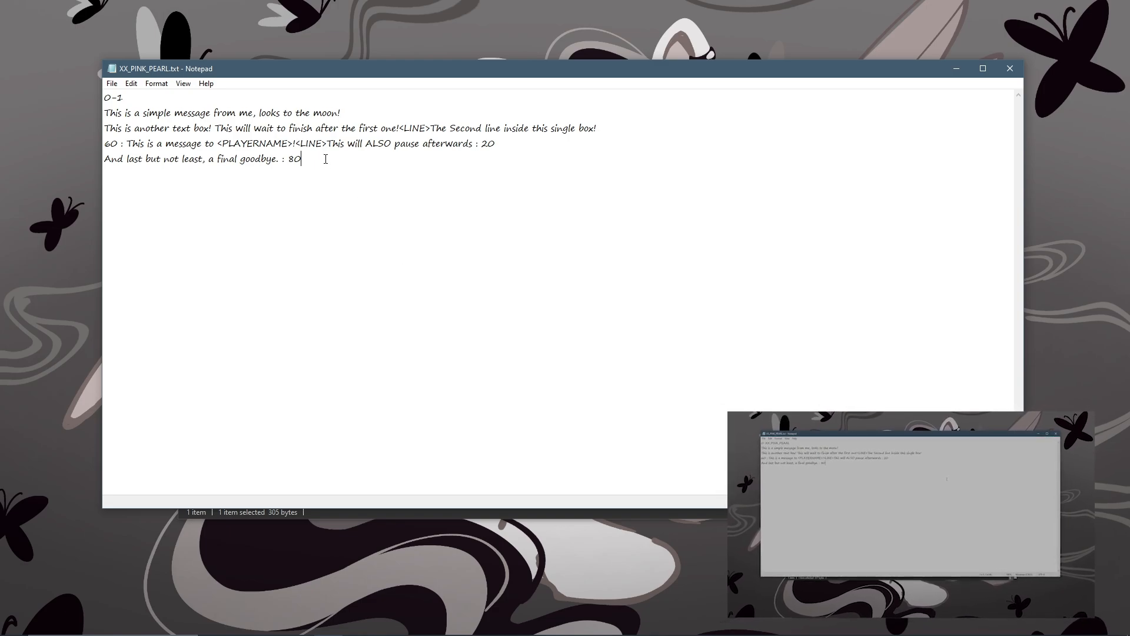
triple_click(202, 158)
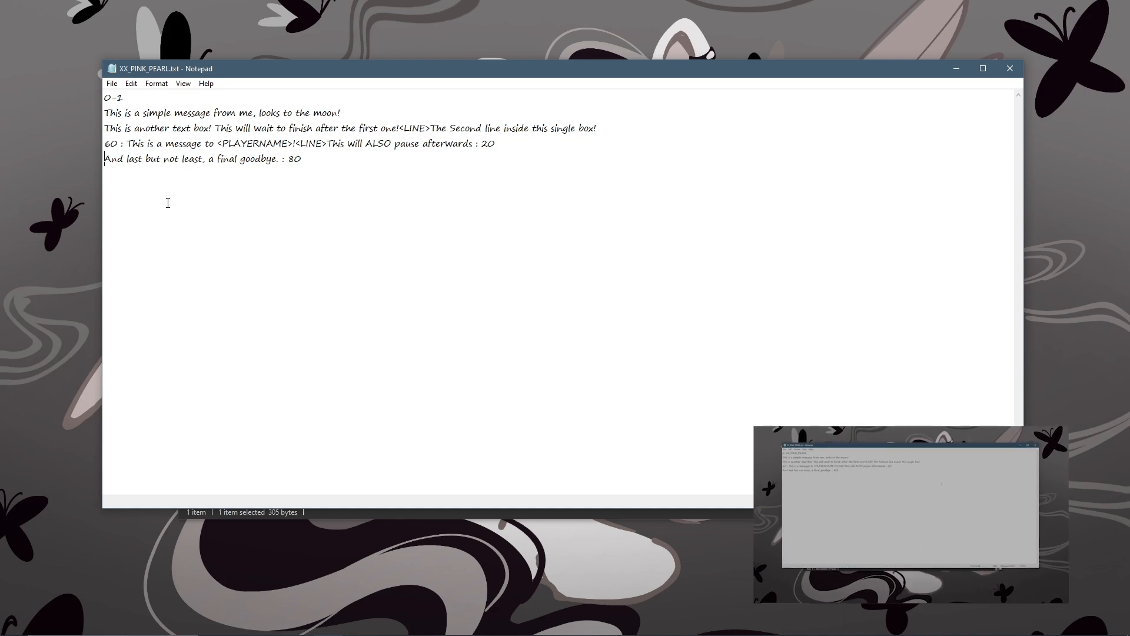
Replace the pearl id XX_PINK_PEARL on line 1 with 1
type("0 :")
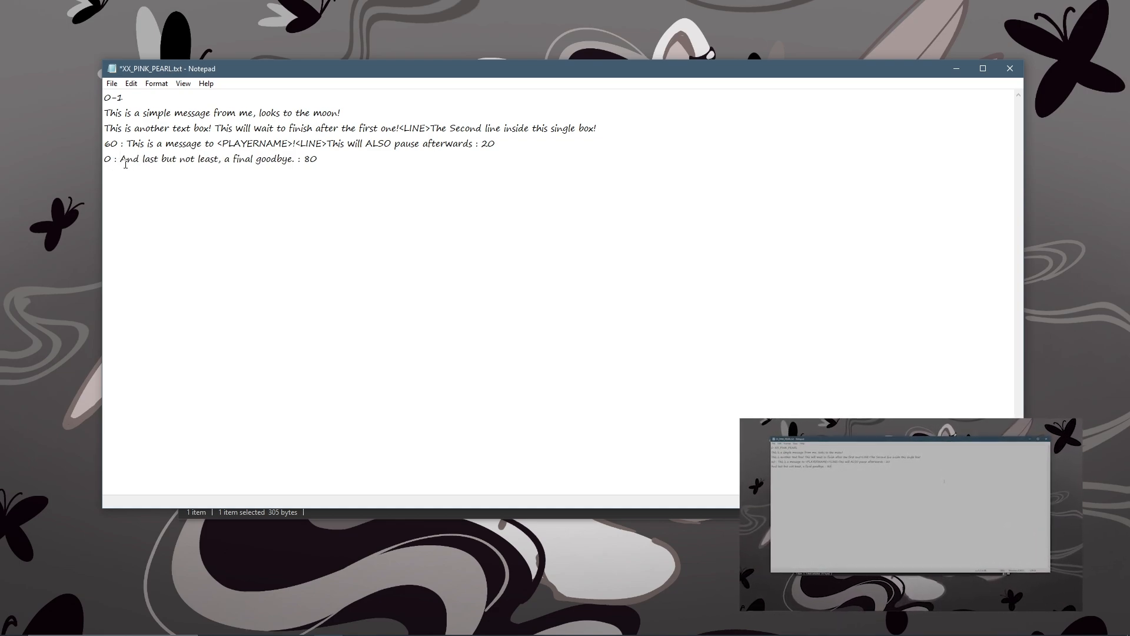
double_click(106, 159)
type("XX_PINK_PEARL")
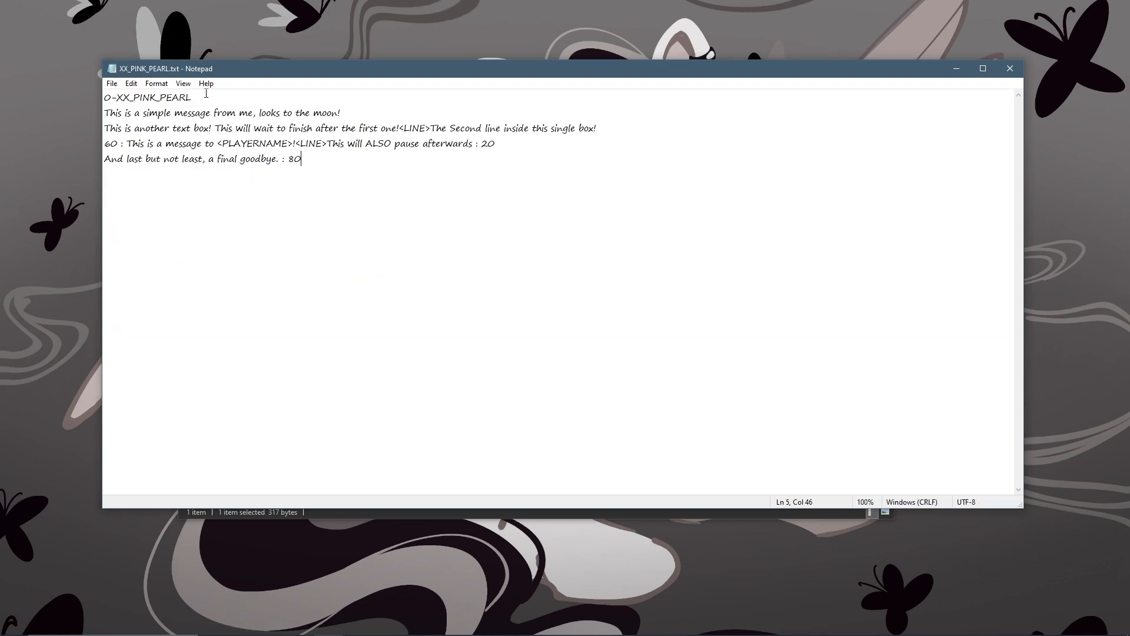
double_click(152, 97)
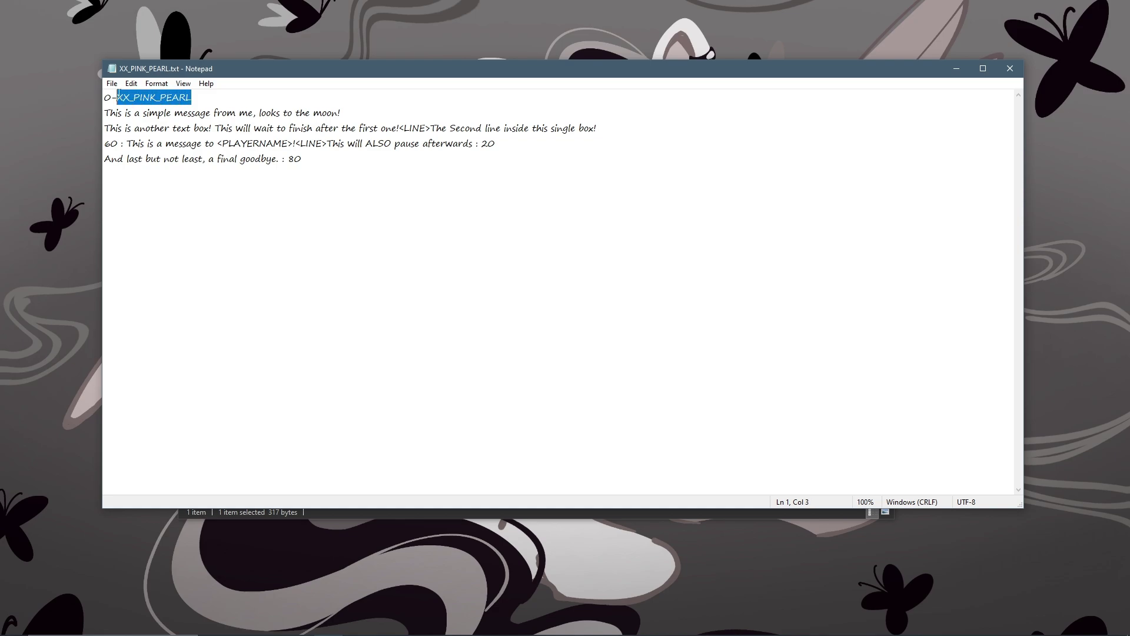
type("1")
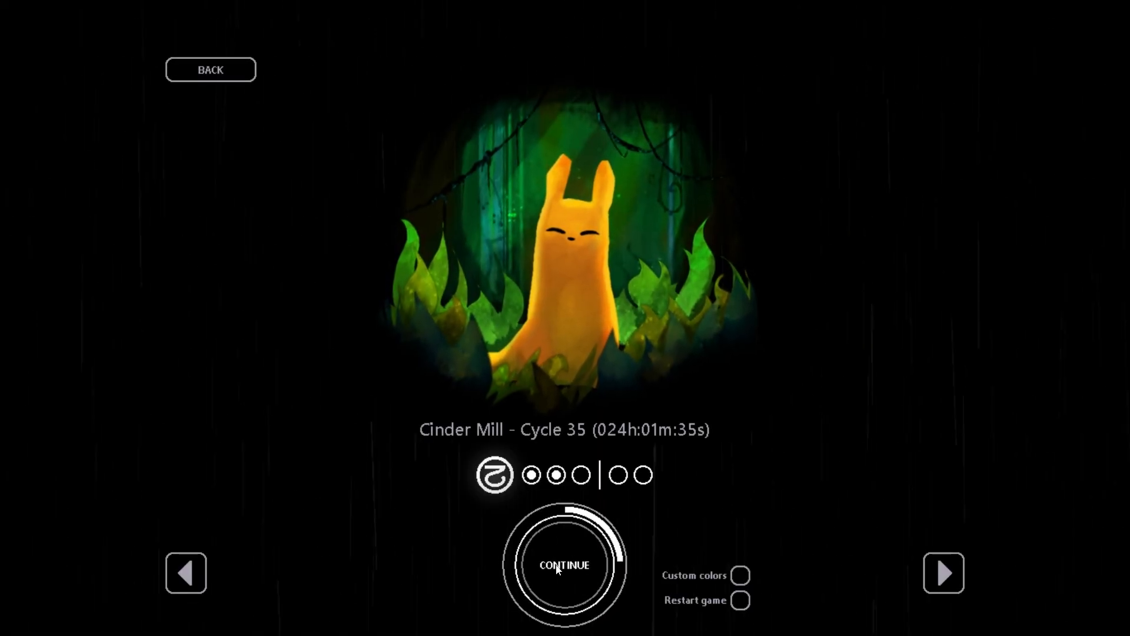
Place a DataPearl typed XX_PEARL_LIGHT_PINK, spawning between cycles 7 and 23
left_click(564, 564)
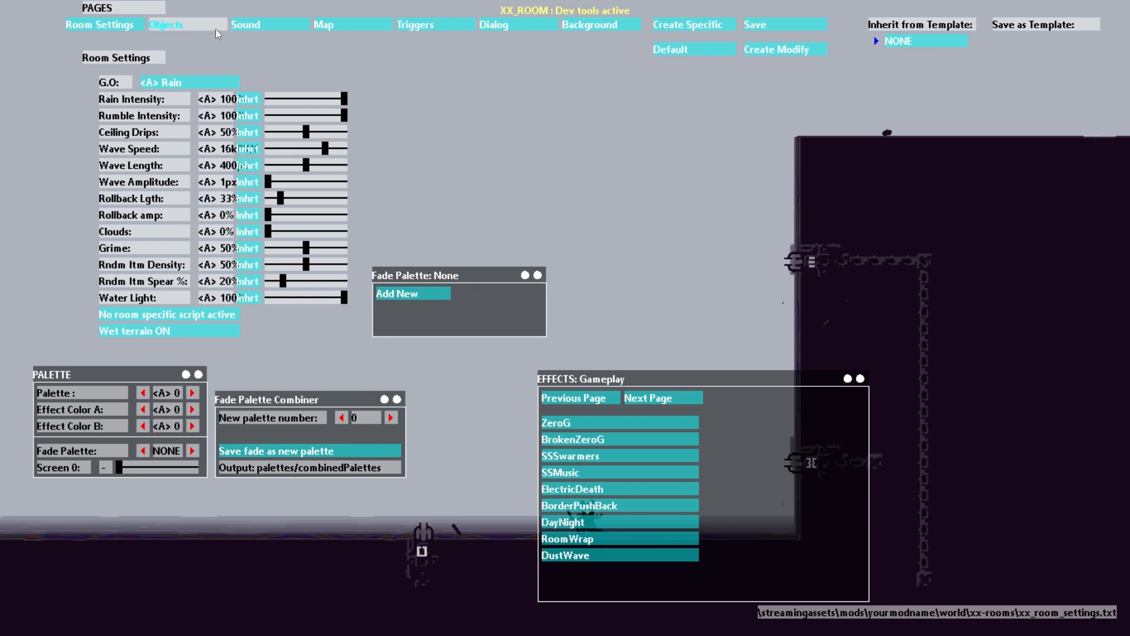
left_click(166, 23)
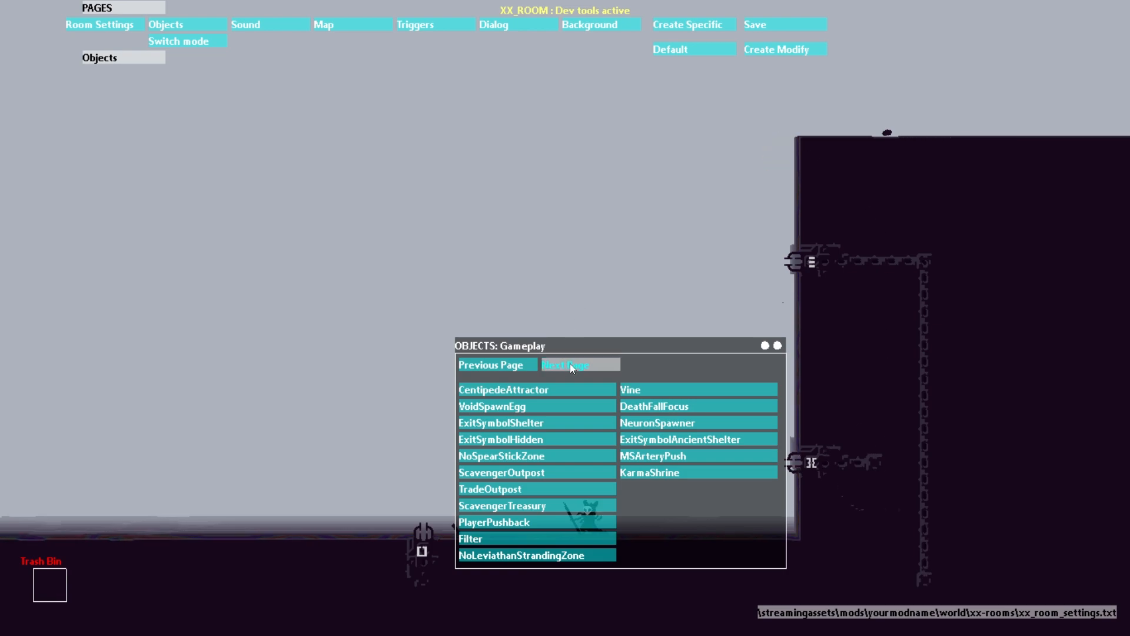
left_click(566, 364)
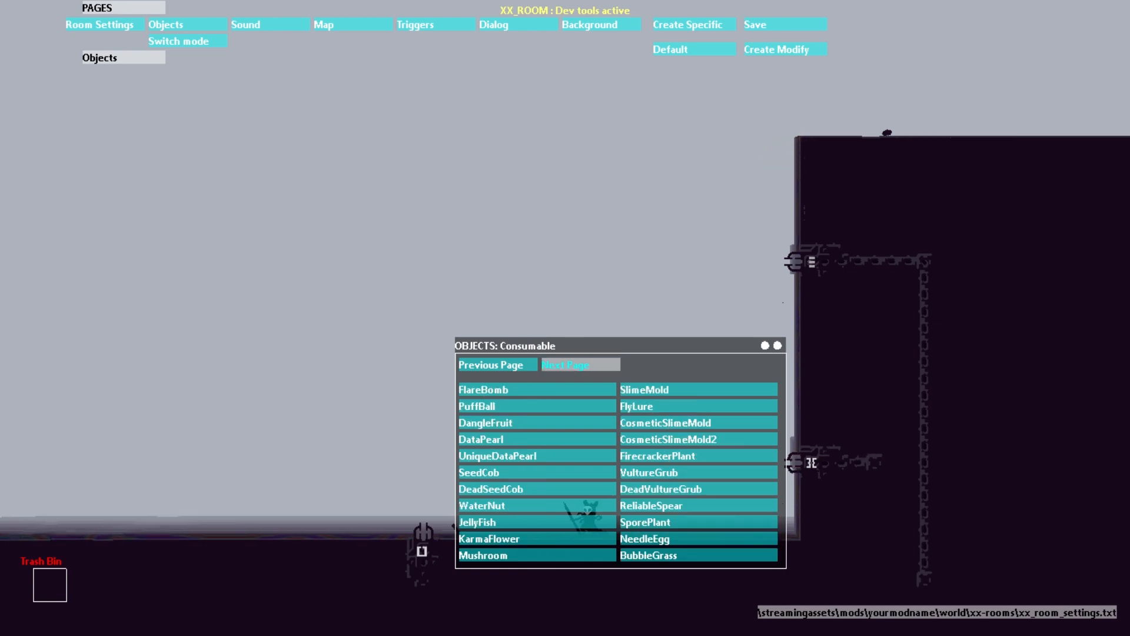
left_click(480, 439)
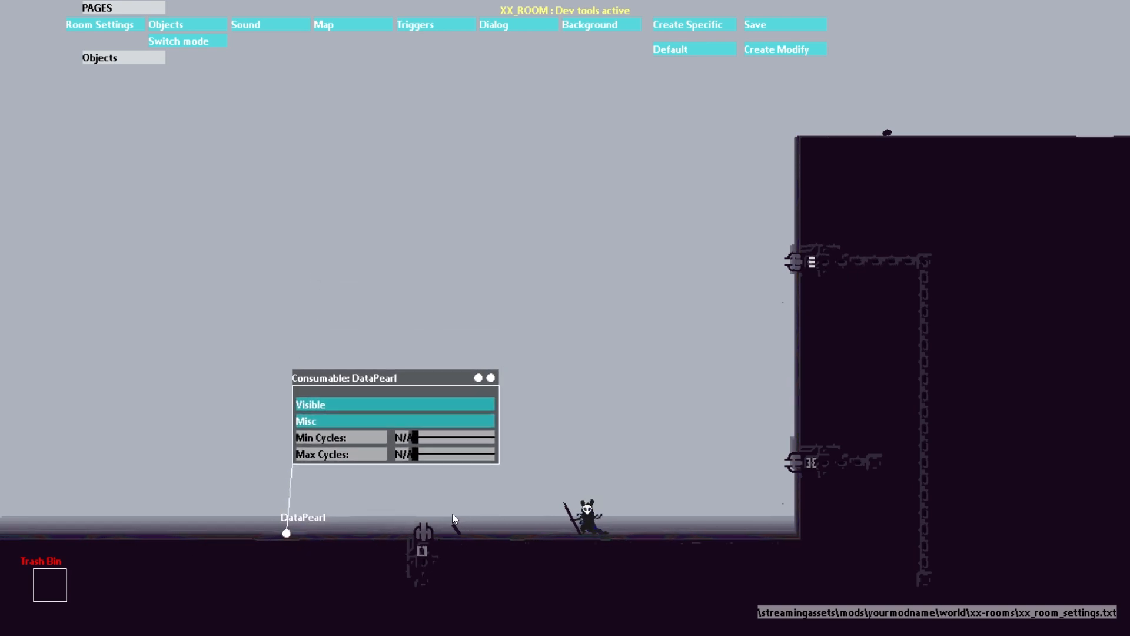
left_click(306, 420)
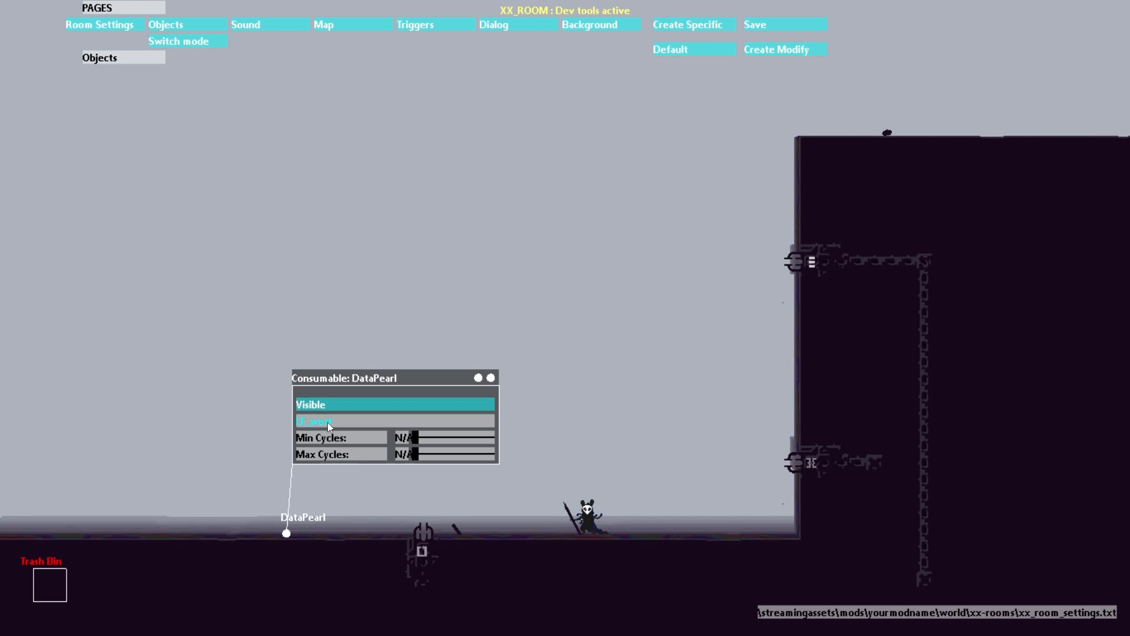
left_click(394, 421)
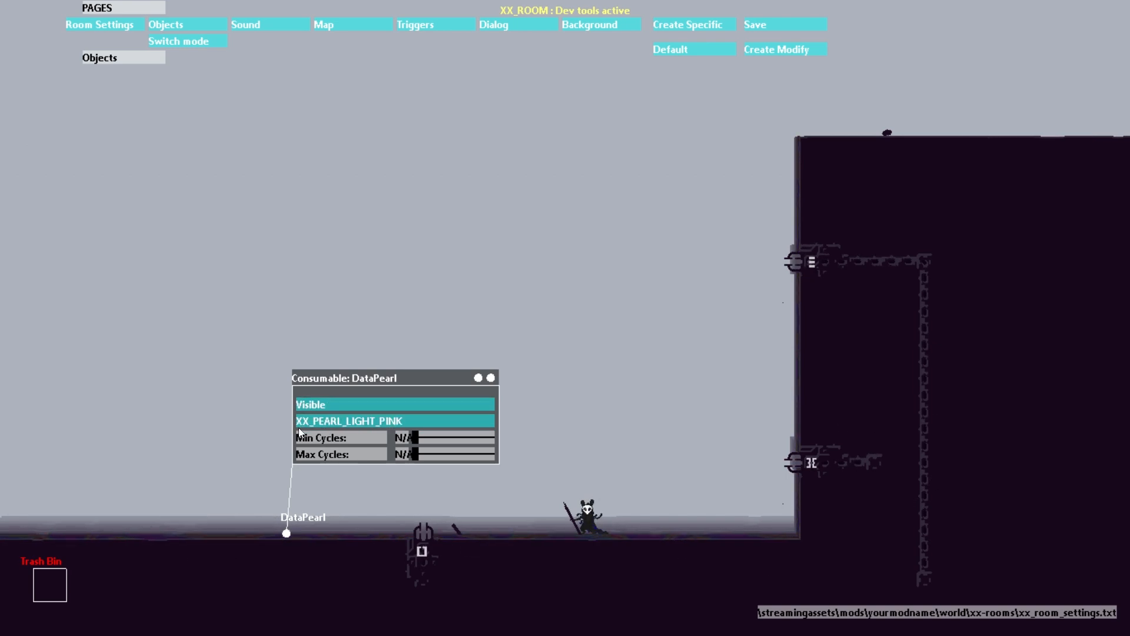
mouse_move(384, 438)
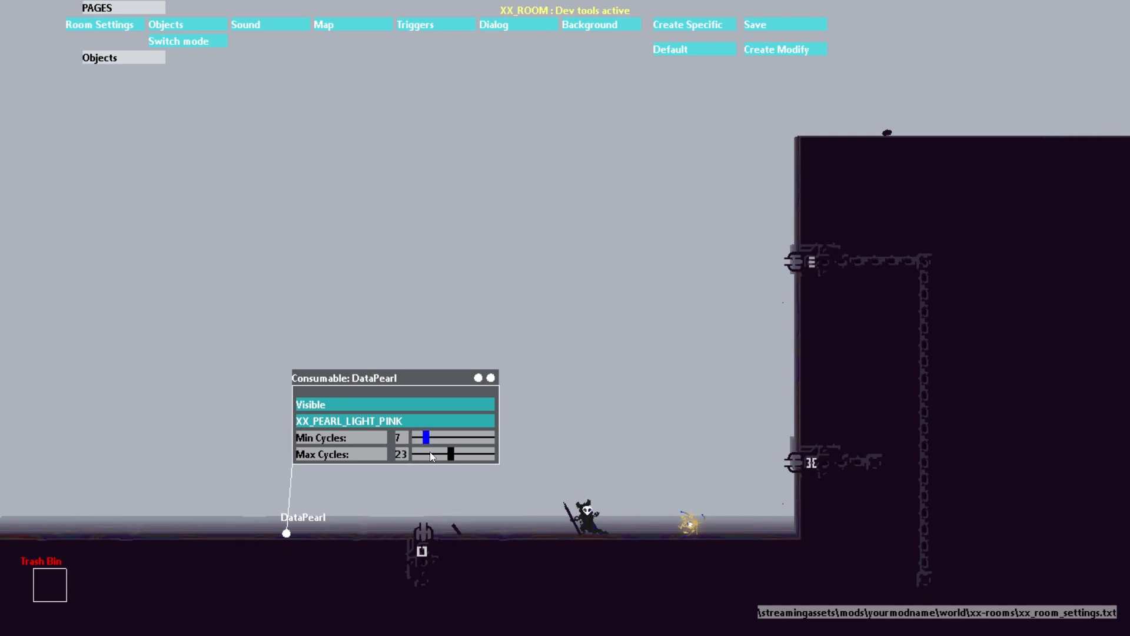
left_click(425, 437)
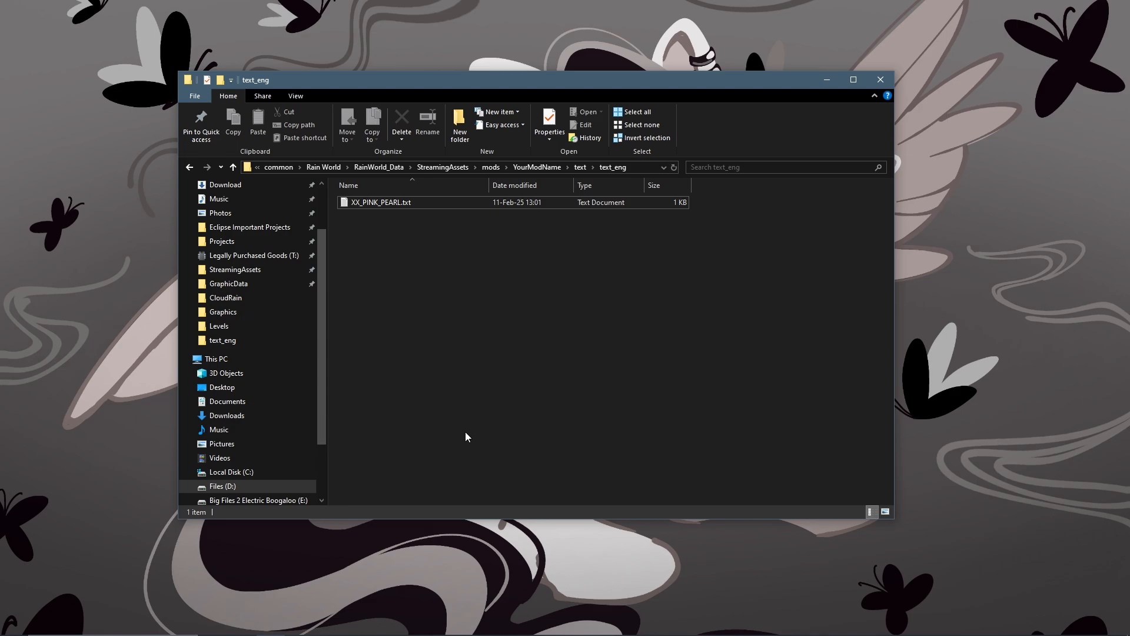
Open XX_PINK_PEARL.txt, set its header line to 0-XX_PINK_PEARL, then save and close
left_click(381, 202)
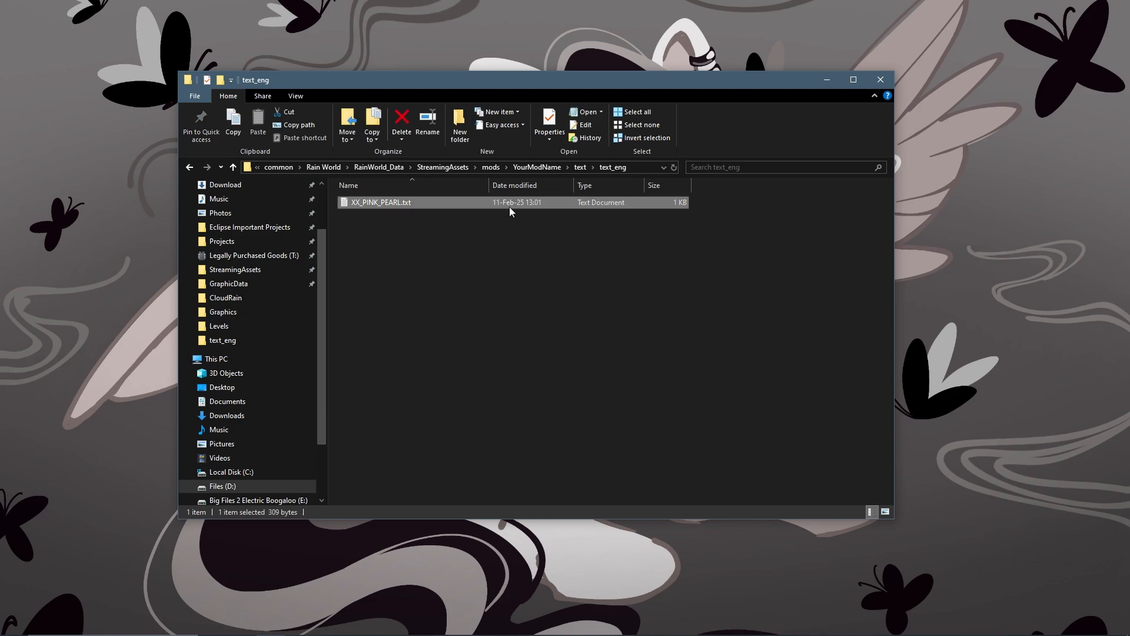
double_click(381, 202)
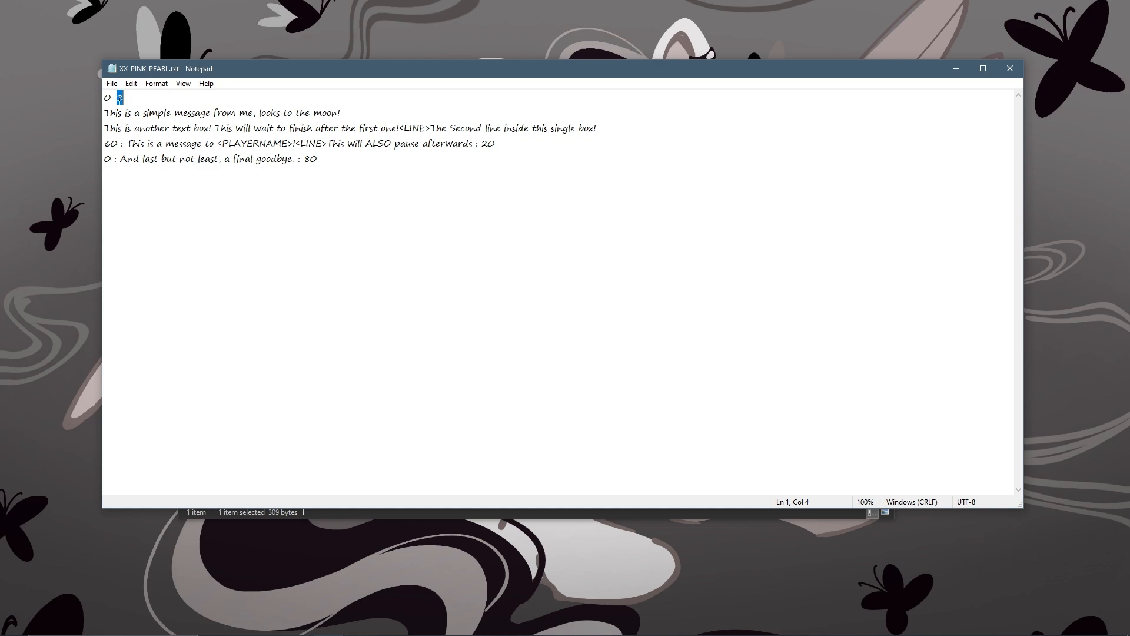
type("X")
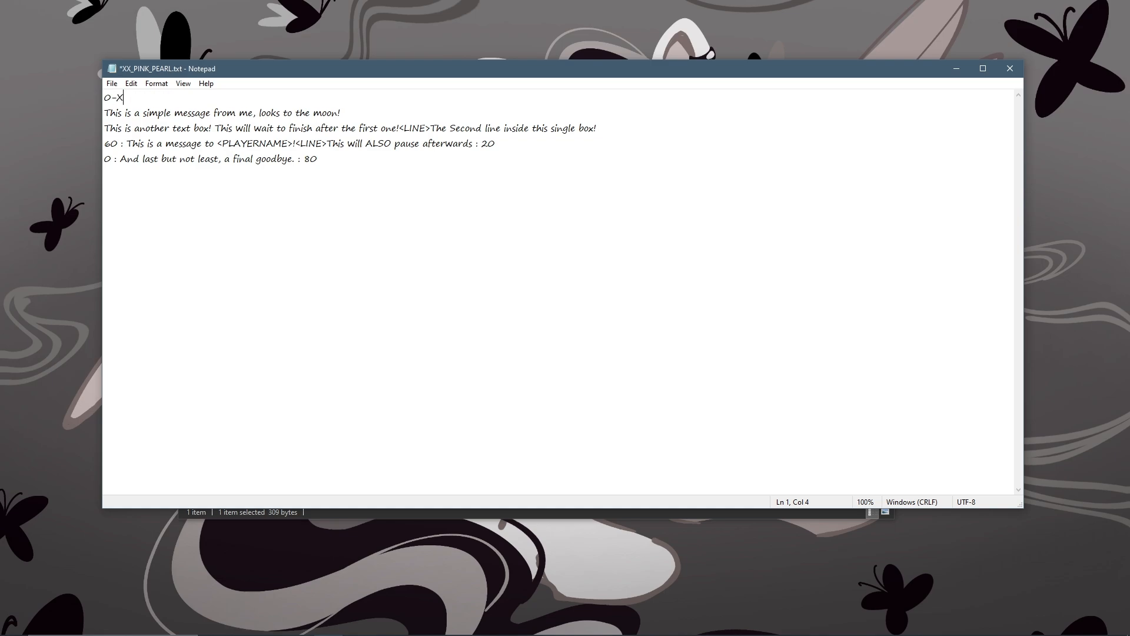
type("X_PINK")
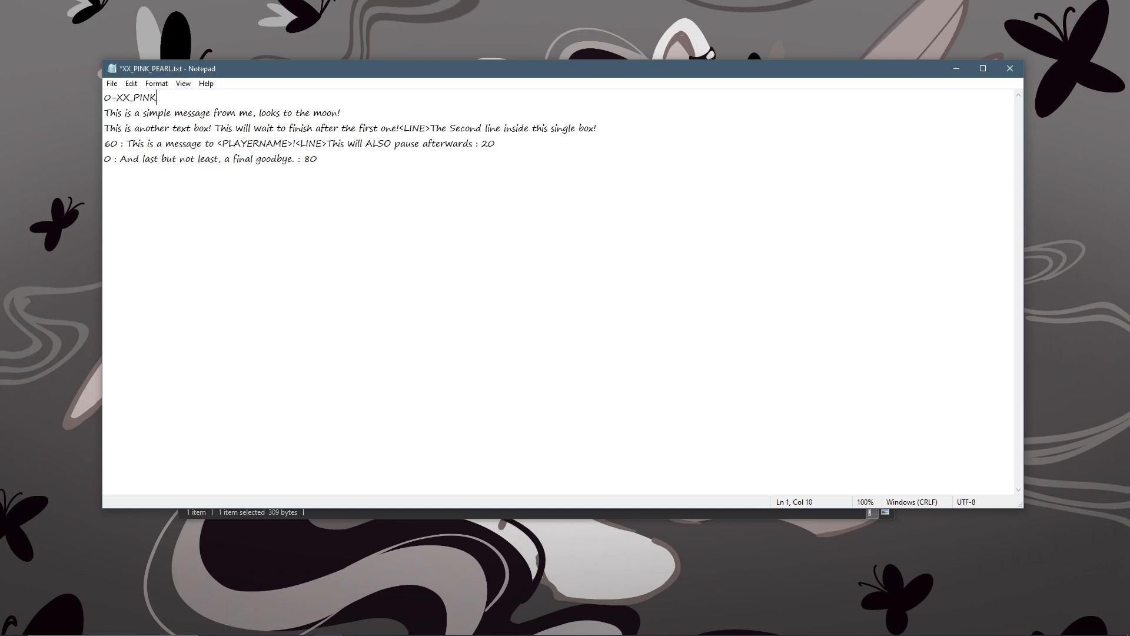
type("_PEARL")
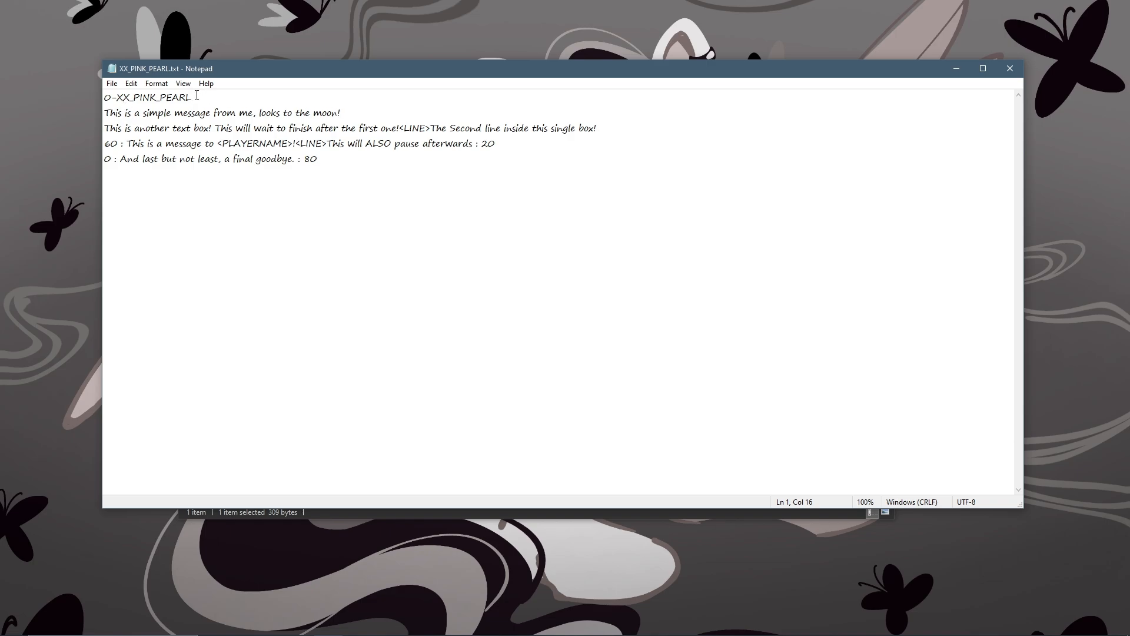
left_click(117, 96)
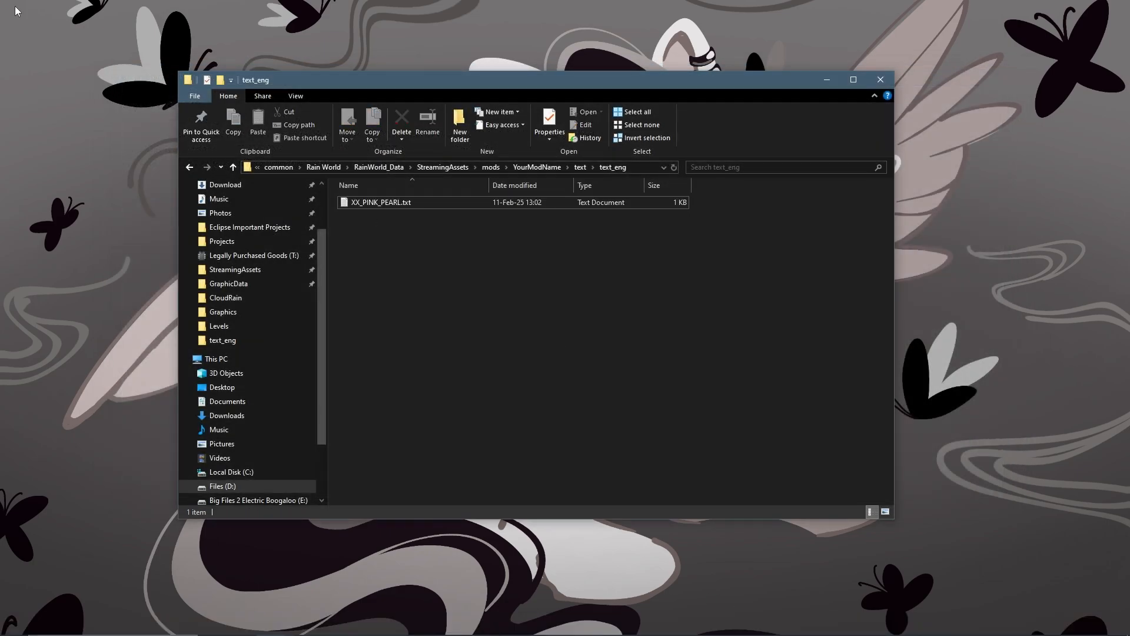
Reopen XX_PINK_PEARL.txt from text_eng to view its garbled encrypted contents
left_click(594, 244)
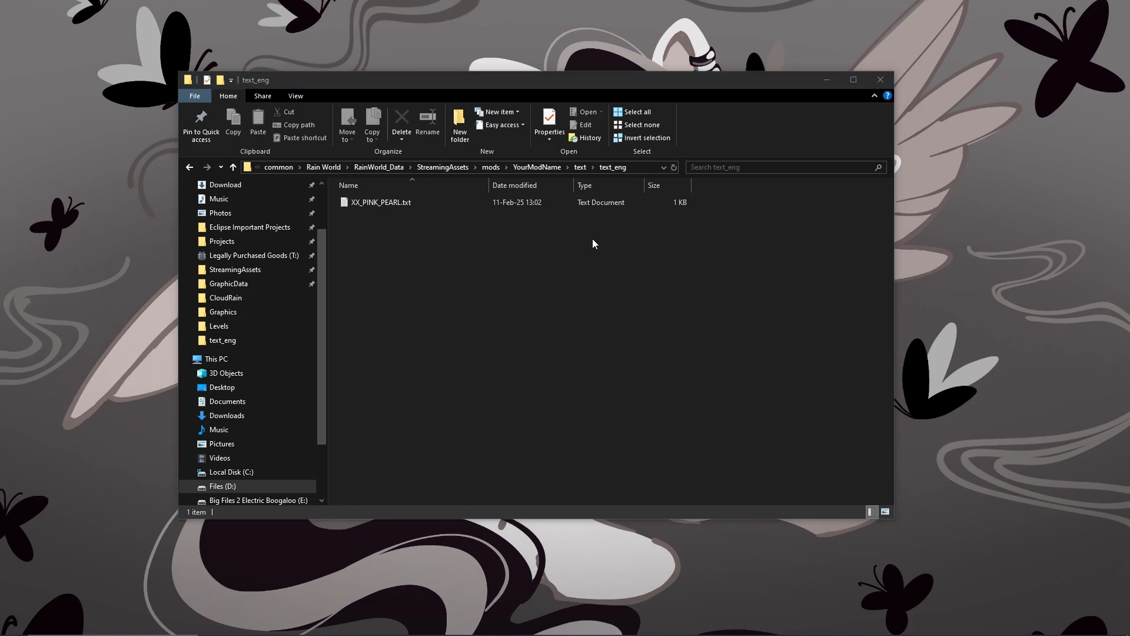
double_click(379, 202)
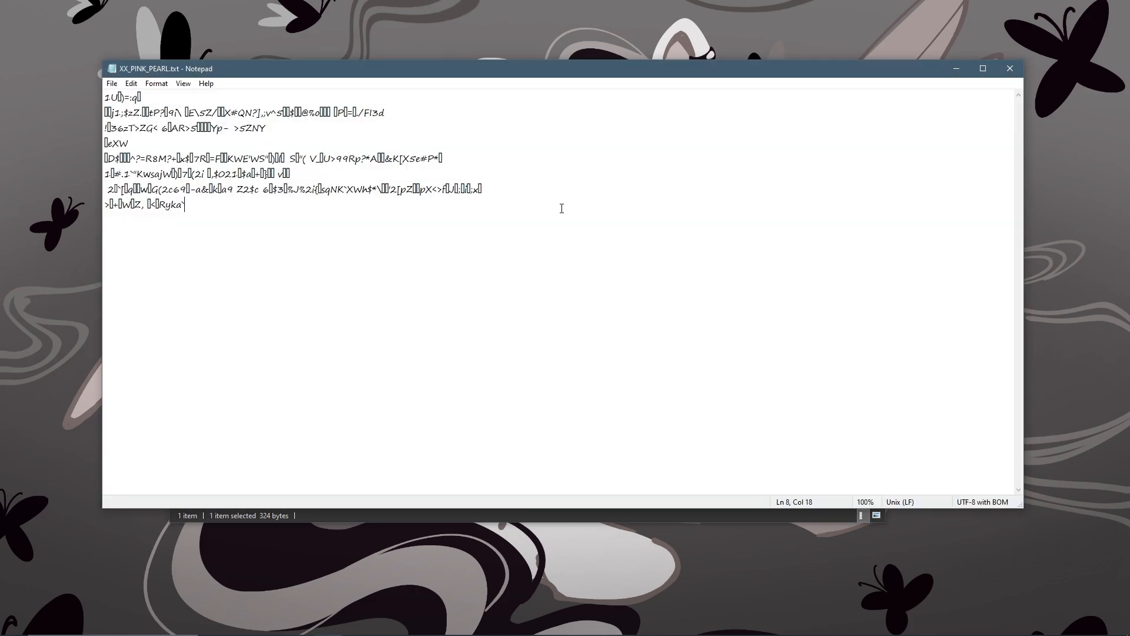
mouse_move(227, 229)
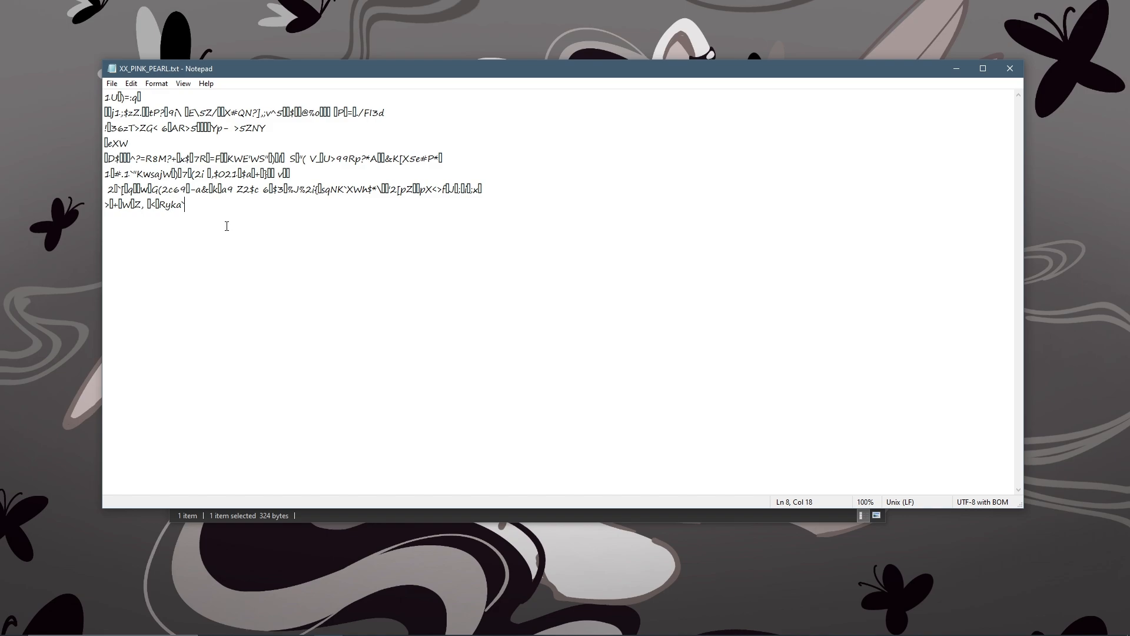
mouse_move(229, 212)
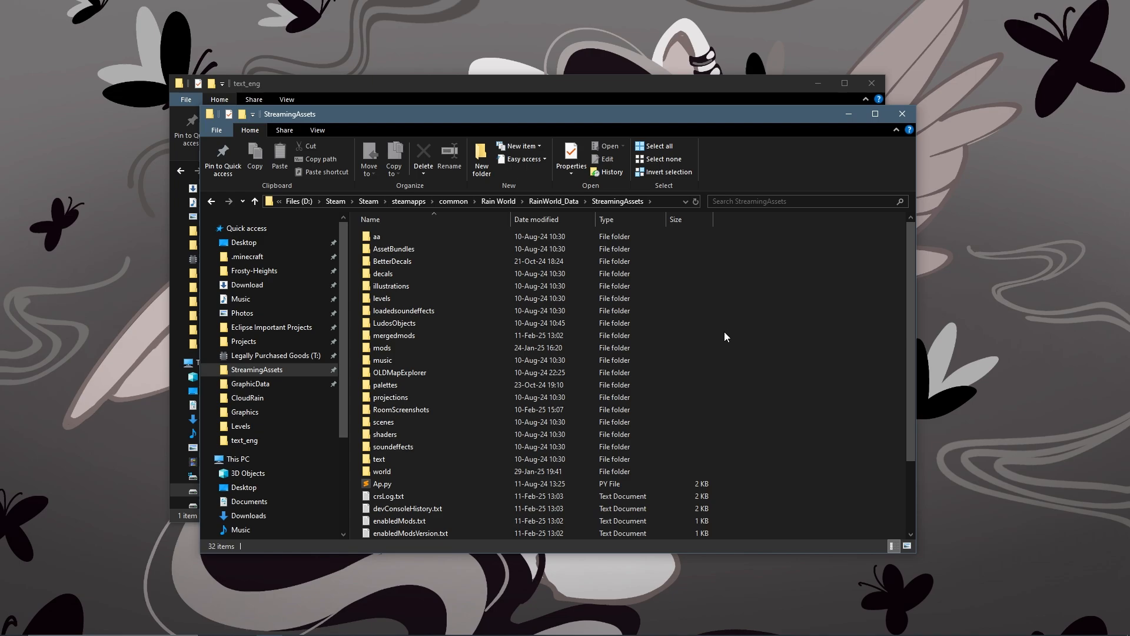
Create a StreamingAssetsDecrypt folder inside RainWorld_Data
left_click(552, 202)
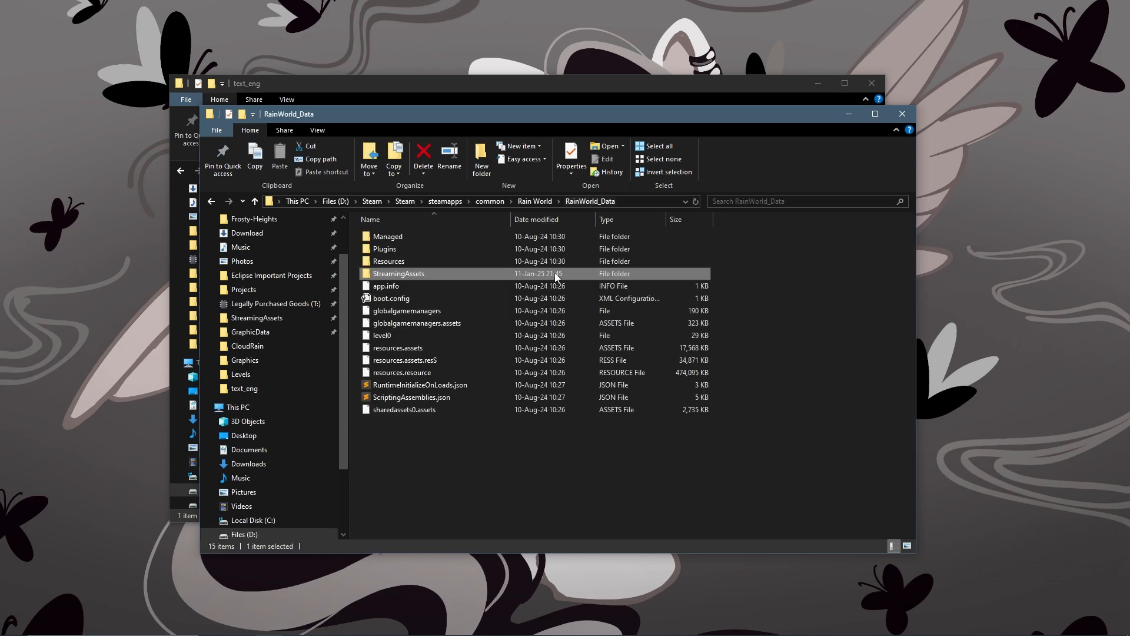
mouse_move(382, 447)
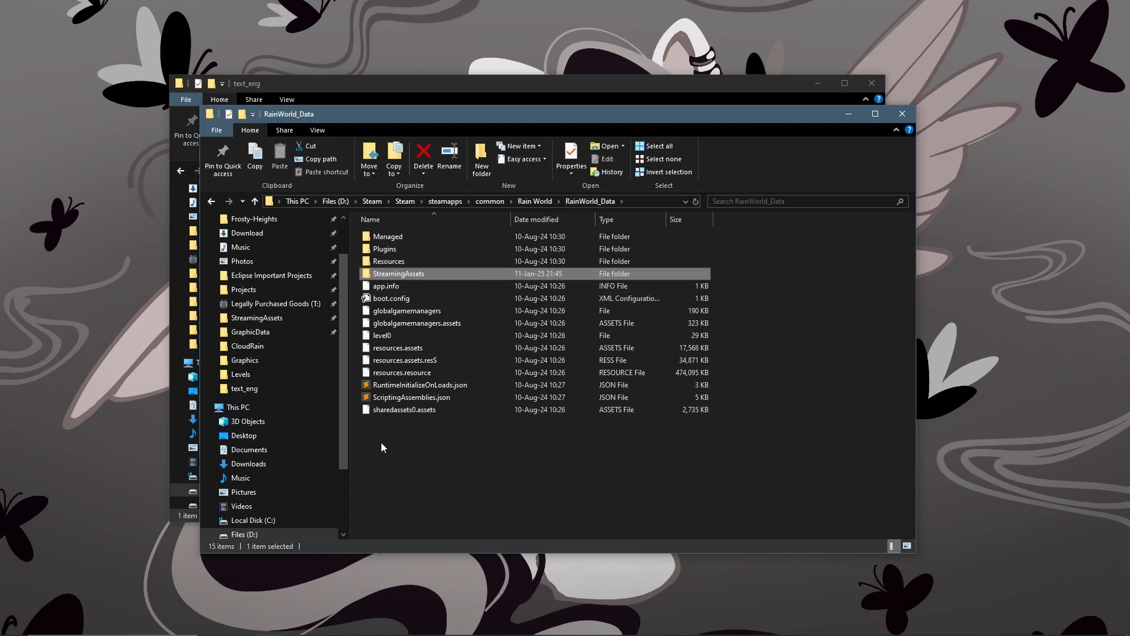
left_click(481, 157)
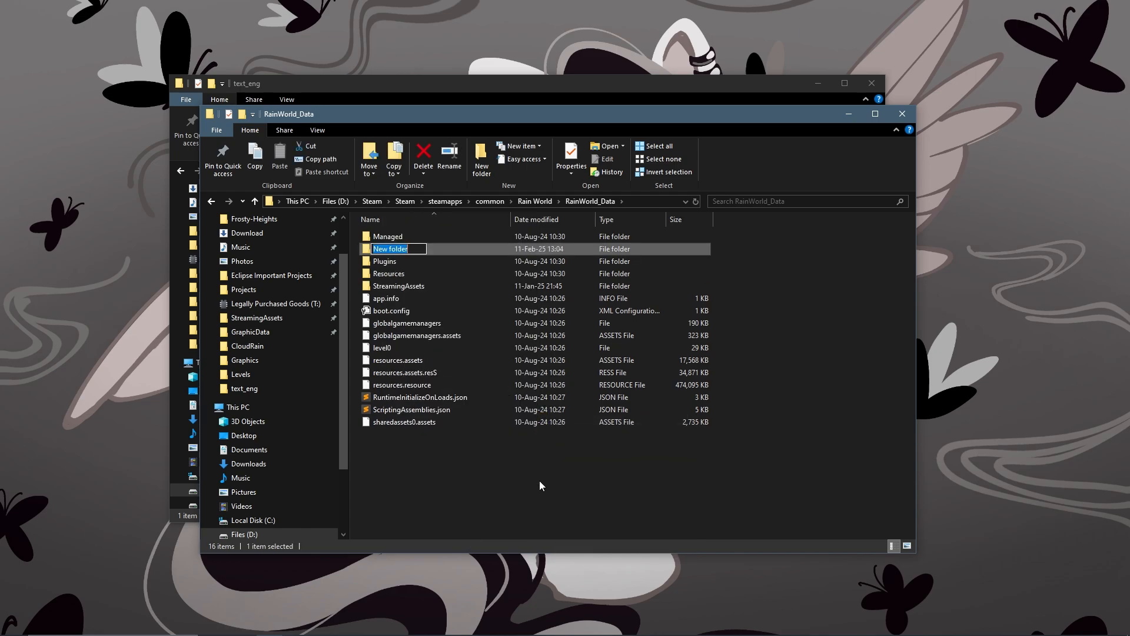
type("Streaming")
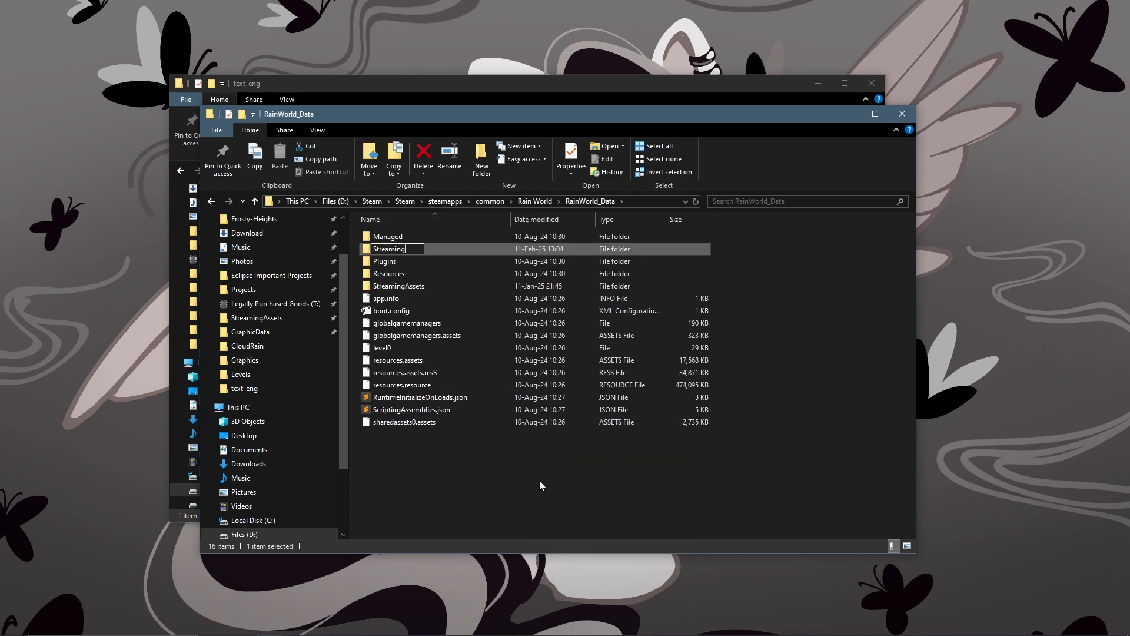
type("StreamingAssetsDec")
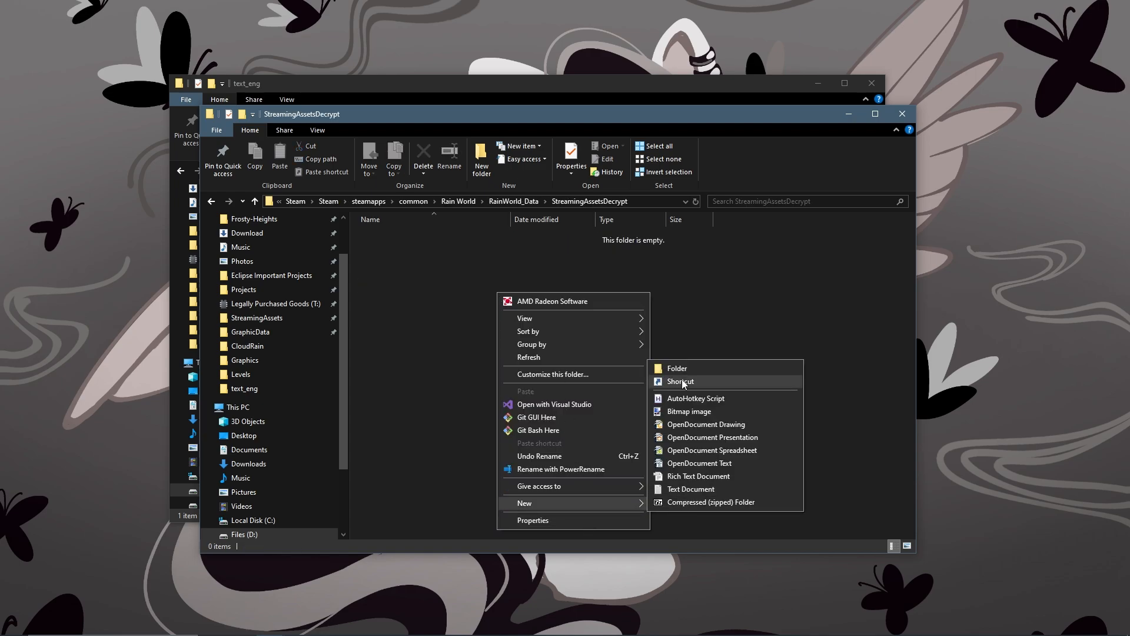
Add a text_eng subfolder holding XX_PINK_PEARL.txt and open its readable copy
left_click(675, 368)
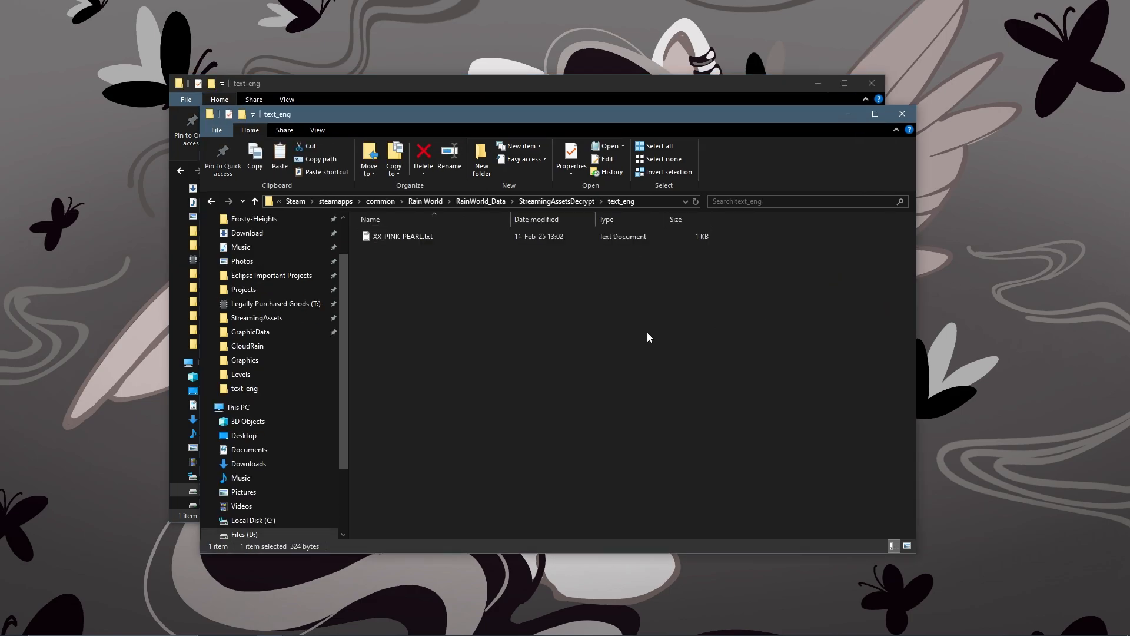
left_click(668, 367)
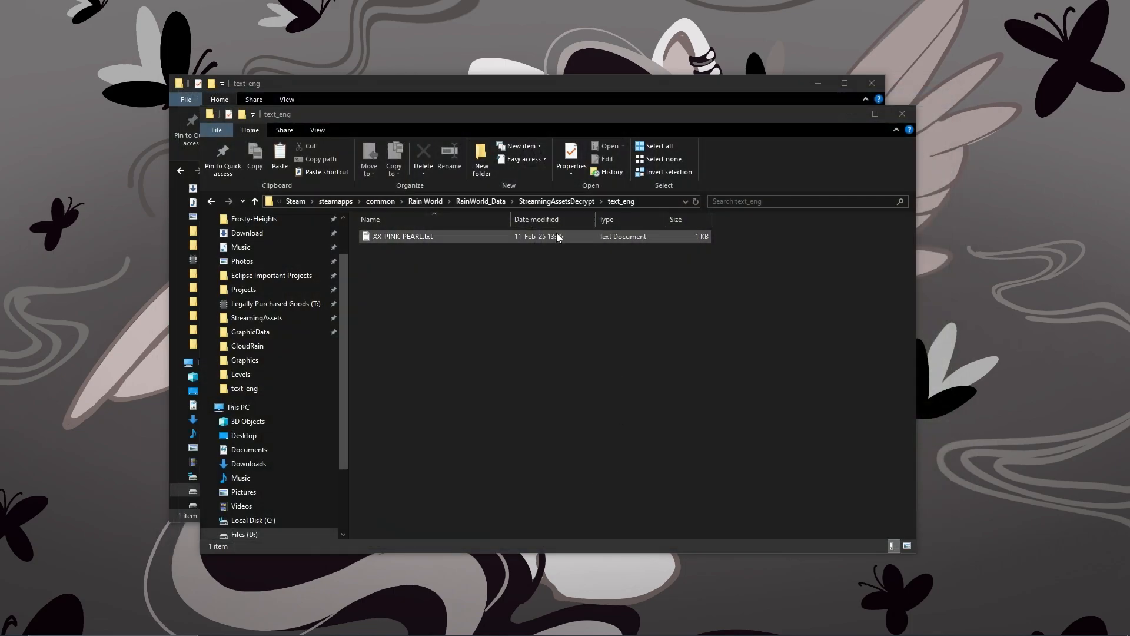
double_click(401, 237)
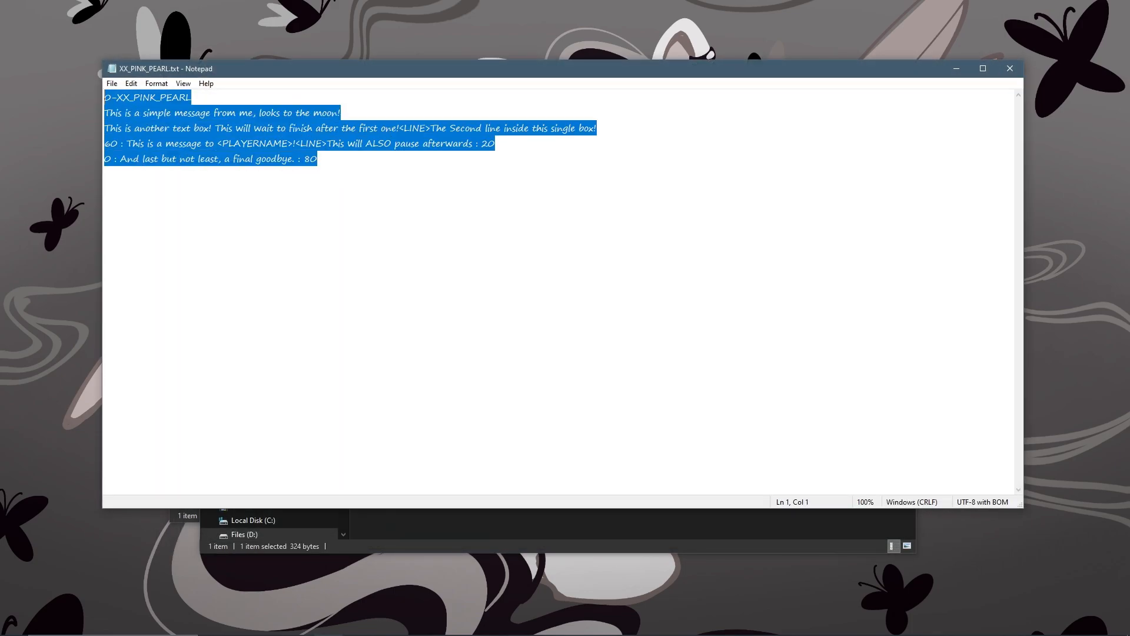